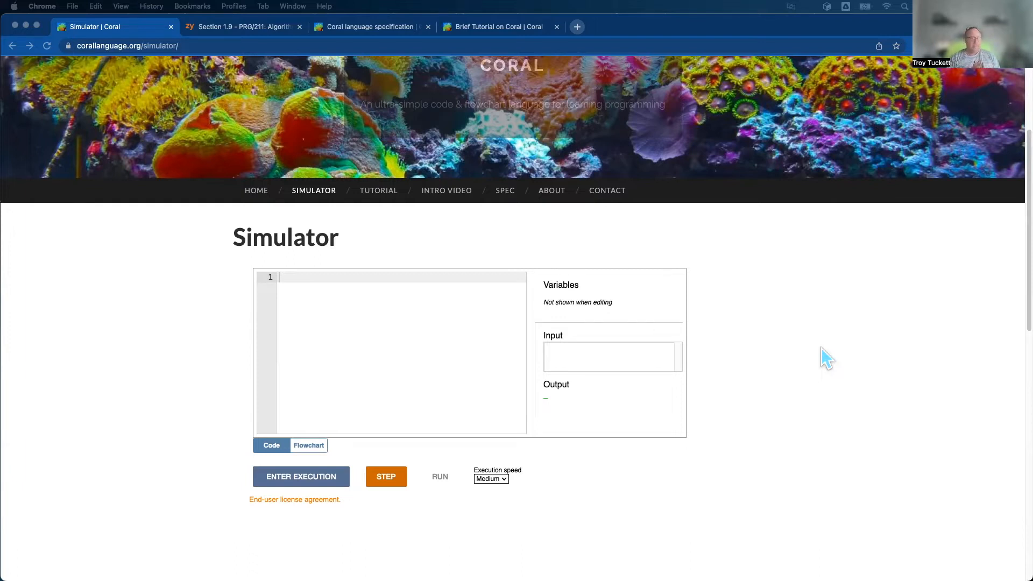
pyautogui.moveTo(248, 184)
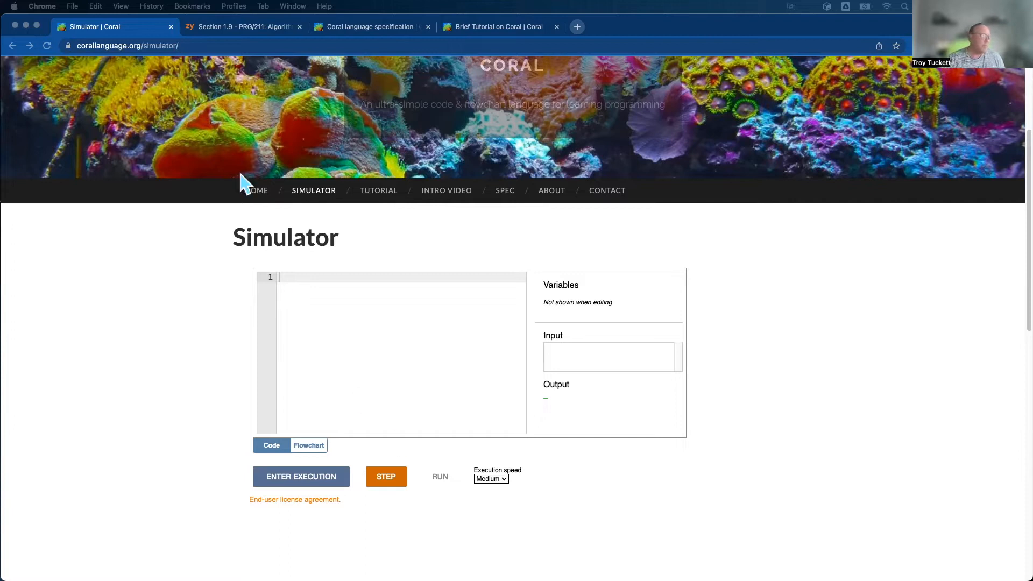
# - Browse the zyBooks activity, Coral language specification and tutorial pages, then return to the empty simulator
pyautogui.click(242, 25)
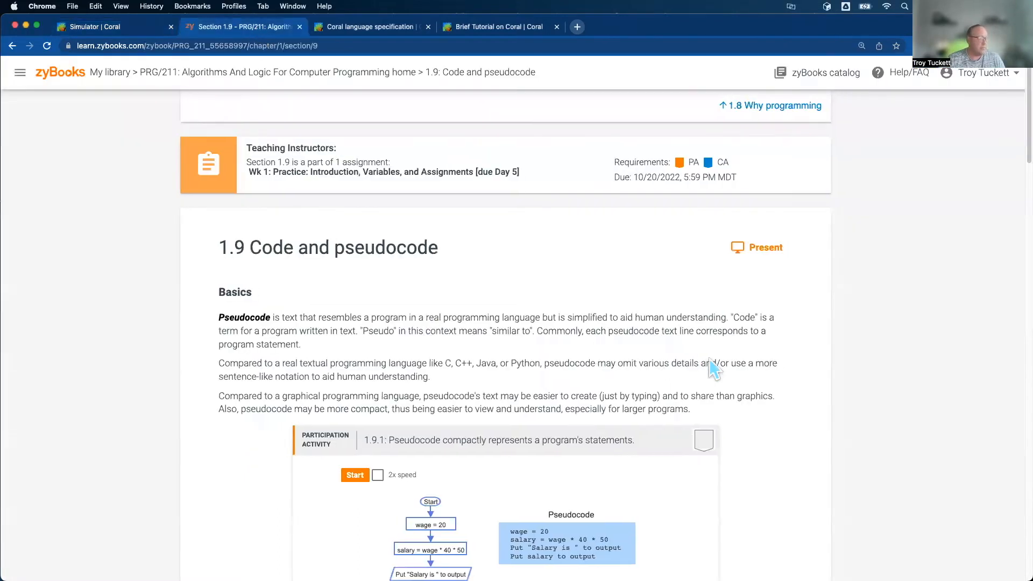
pyautogui.scroll(-3)
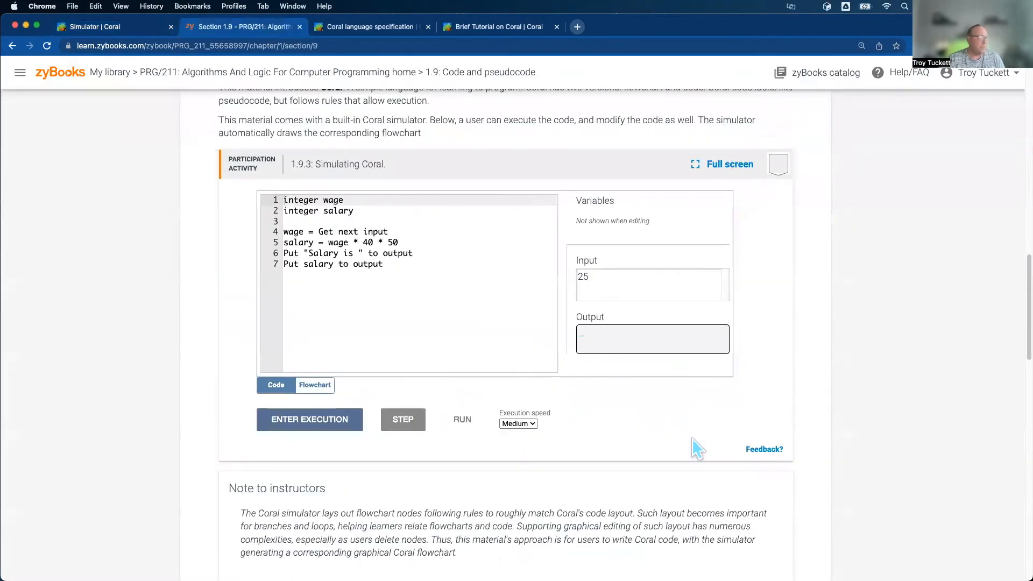
pyautogui.moveTo(174, 72)
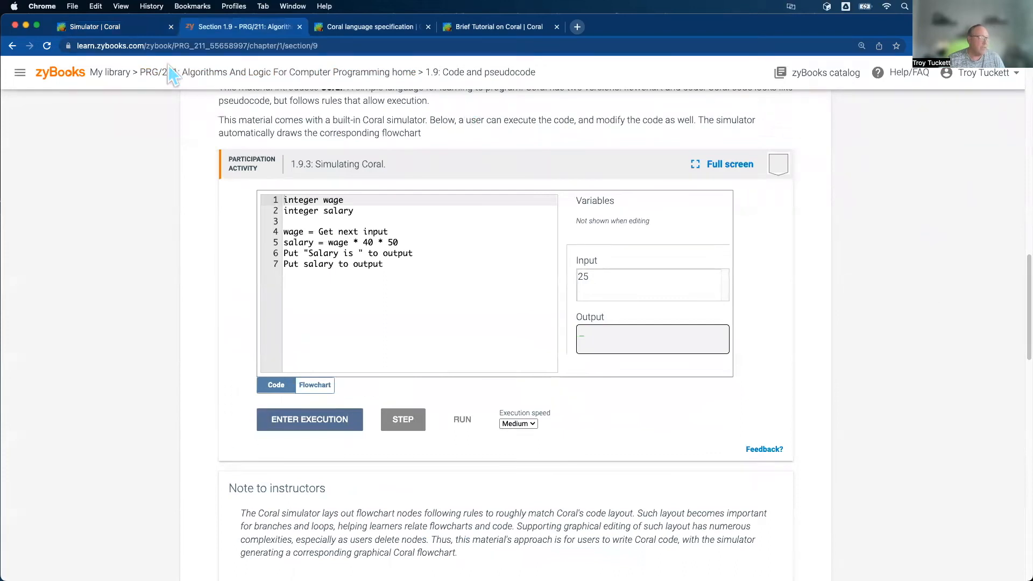
pyautogui.click(92, 26)
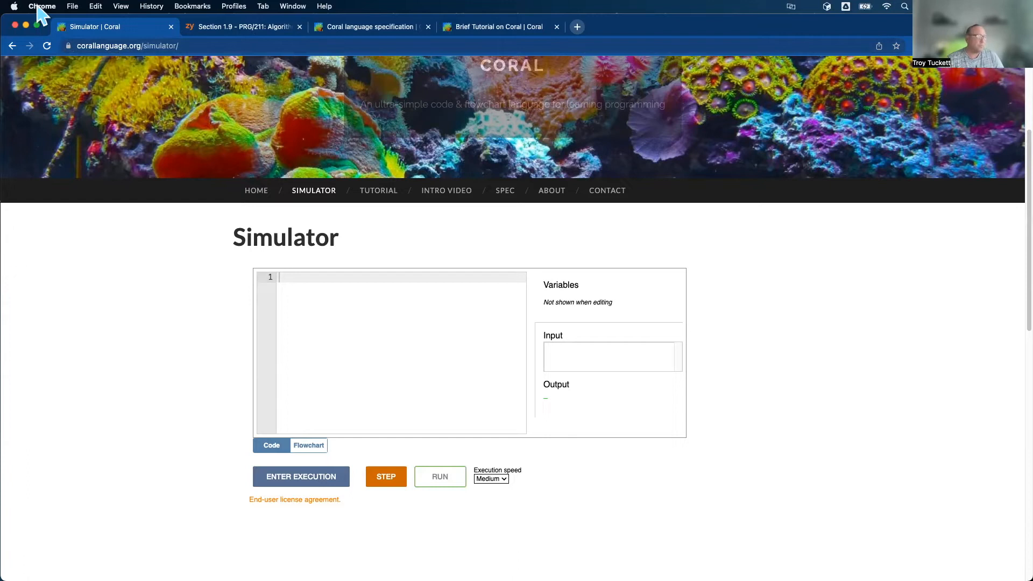
pyautogui.moveTo(667, 71)
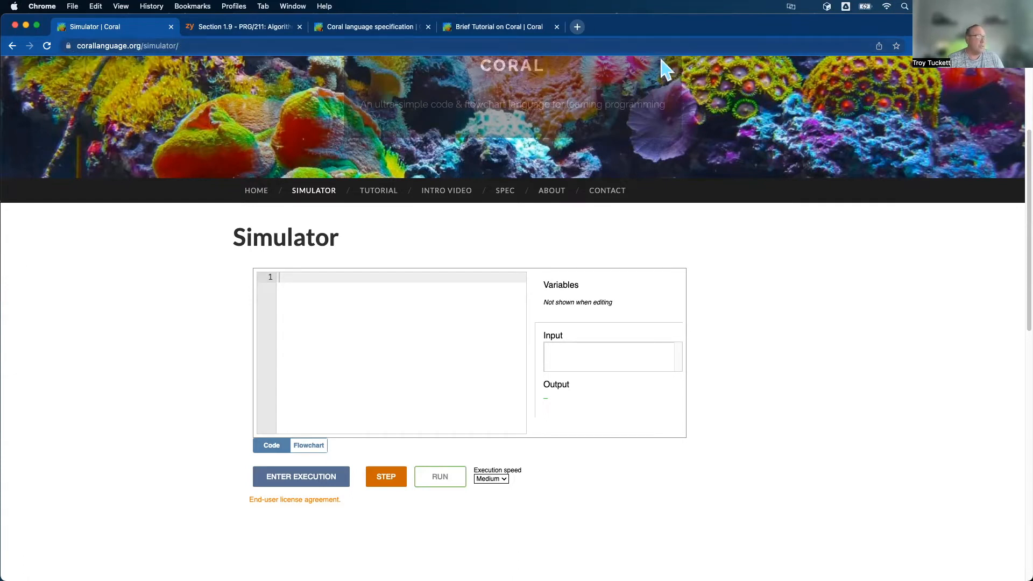
pyautogui.moveTo(378, 33)
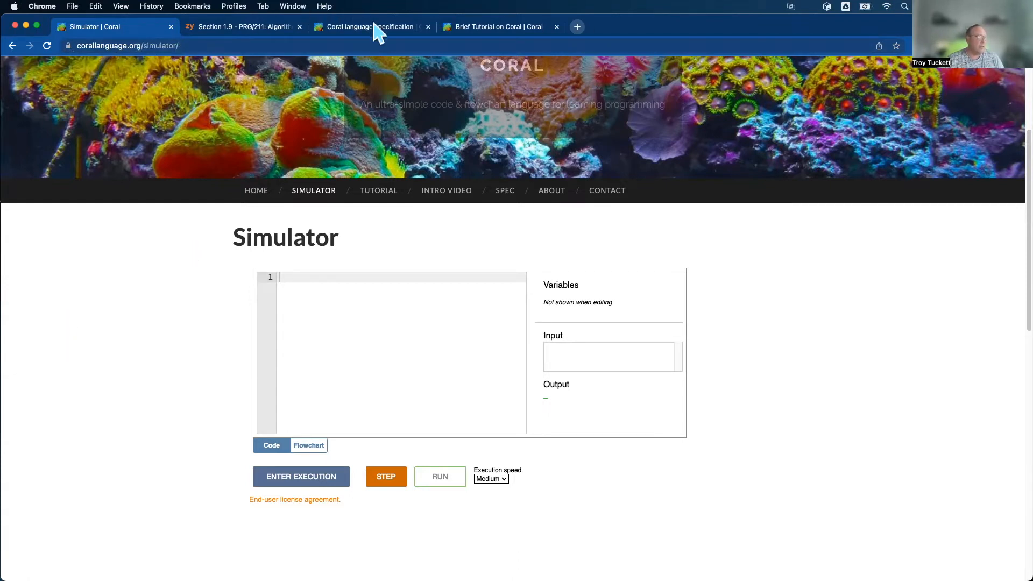
pyautogui.click(369, 27)
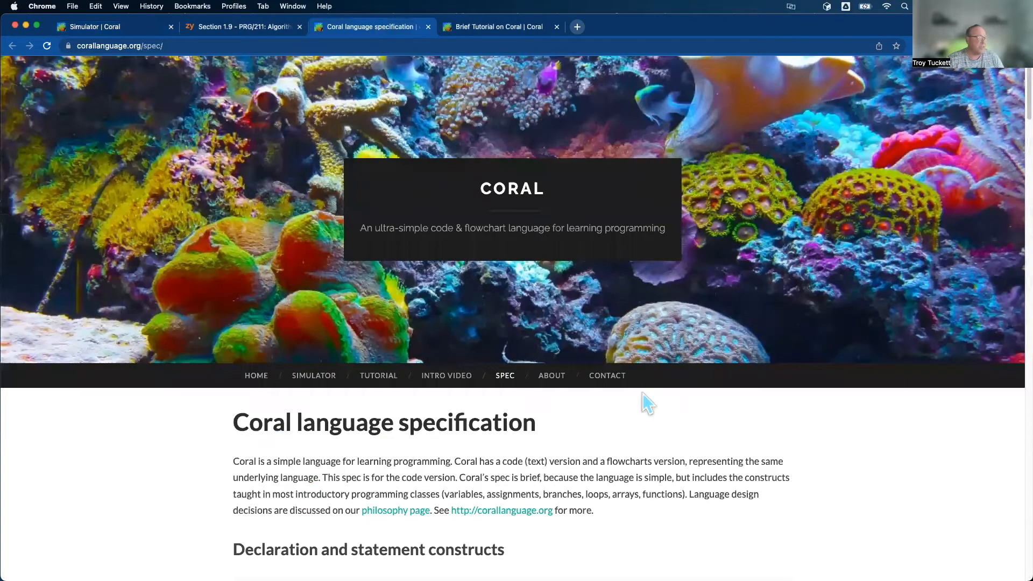
pyautogui.scroll(-3)
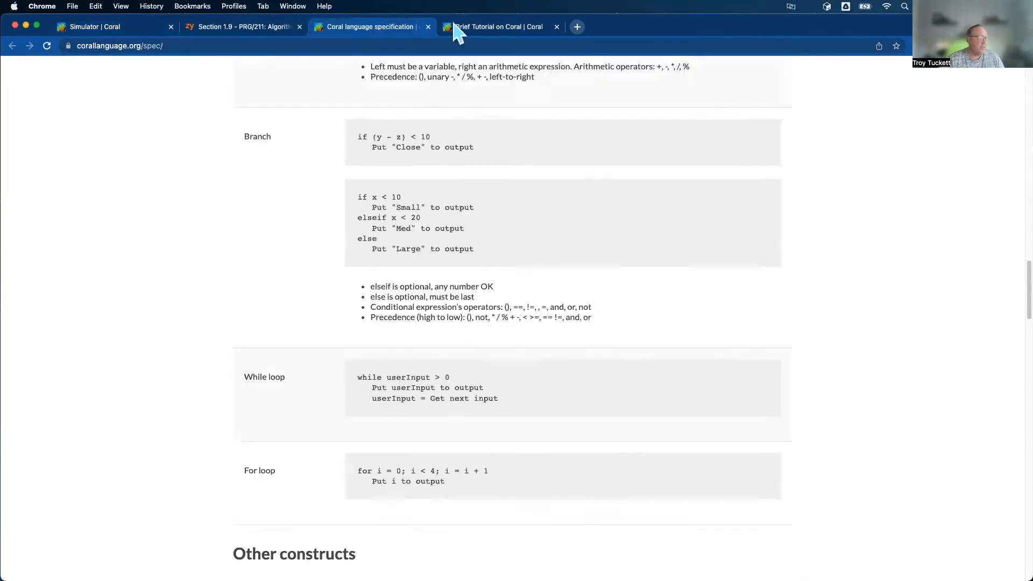
pyautogui.click(497, 26)
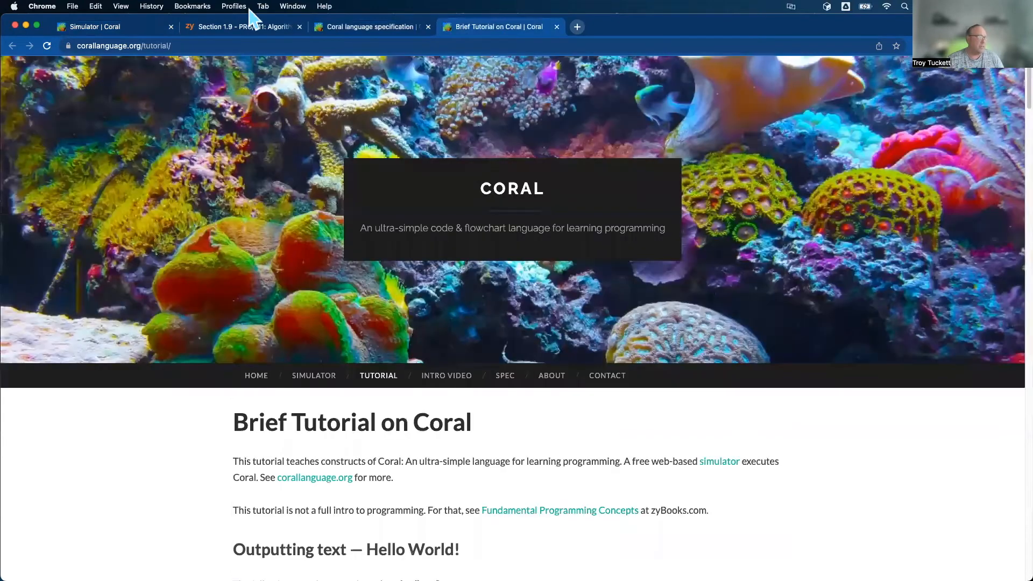
pyautogui.click(244, 27)
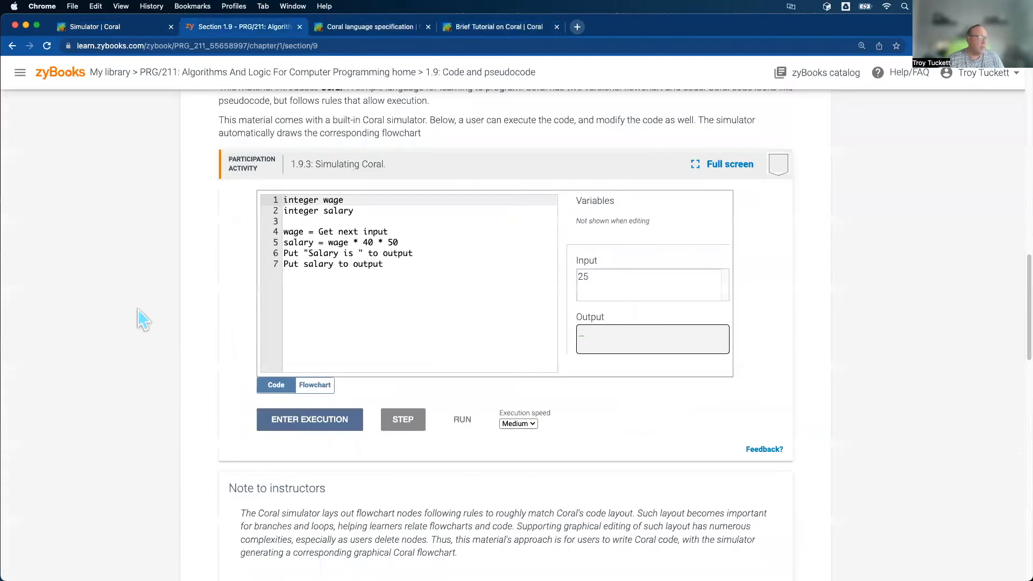
pyautogui.click(99, 25)
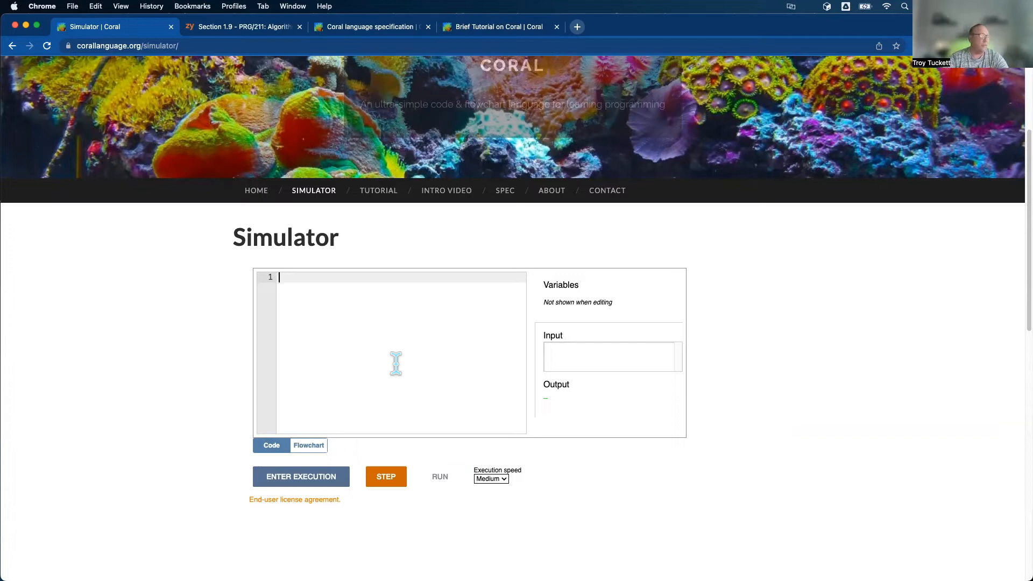
# - Write line 1 of the program: Put "hello" to output
pyautogui.write('Put')
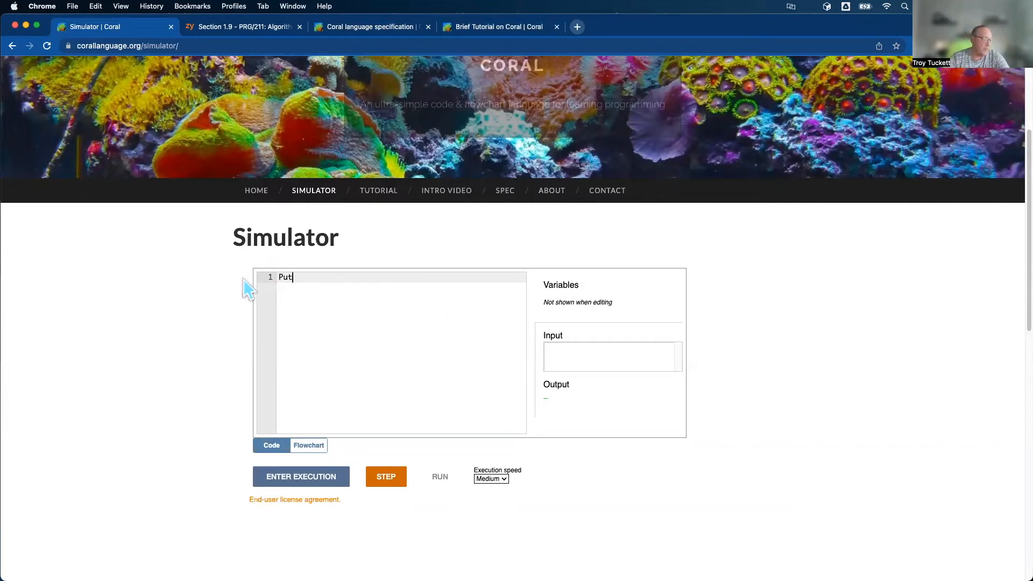
pyautogui.moveTo(274, 239)
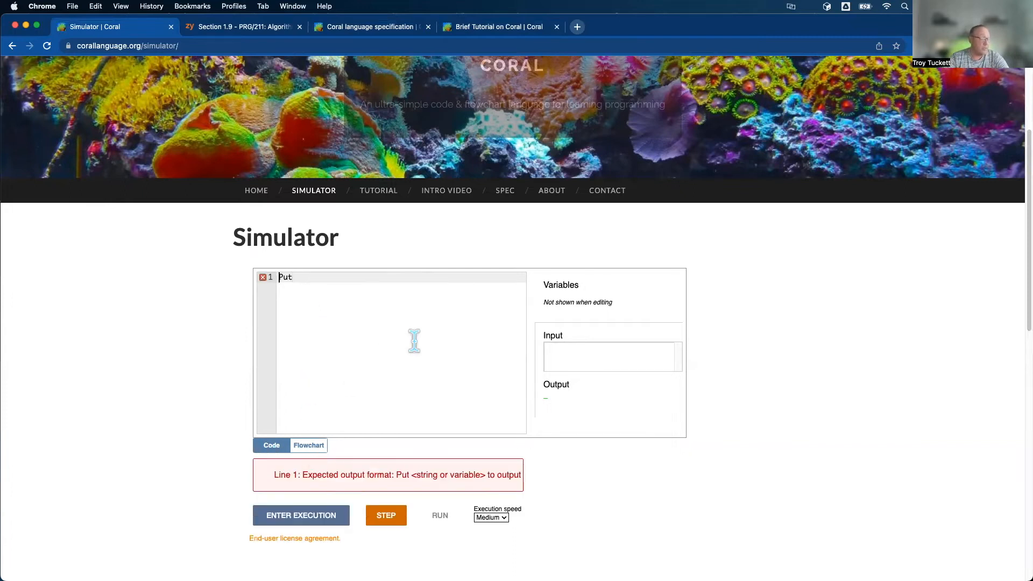
pyautogui.moveTo(329, 289)
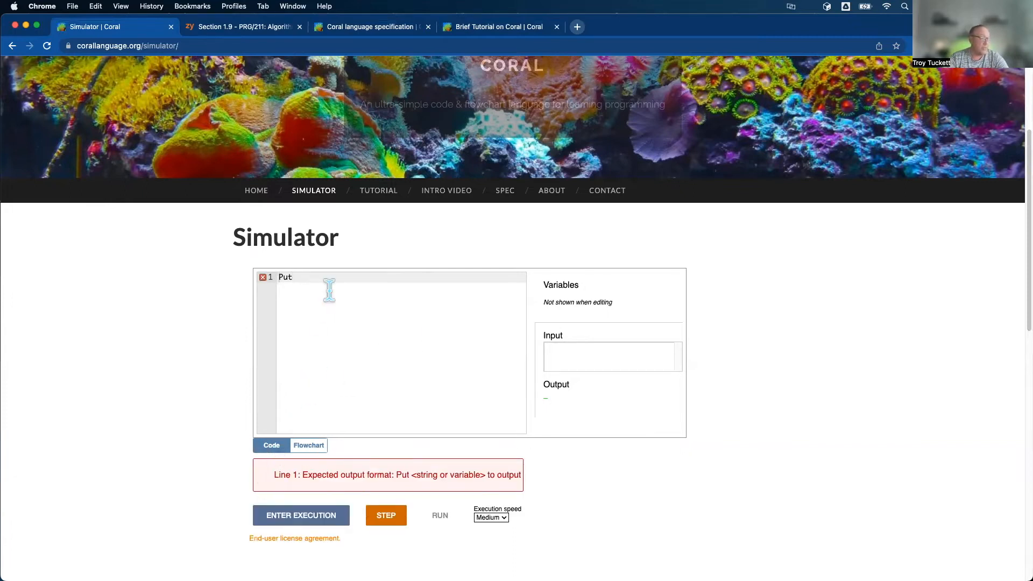
pyautogui.write('"hell')
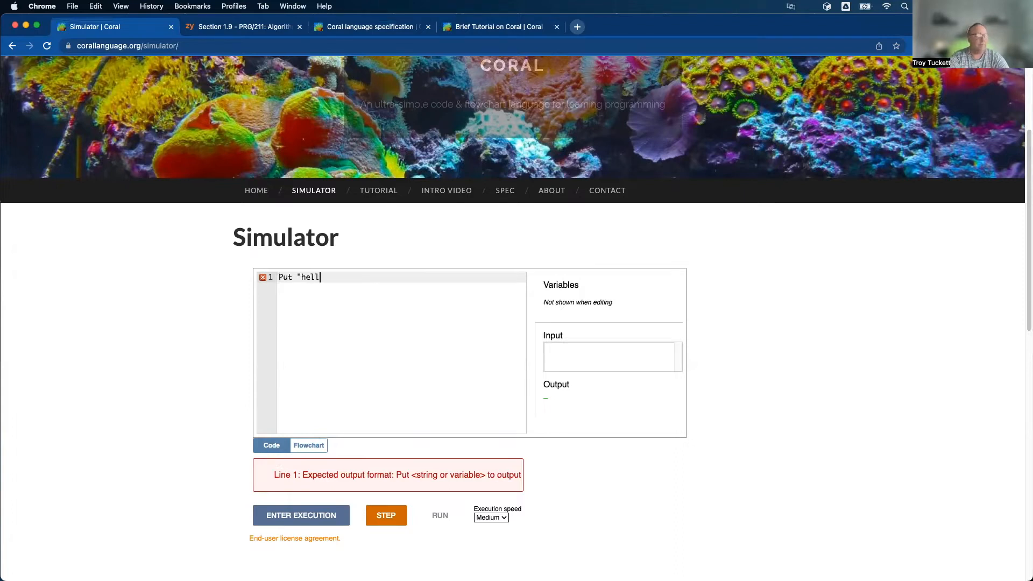
pyautogui.write('o" to output')
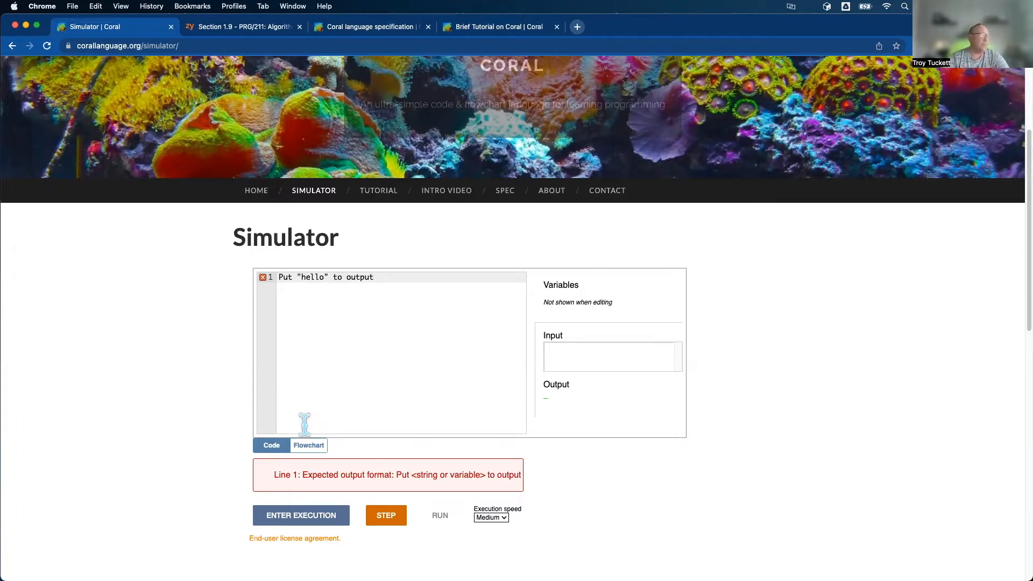
# - View the one-line program as a flowchart, return to code, then briefly execute and exit
pyautogui.click(308, 444)
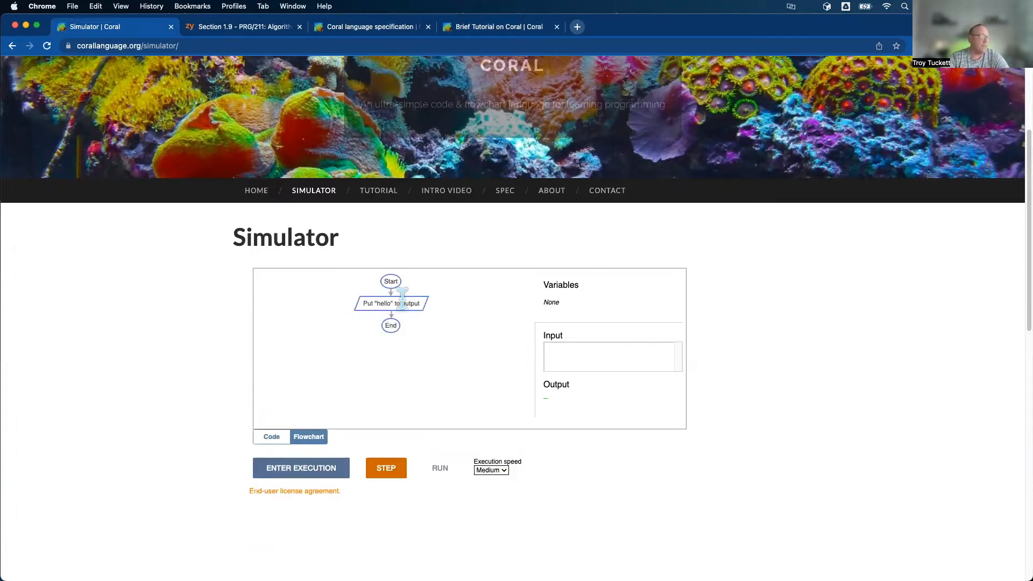
pyautogui.click(271, 435)
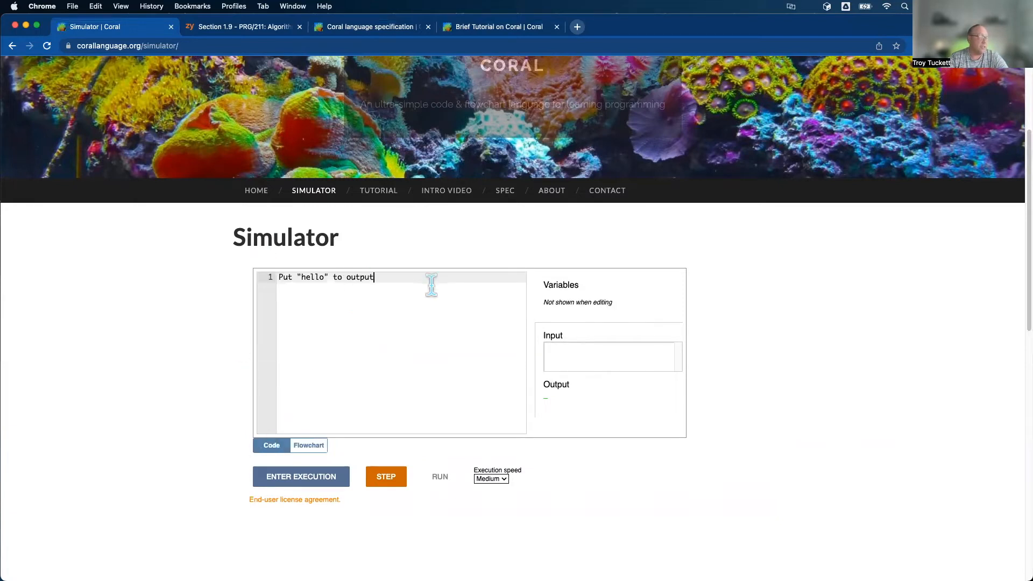
pyautogui.moveTo(579, 352)
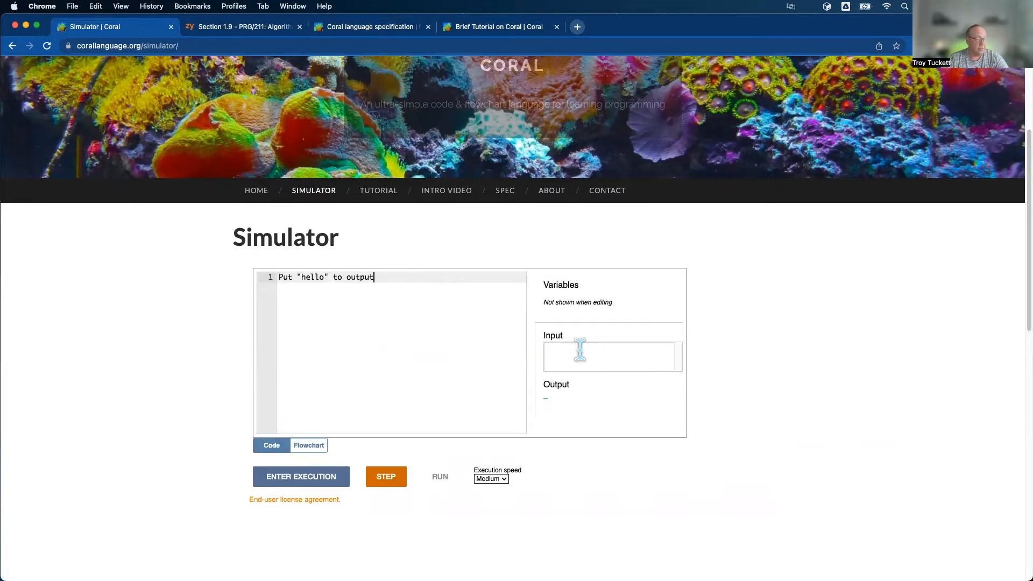
pyautogui.moveTo(301, 477)
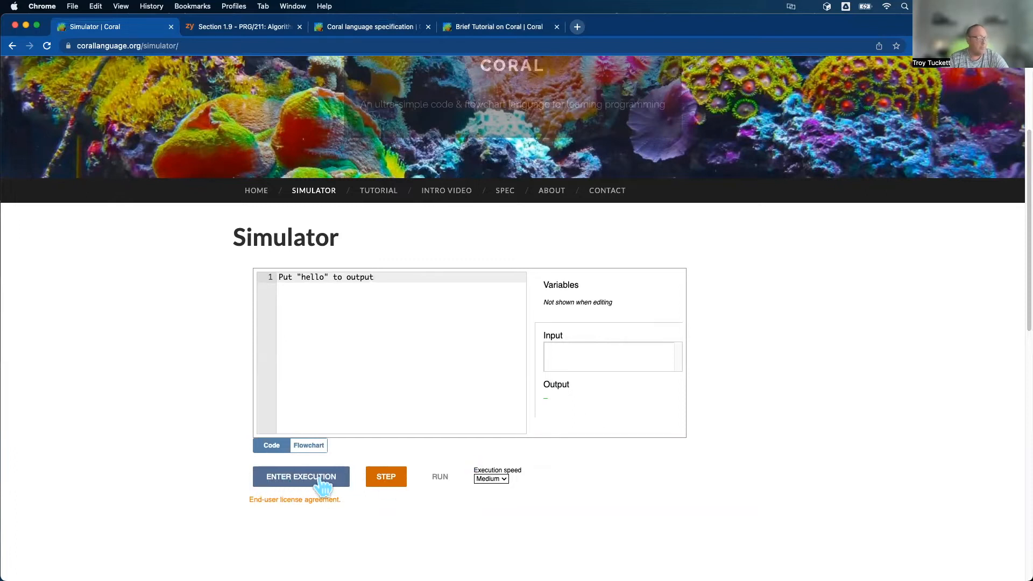
pyautogui.click(301, 477)
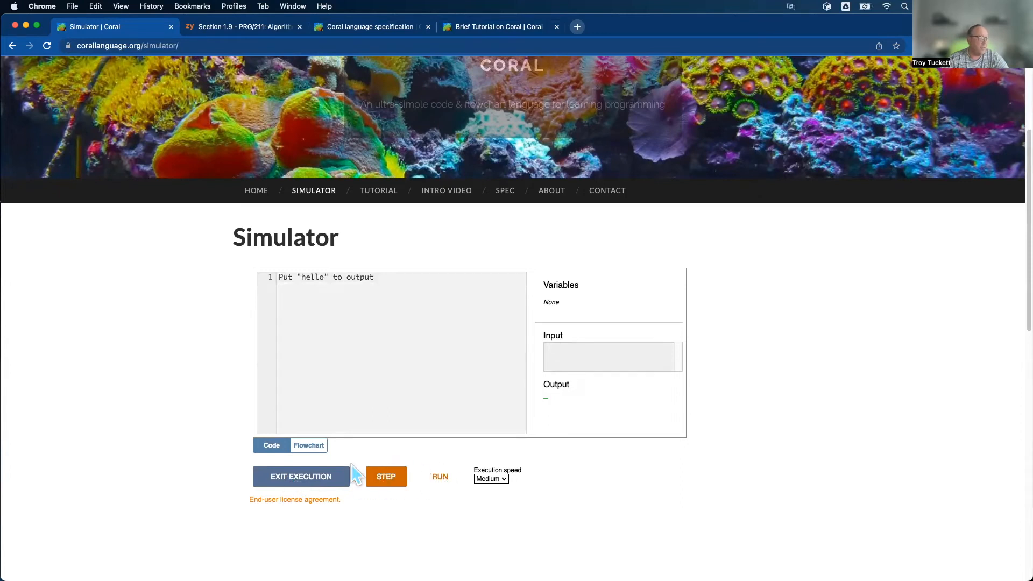
pyautogui.click(372, 276)
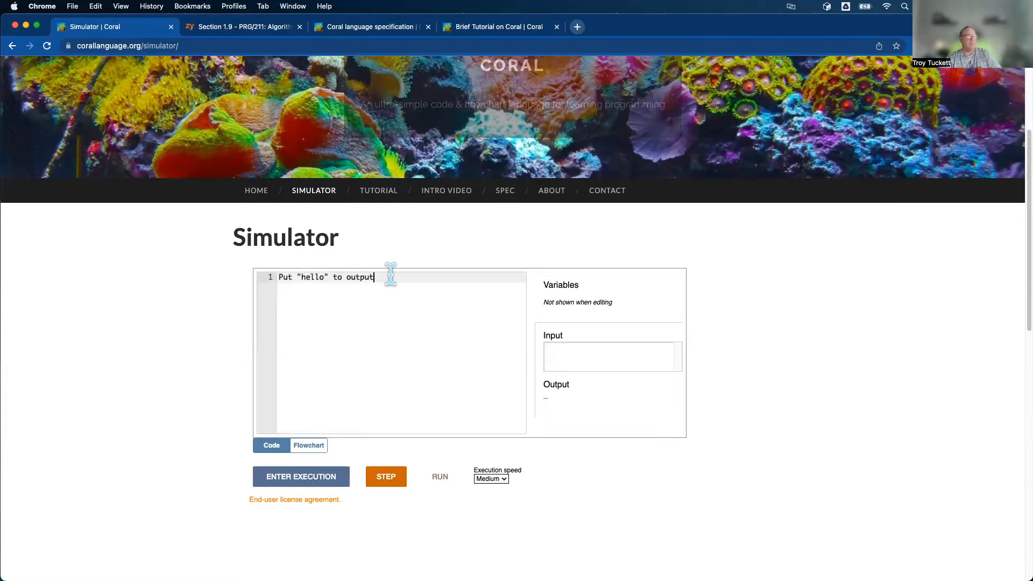
pyautogui.moveTo(289, 277)
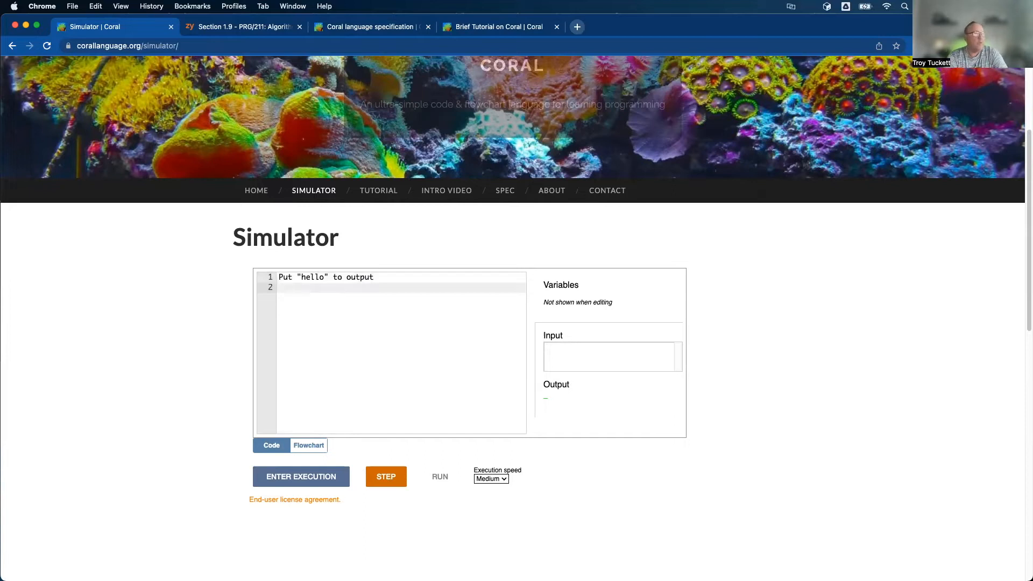
# - Write Put "hello again" to output on line 3, leaving a single blank line after line 1
pyautogui.write('Put')
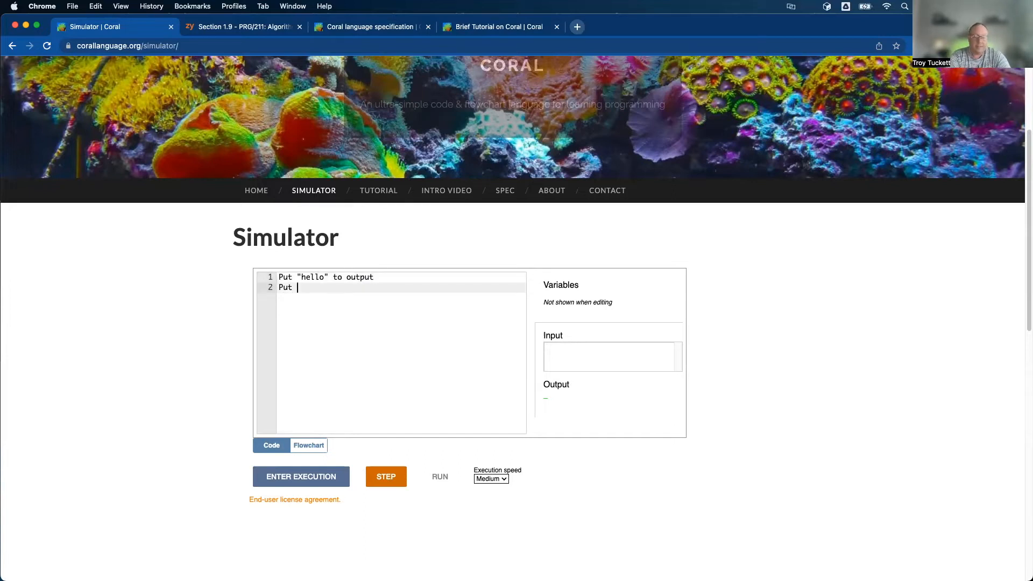
pyautogui.write('"hello again"')
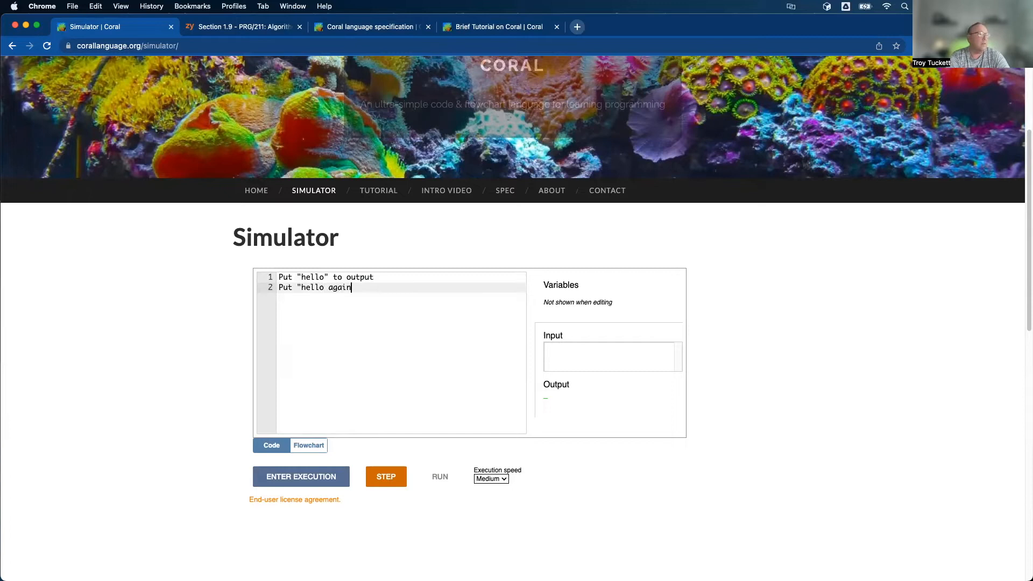
pyautogui.write('" to output')
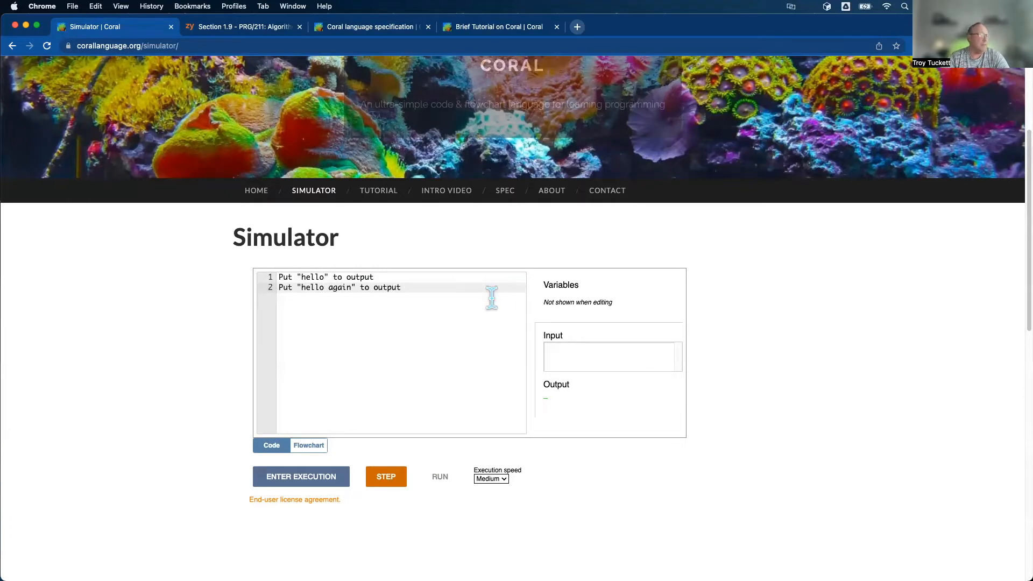
pyautogui.moveTo(649, 275)
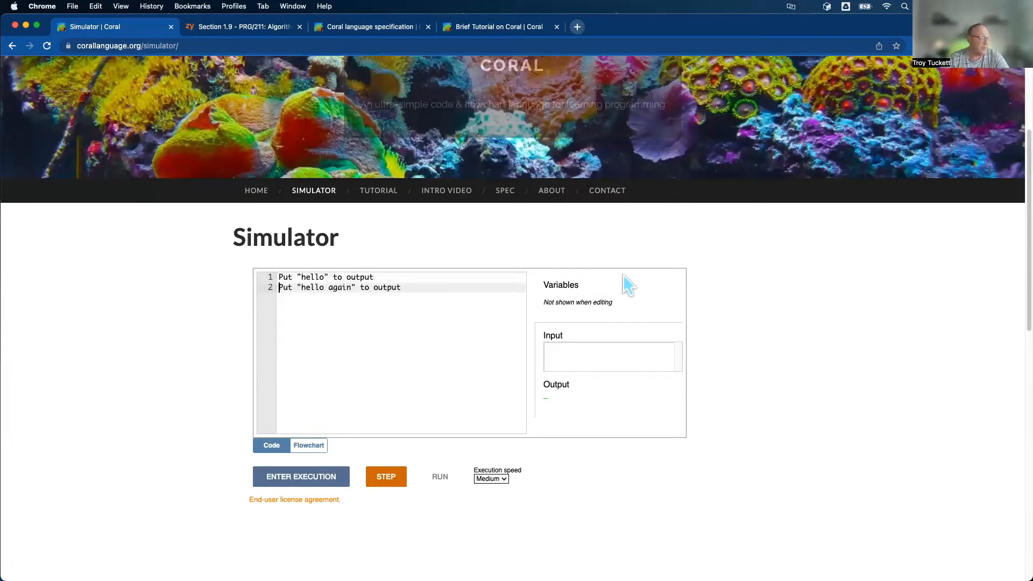
pyautogui.moveTo(402, 270)
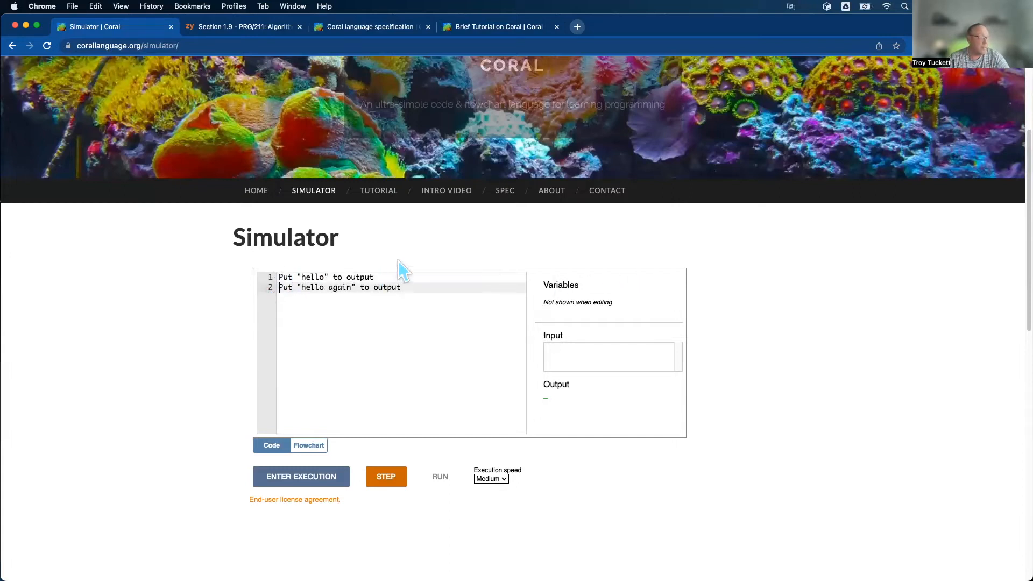
pyautogui.moveTo(484, 273)
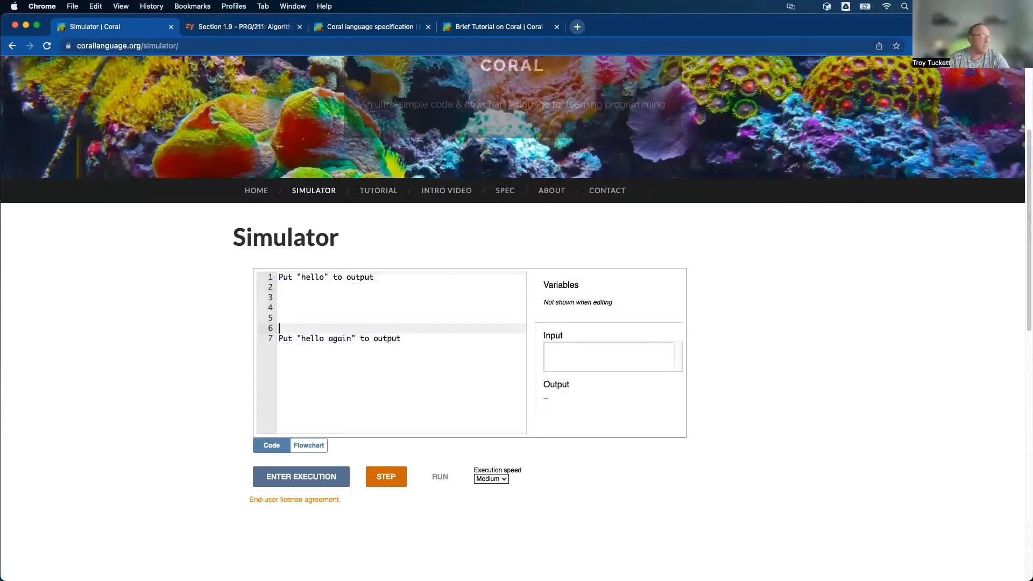
pyautogui.press('backspace')
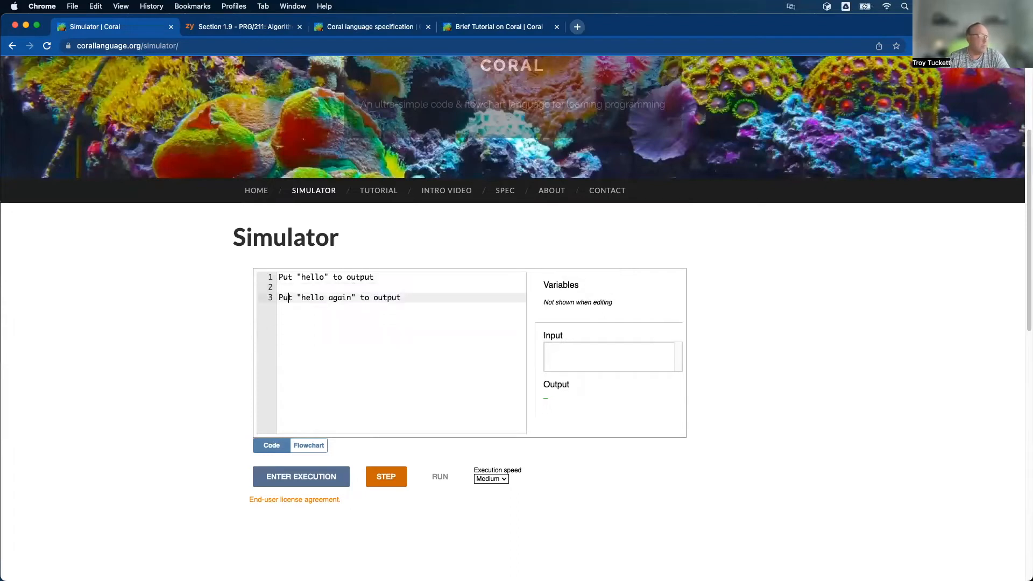
pyautogui.press('Backspace')
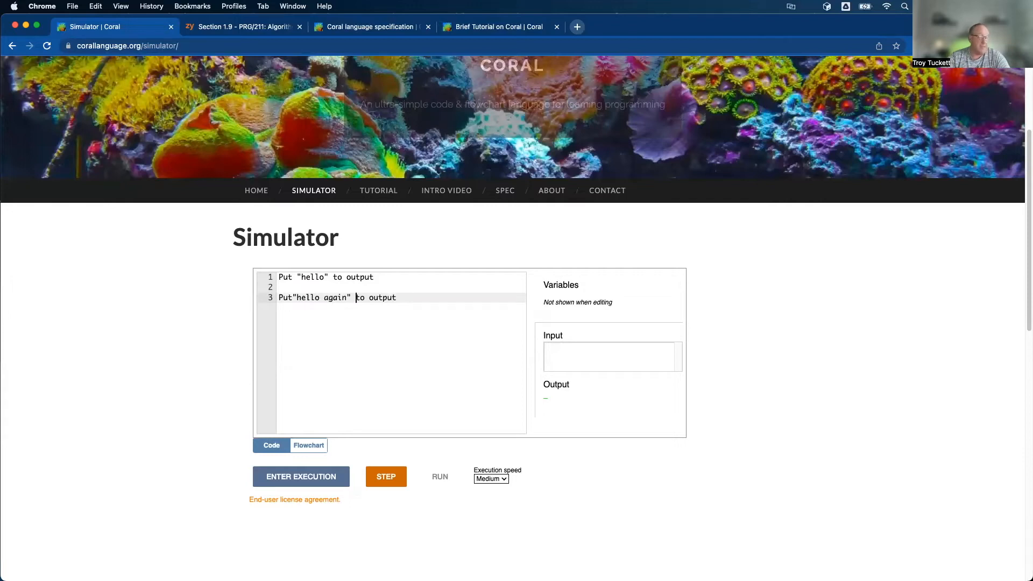
pyautogui.press('Backspace')
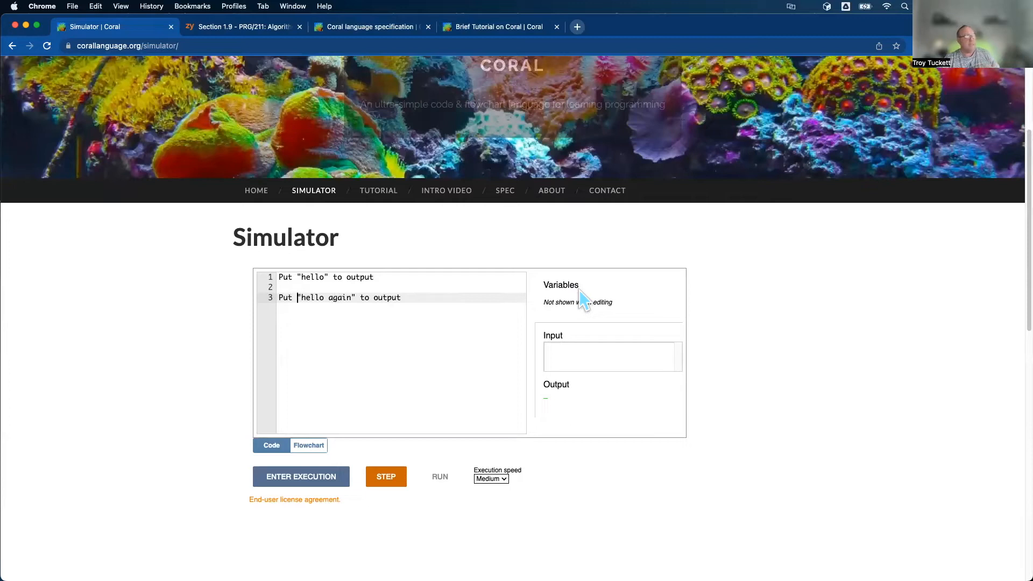
pyautogui.moveTo(327, 308)
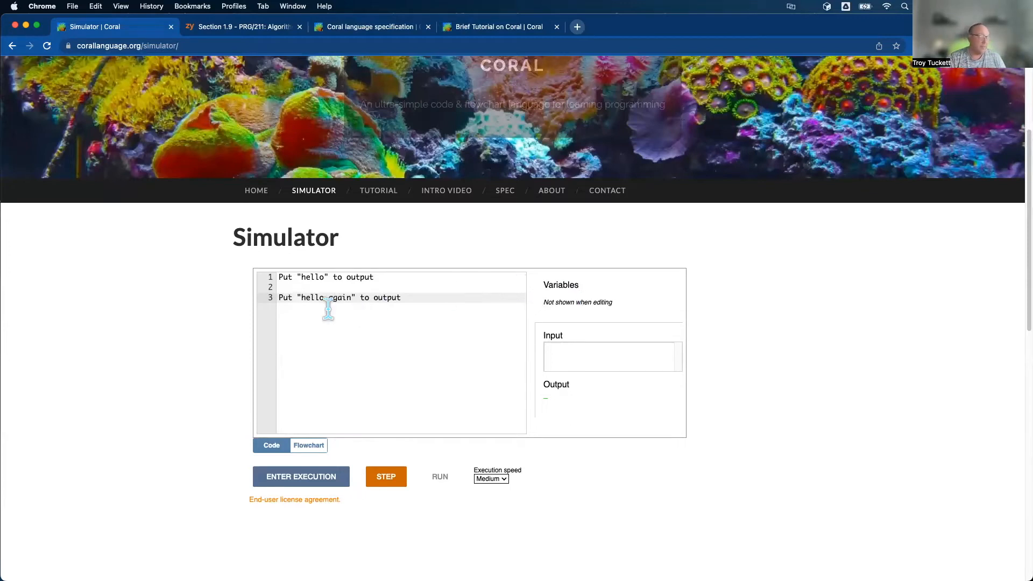
pyautogui.moveTo(828, 236)
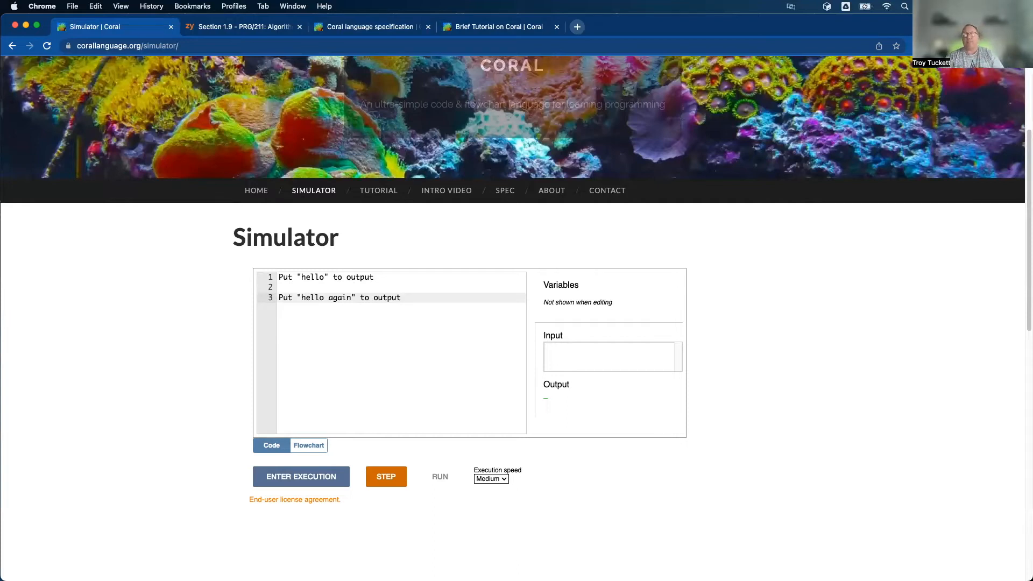
# - Capitalise 'output' on line 3 to show the format error, then restore it to lowercase
pyautogui.click(279, 297)
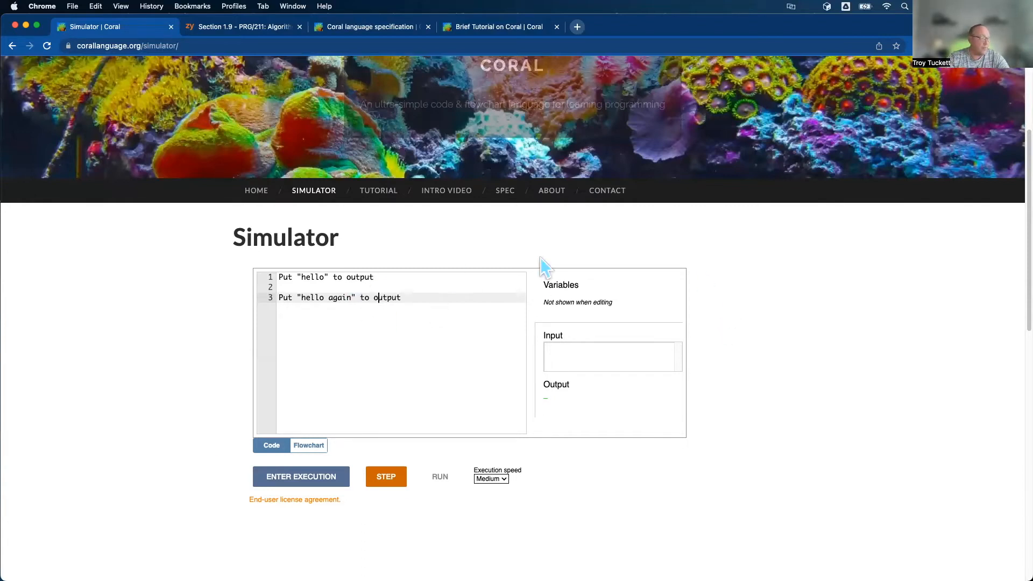
pyautogui.moveTo(710, 458)
pyautogui.write('O')
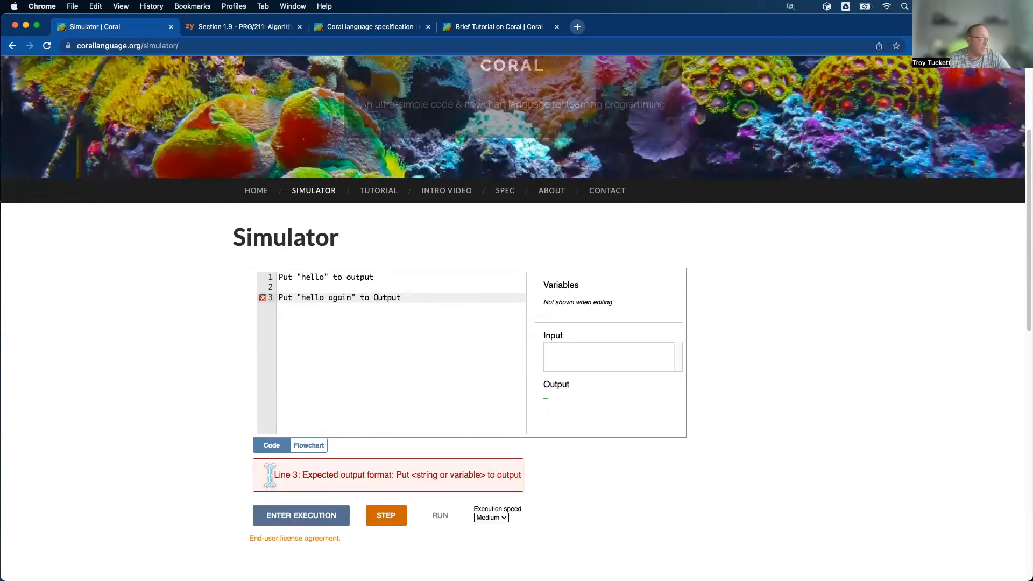
pyautogui.moveTo(280, 277)
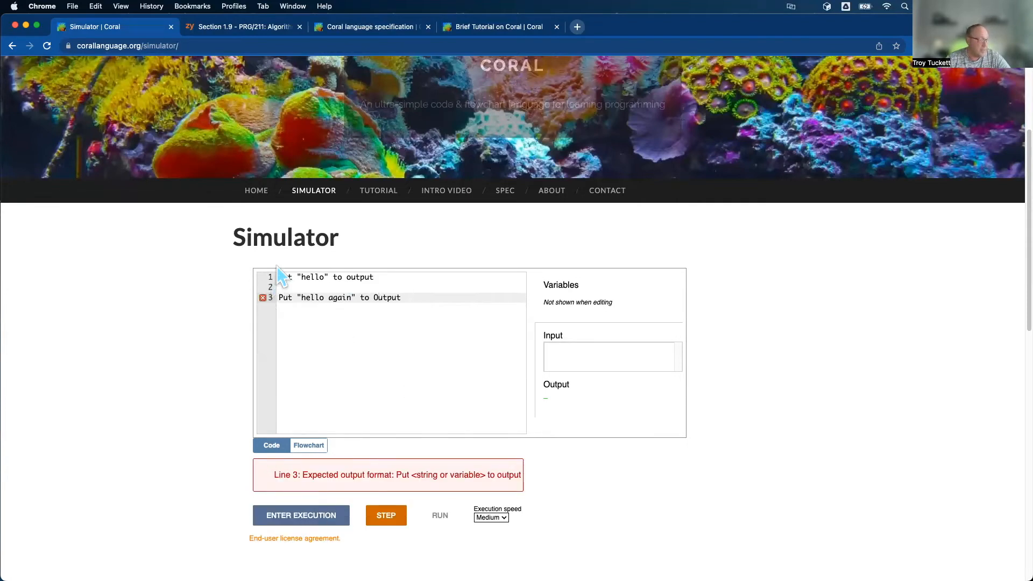
pyautogui.moveTo(409, 297)
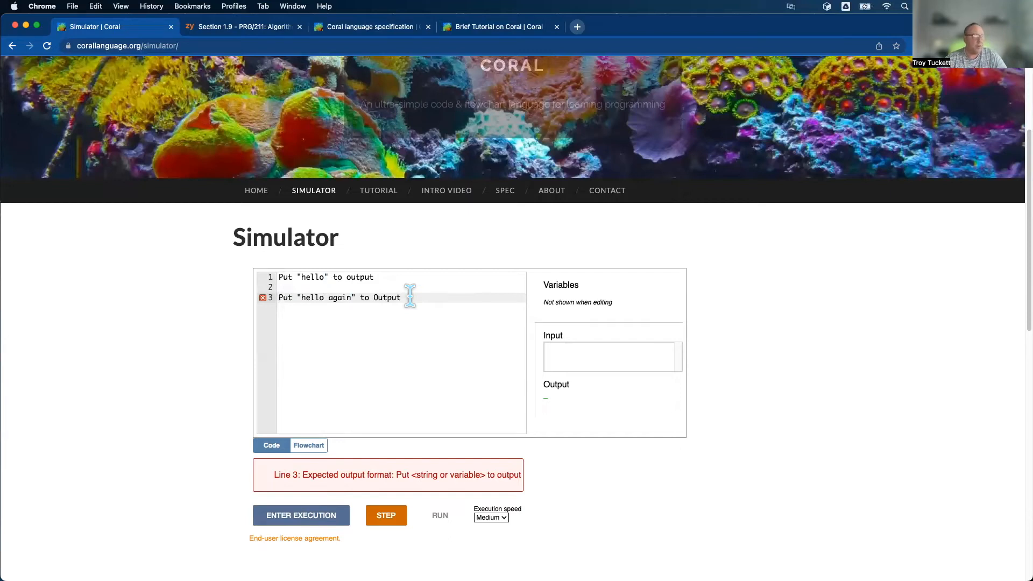
pyautogui.moveTo(373, 297)
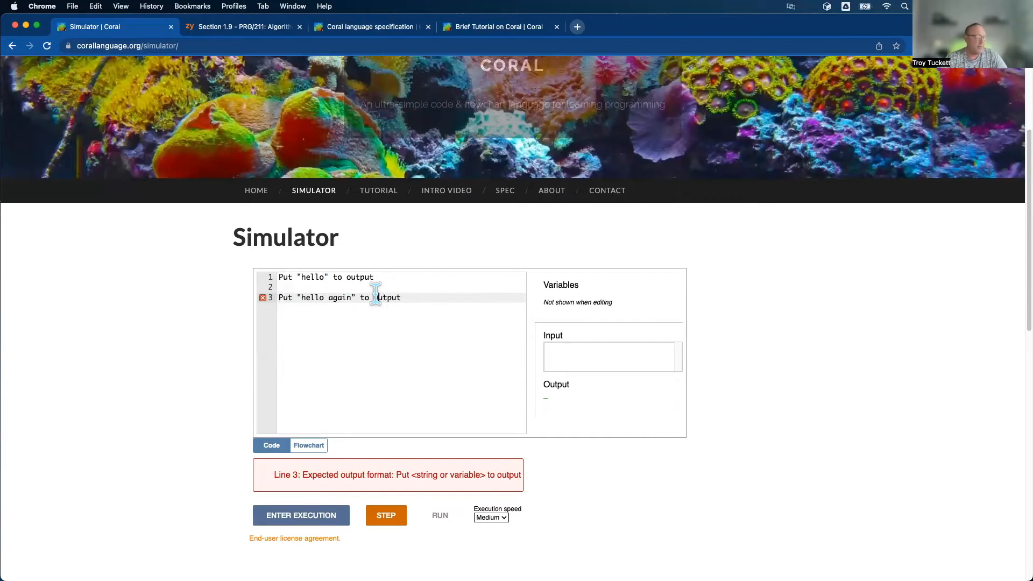
pyautogui.moveTo(732, 292)
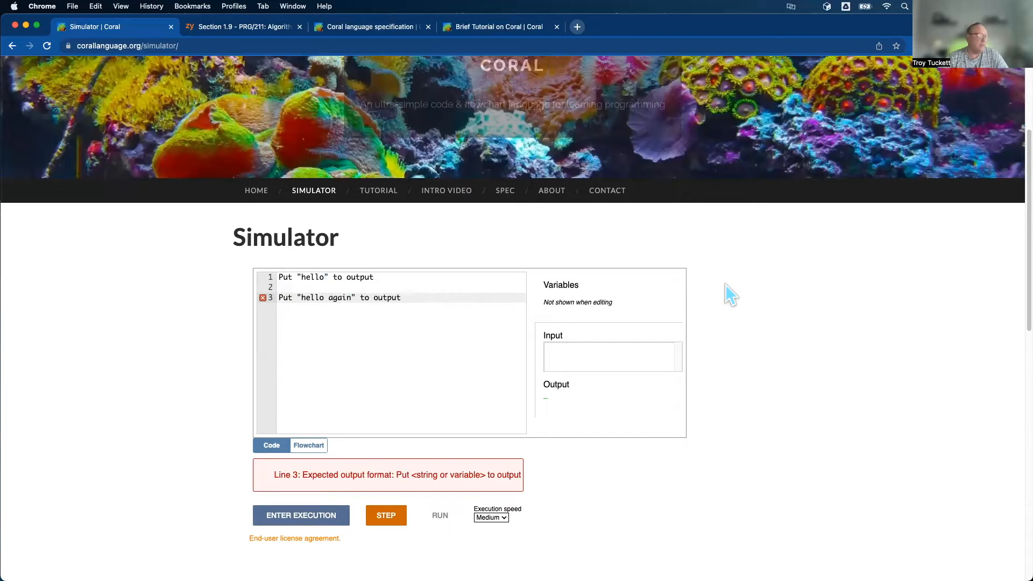
pyautogui.moveTo(301, 516)
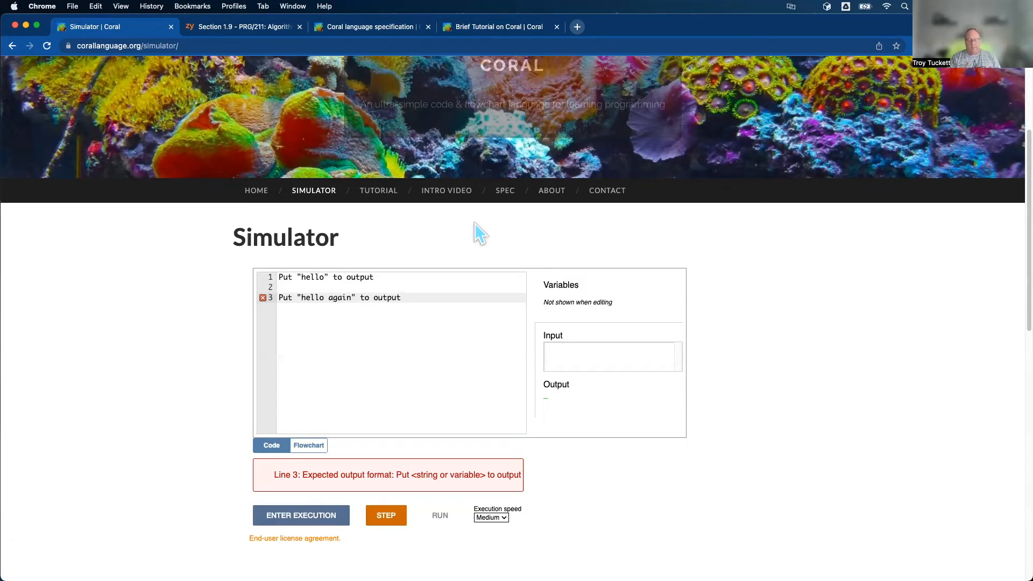
pyautogui.click(378, 297)
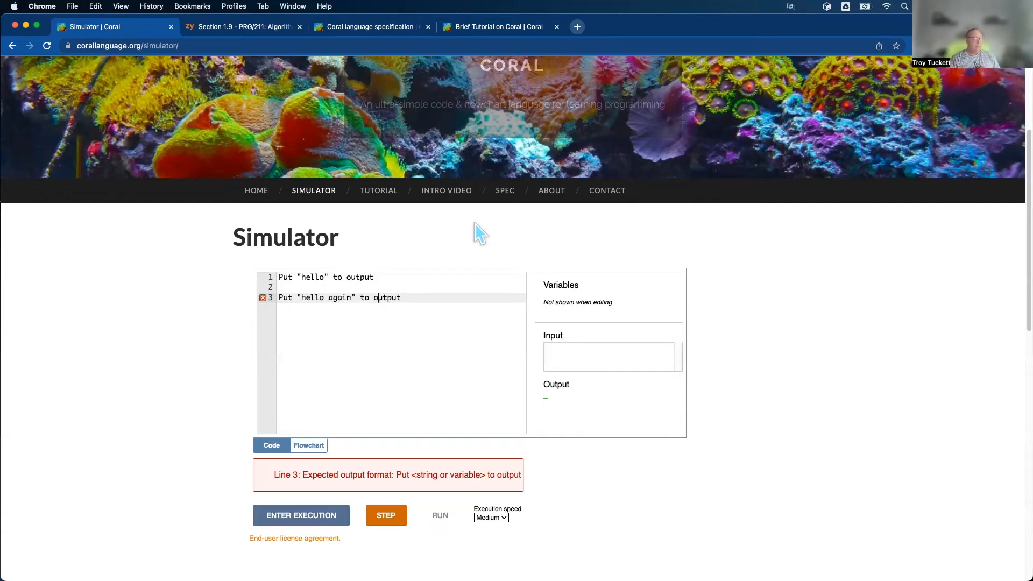
pyautogui.moveTo(431, 293)
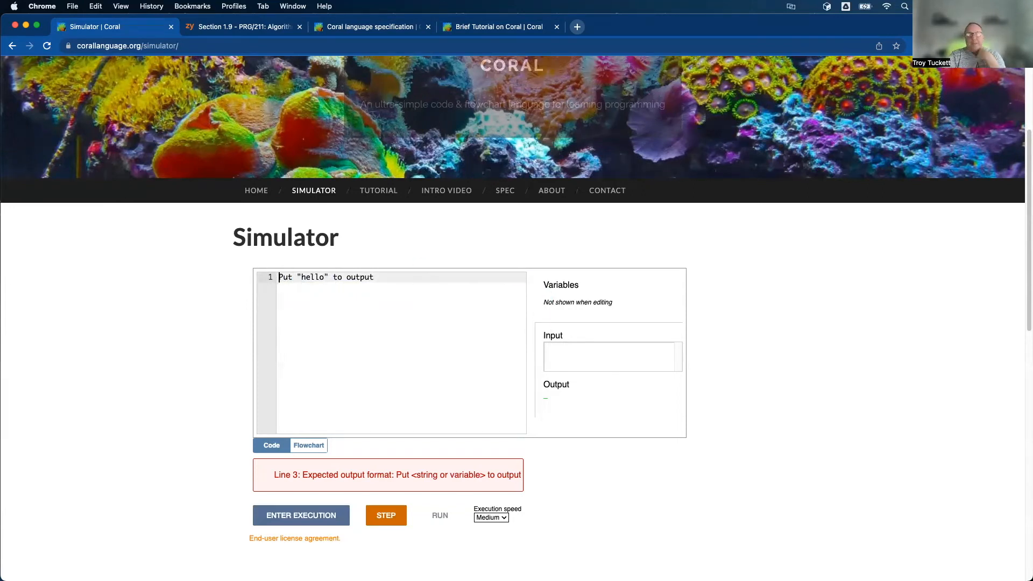
# - Declare integer number1, integer number2 and integer sum on lines 1–3 above the hello output
pyautogui.press('Enter')
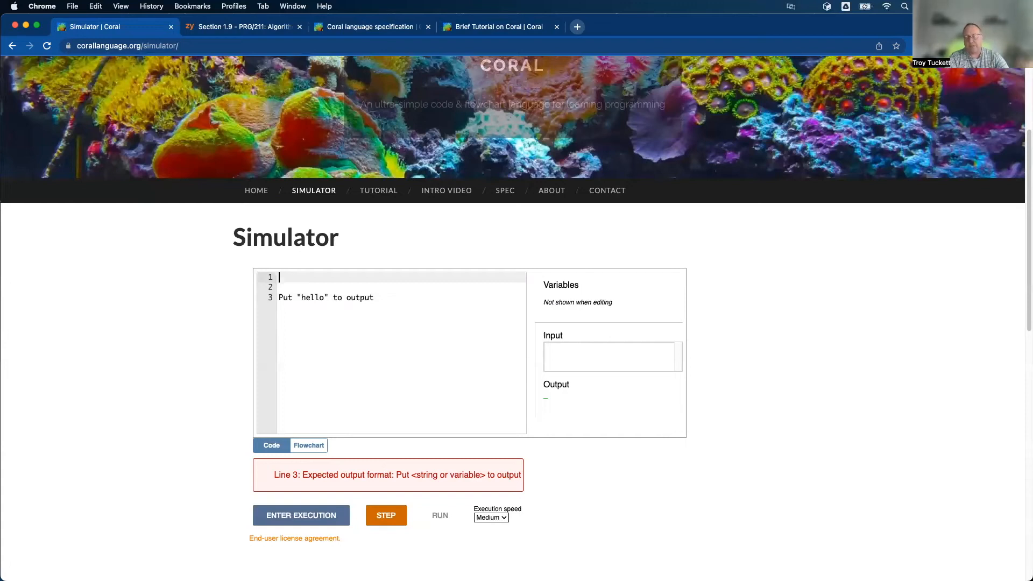
pyautogui.write('intege')
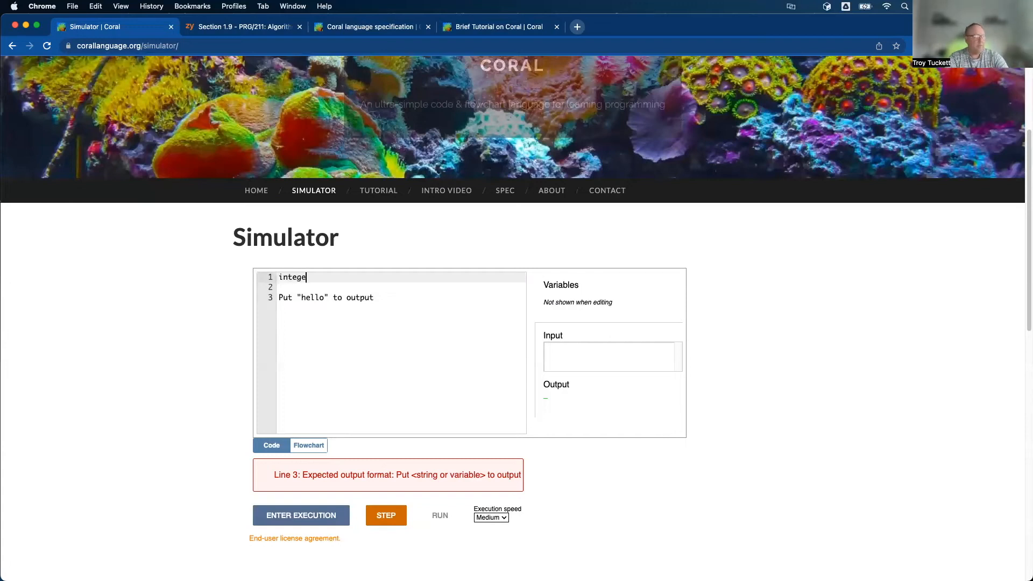
pyautogui.write('r n')
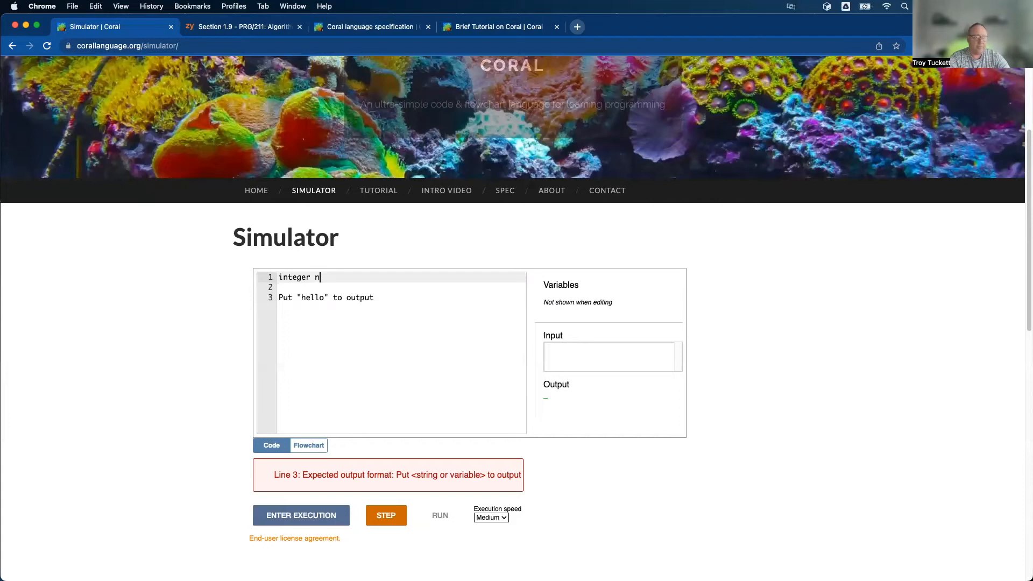
pyautogui.write('umber1')
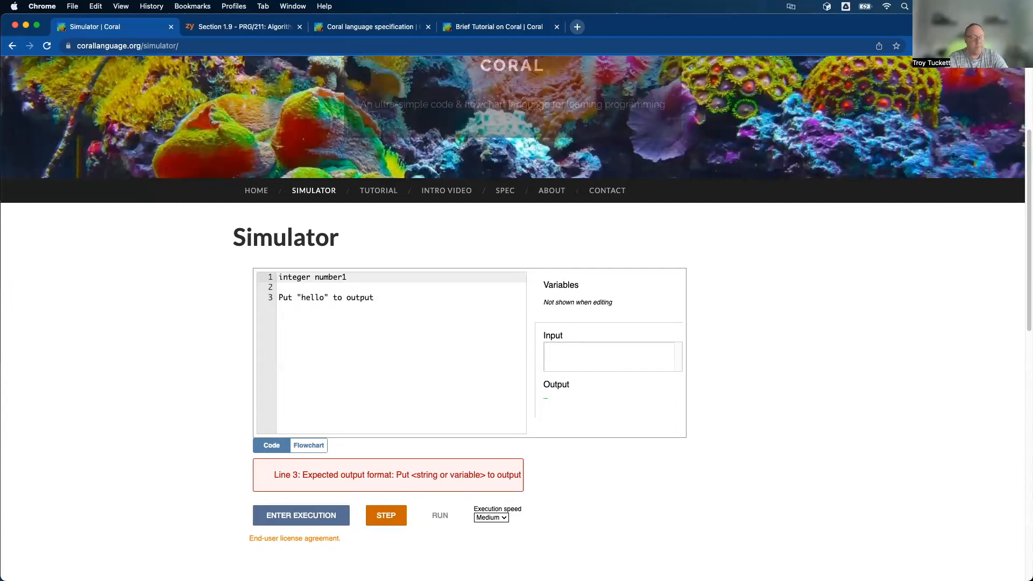
pyautogui.write('in')
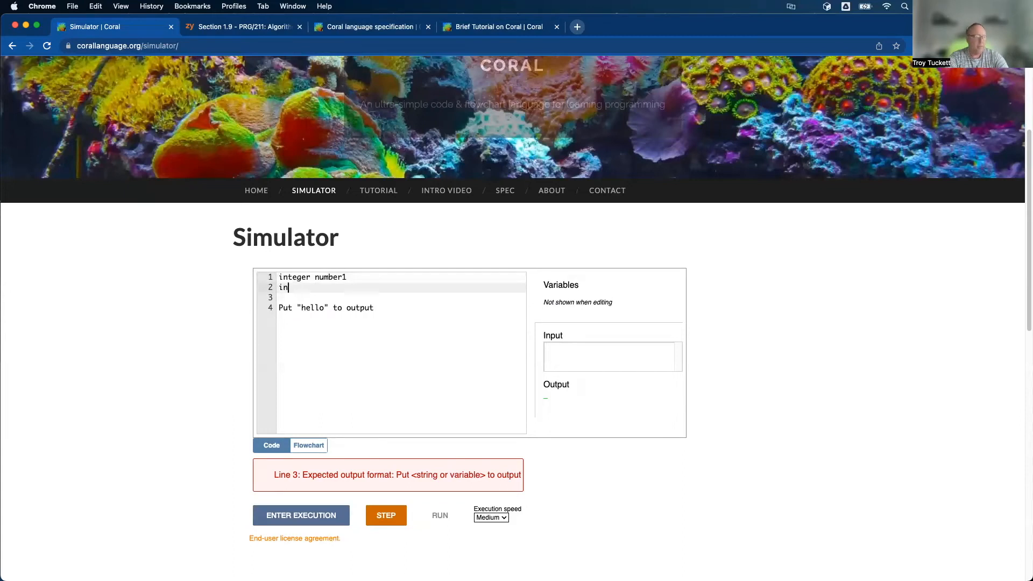
pyautogui.write('teger number')
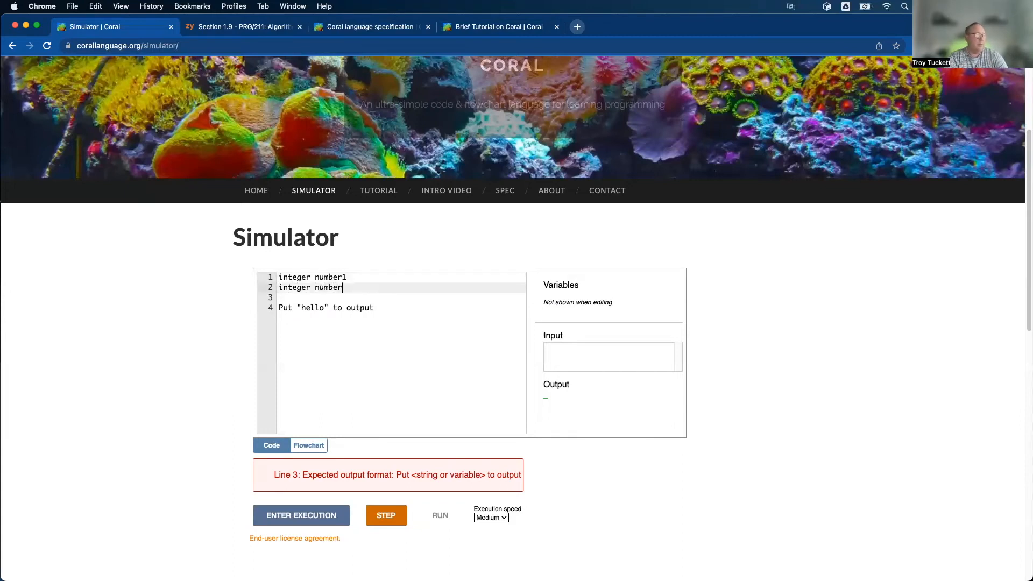
pyautogui.write('2')
pyautogui.click(401, 297)
pyautogui.write('integer')
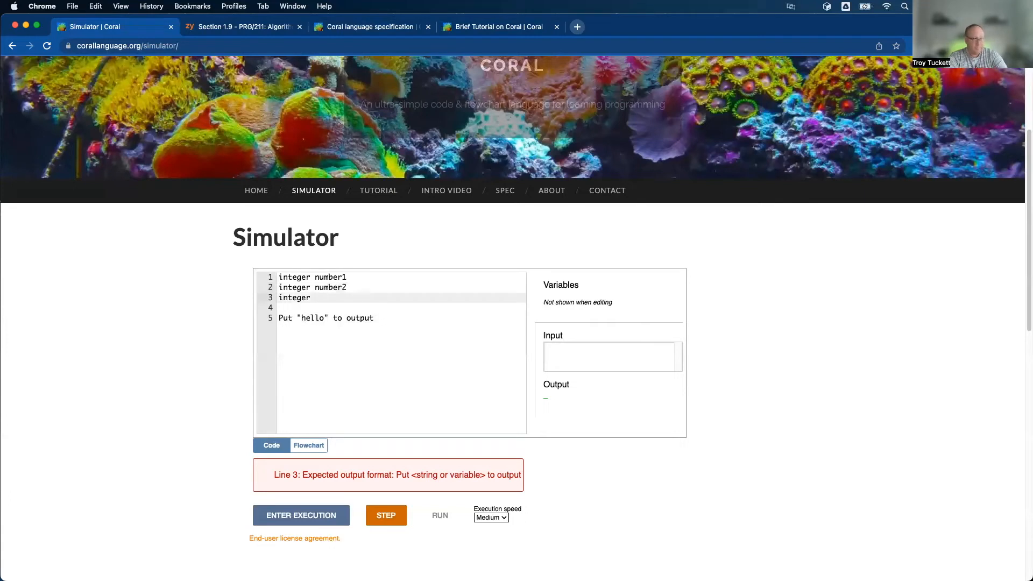
pyautogui.write('s')
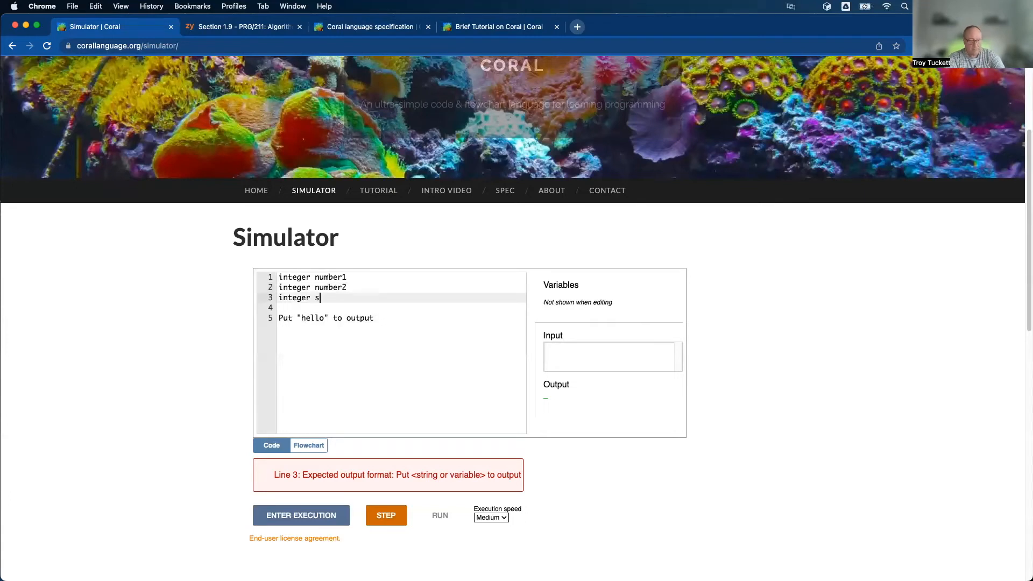
pyautogui.write('um')
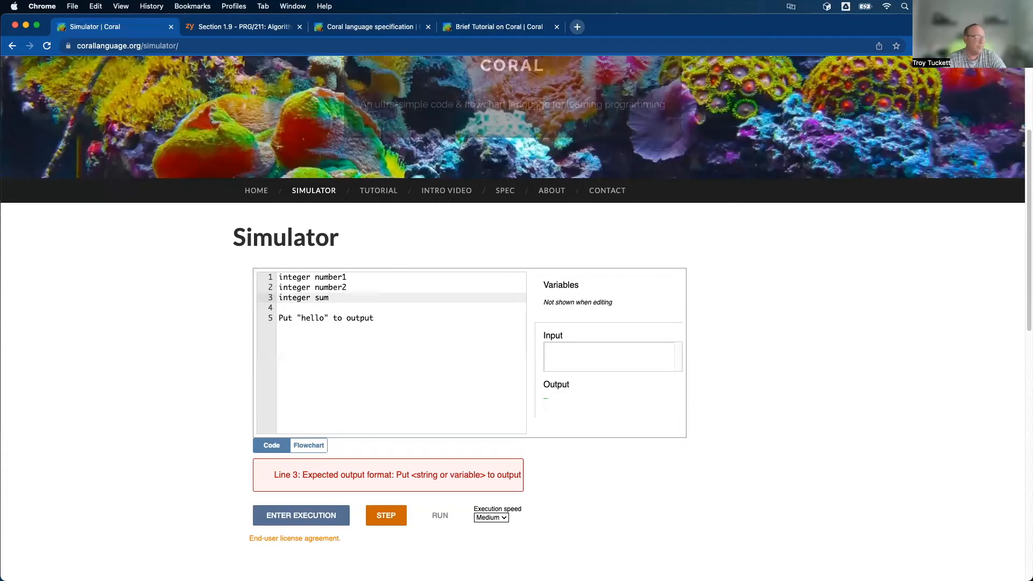
pyautogui.moveTo(341, 277)
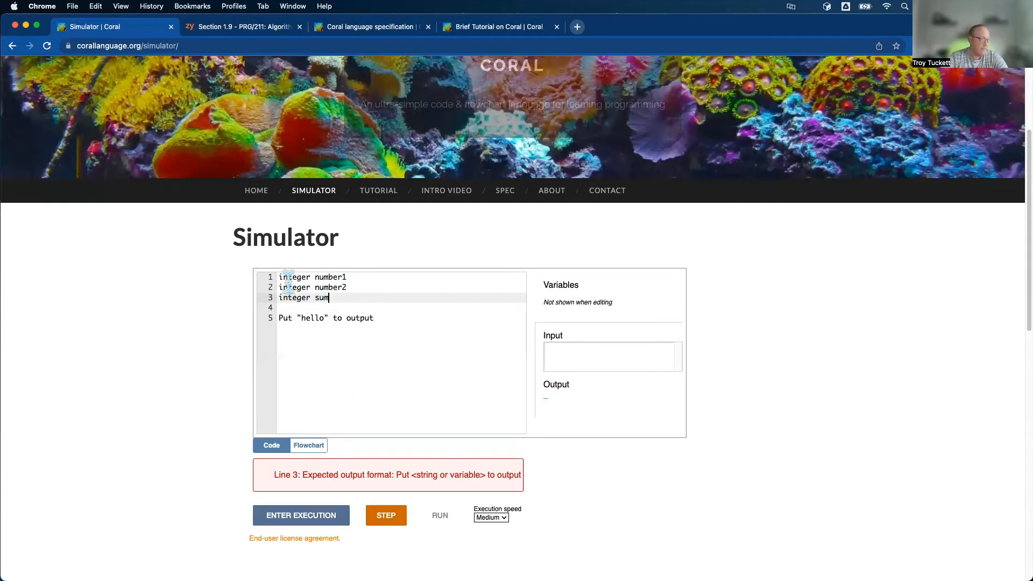
pyautogui.moveTo(283, 303)
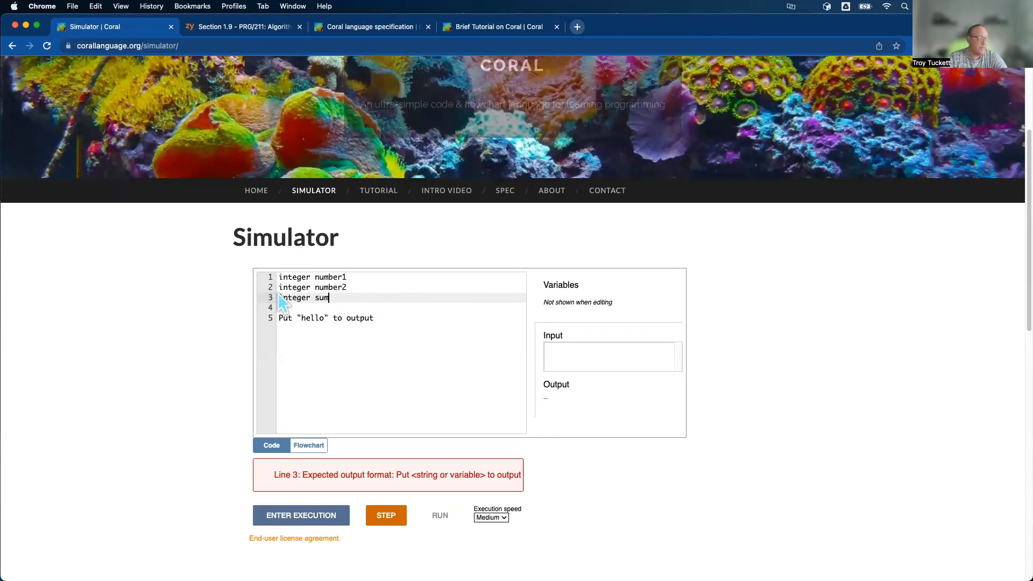
pyautogui.moveTo(526, 298)
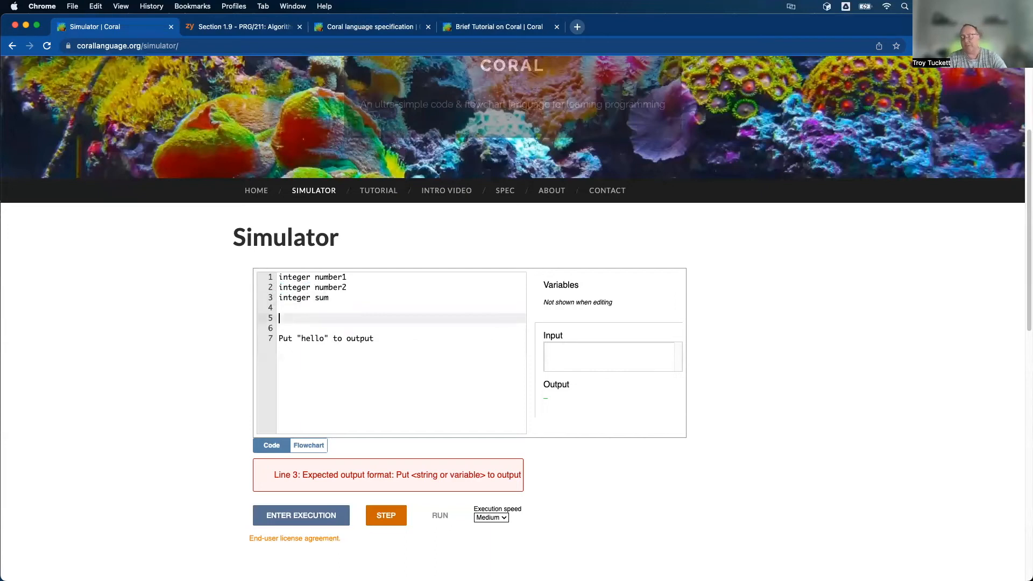
# - Write number1 = 5 on line 5, pointing out the declared variable number1
pyautogui.write('n')
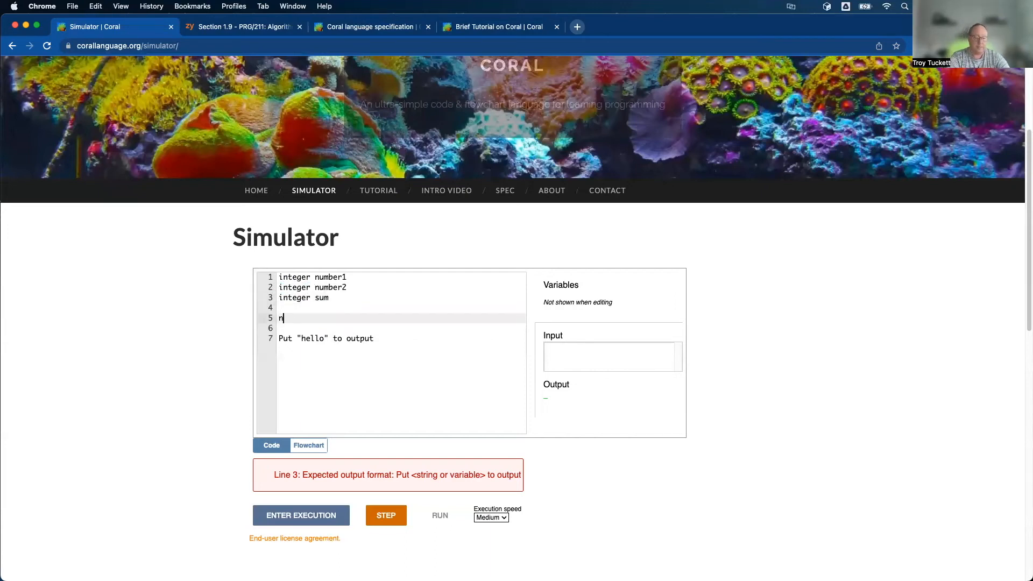
pyautogui.write('umber1 =')
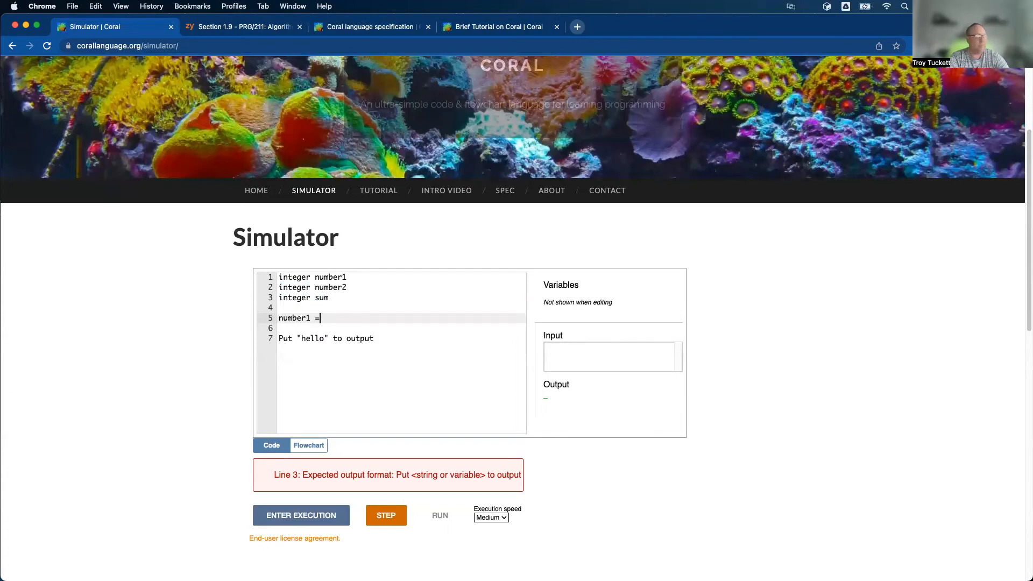
pyautogui.write('5')
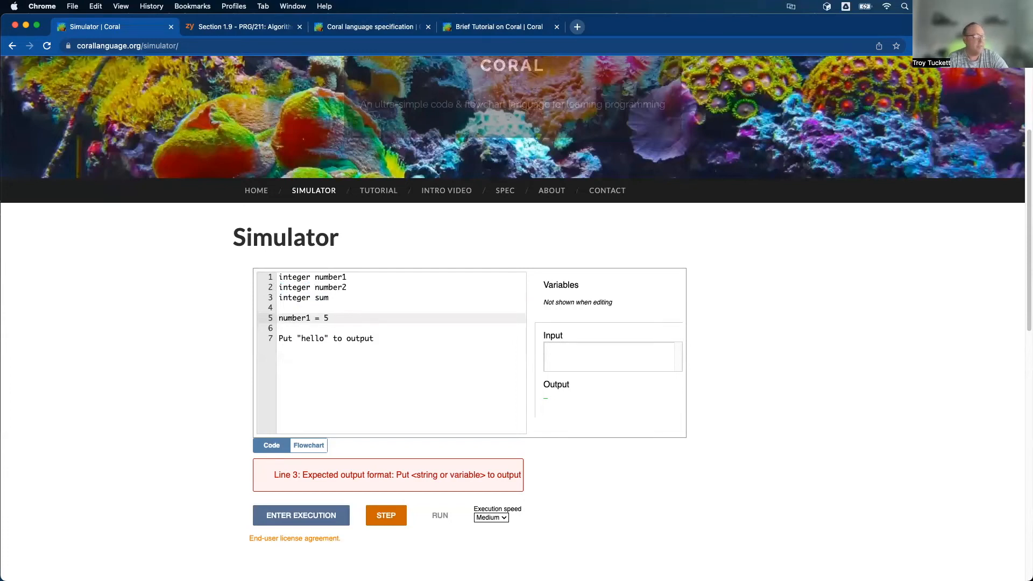
pyautogui.click(329, 317)
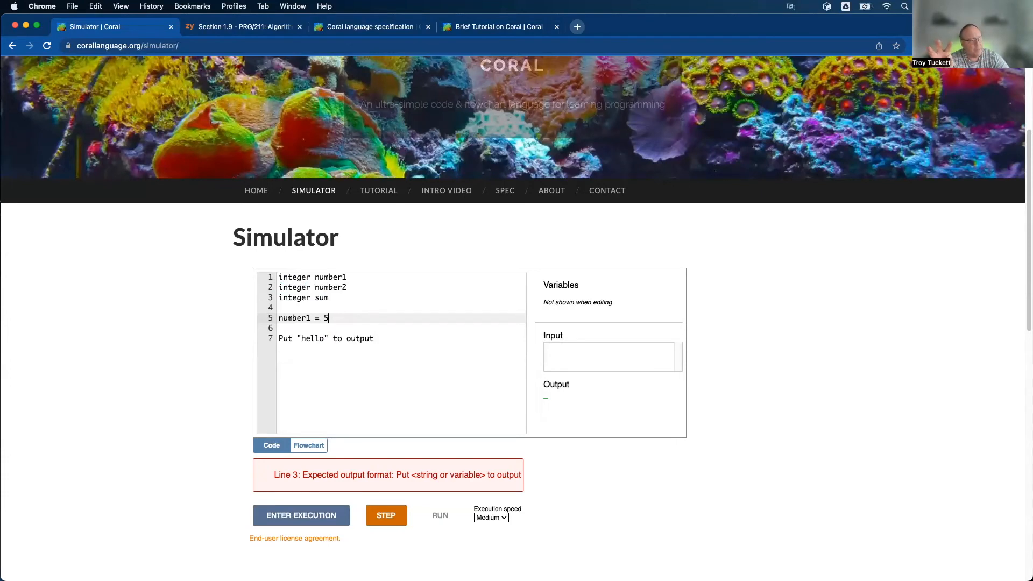
pyautogui.doubleClick(295, 318)
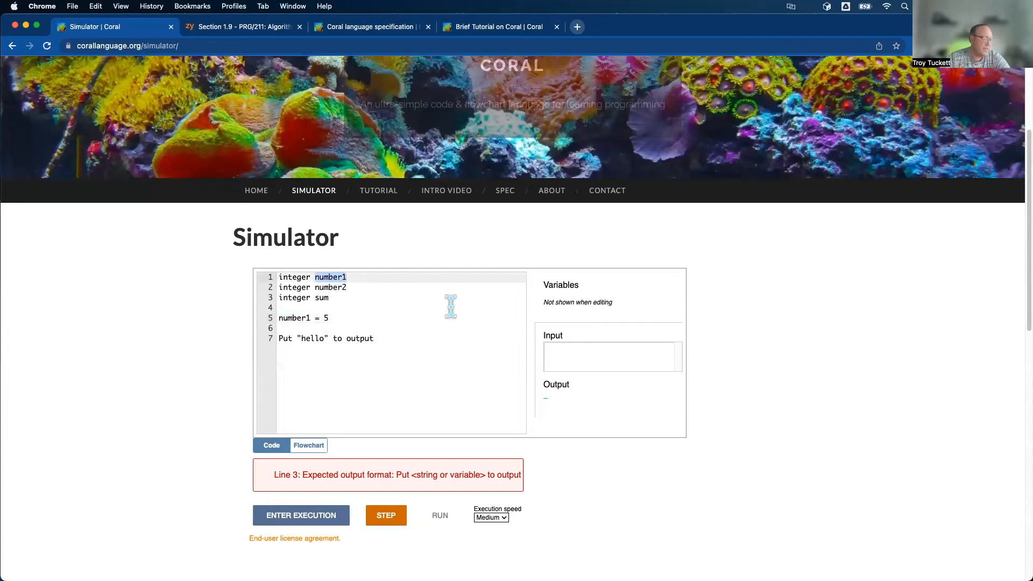
pyautogui.moveTo(288, 319)
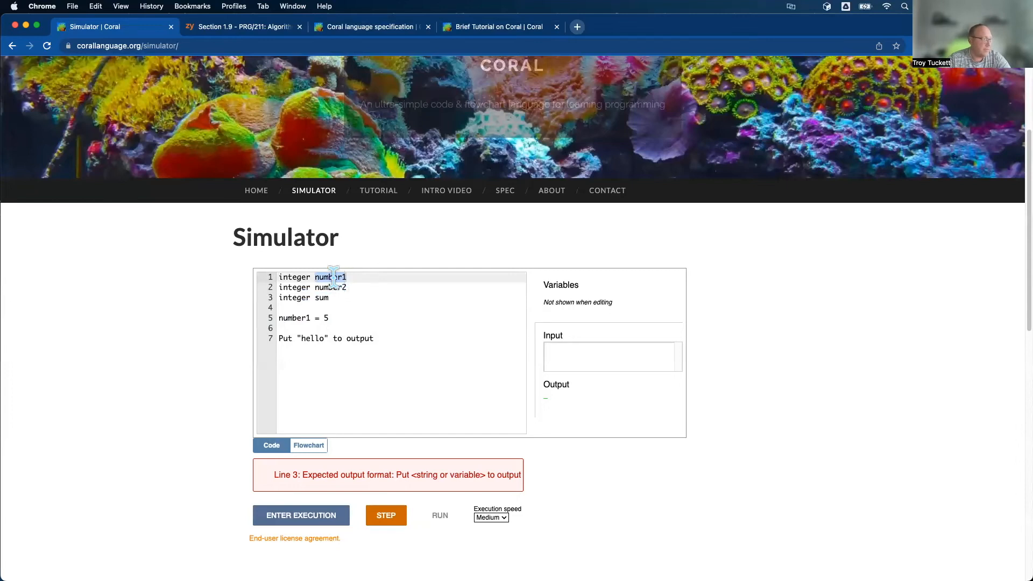
pyautogui.doubleClick(329, 276)
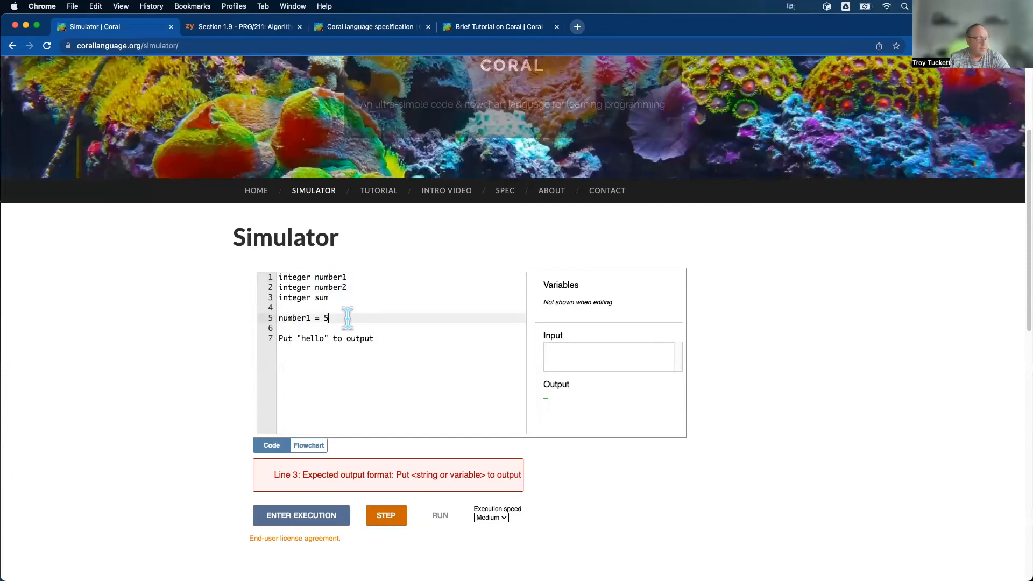
# - Write number2 = 10 on the following line
pyautogui.press('Return')
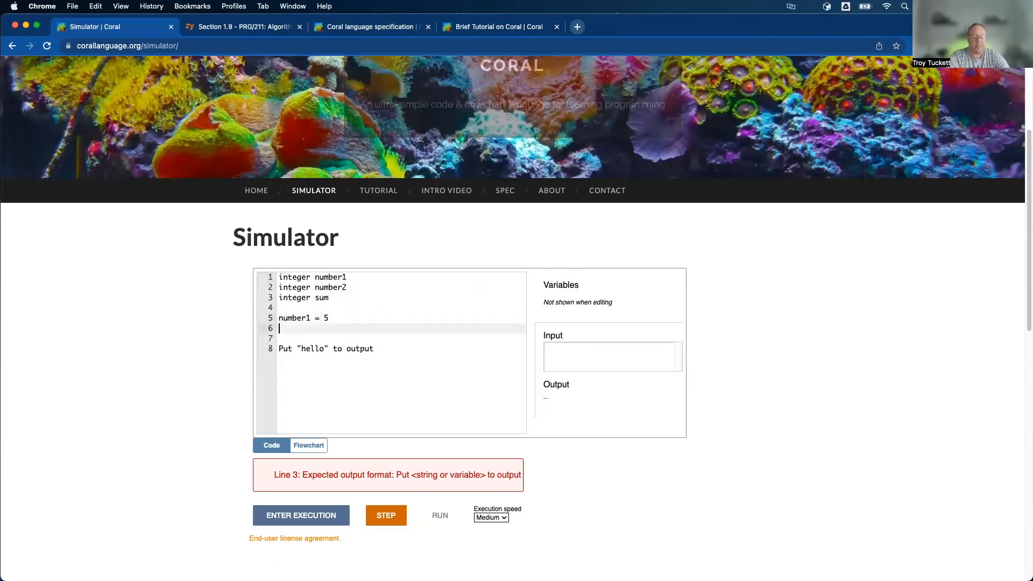
pyautogui.write('number2')
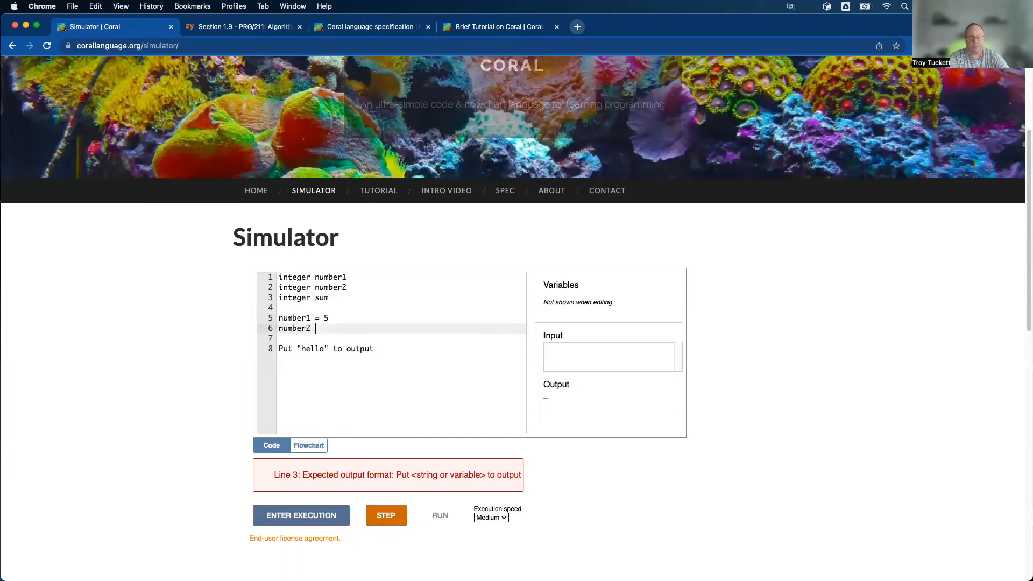
pyautogui.write('= 10')
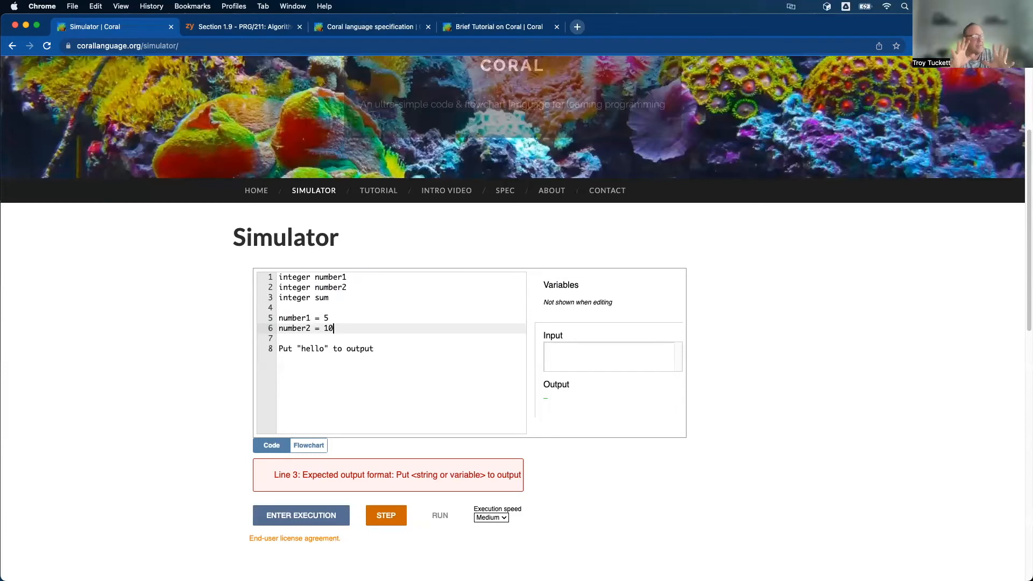
# - Write sum = 5 + 10, then replace the literals so it reads sum = number1 + number2
pyautogui.write('se')
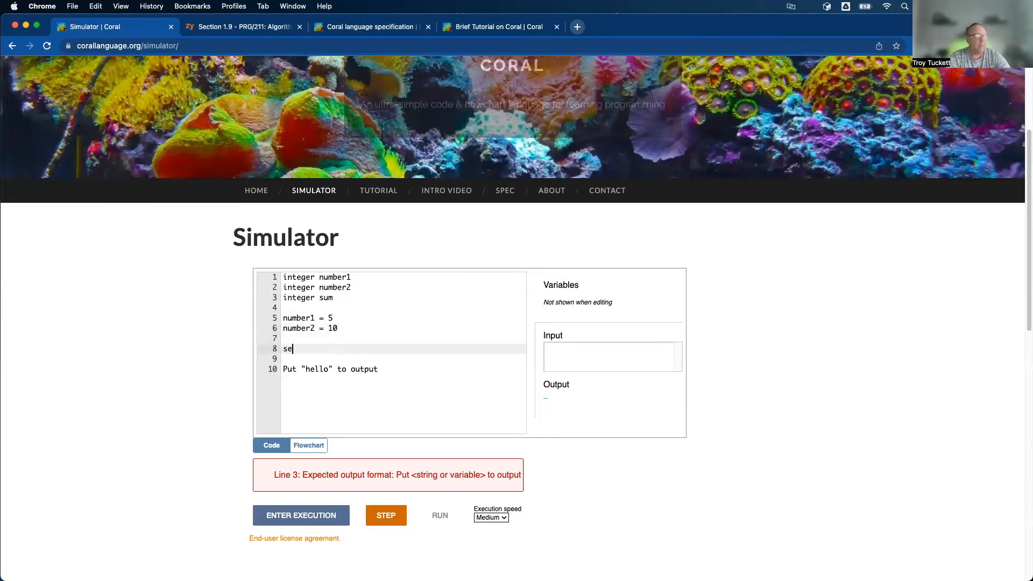
pyautogui.write('um')
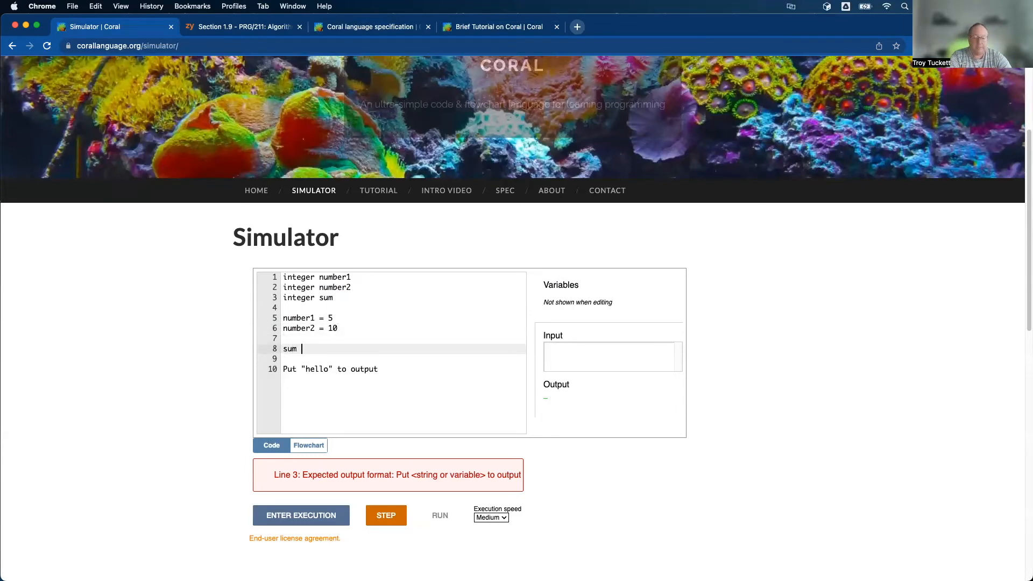
pyautogui.write('= 5')
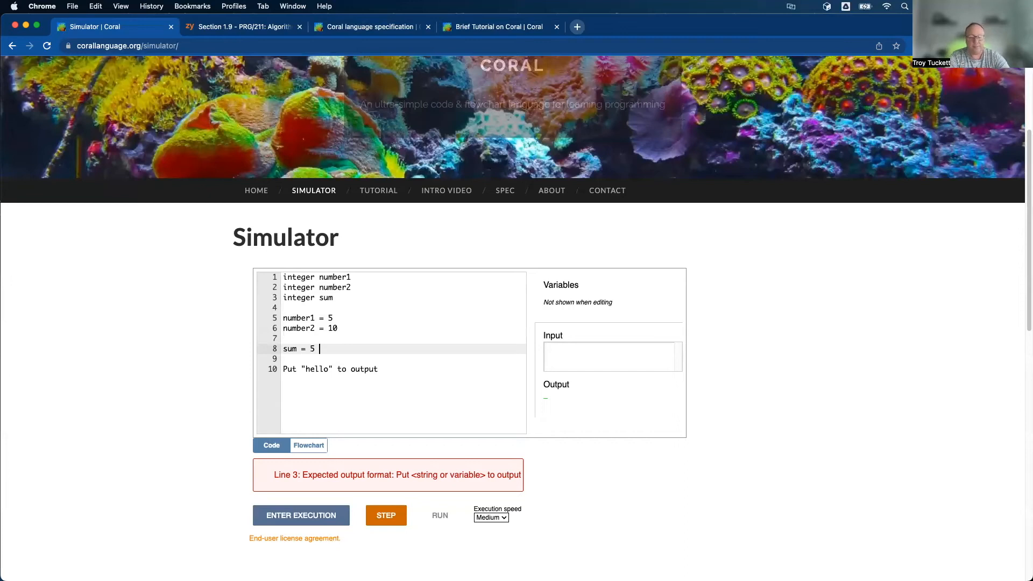
pyautogui.write('+ 10')
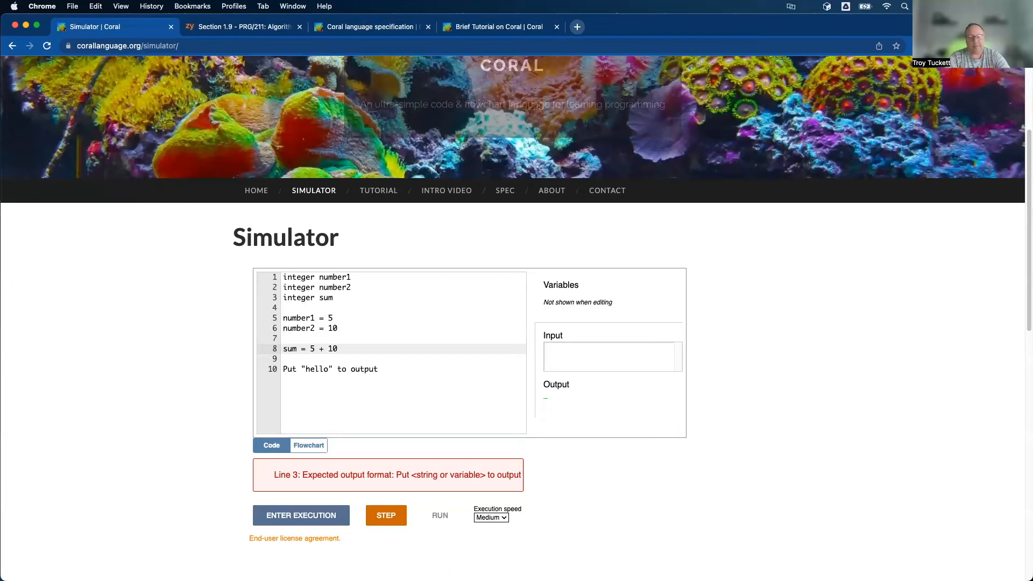
pyautogui.press('Backspace')
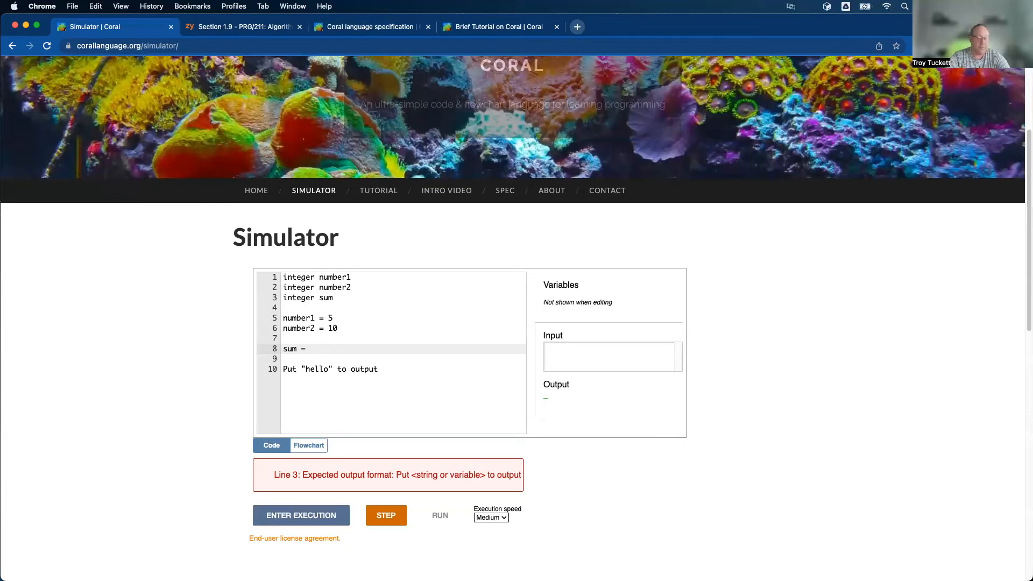
pyautogui.write('number1 +')
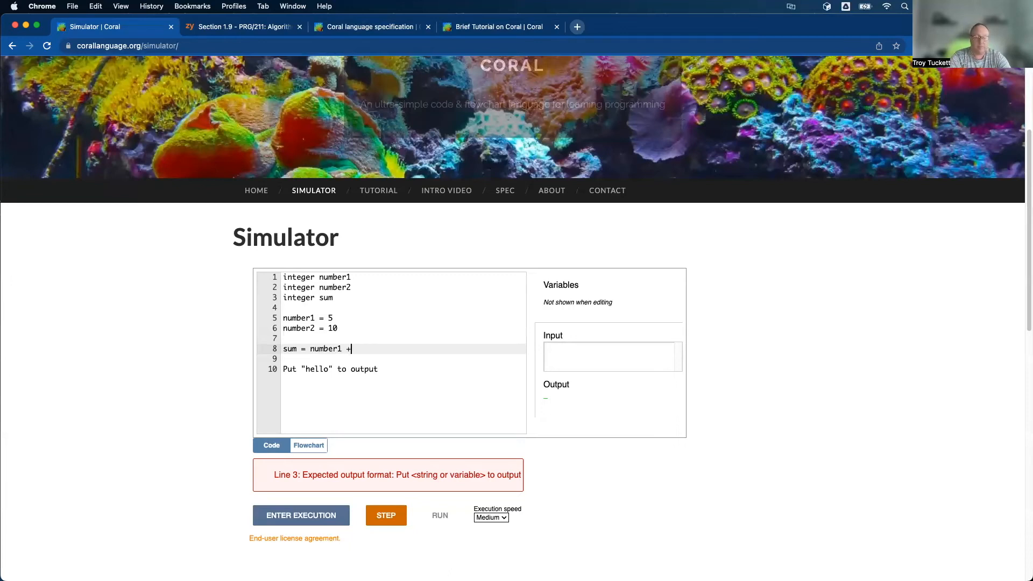
pyautogui.write('number2')
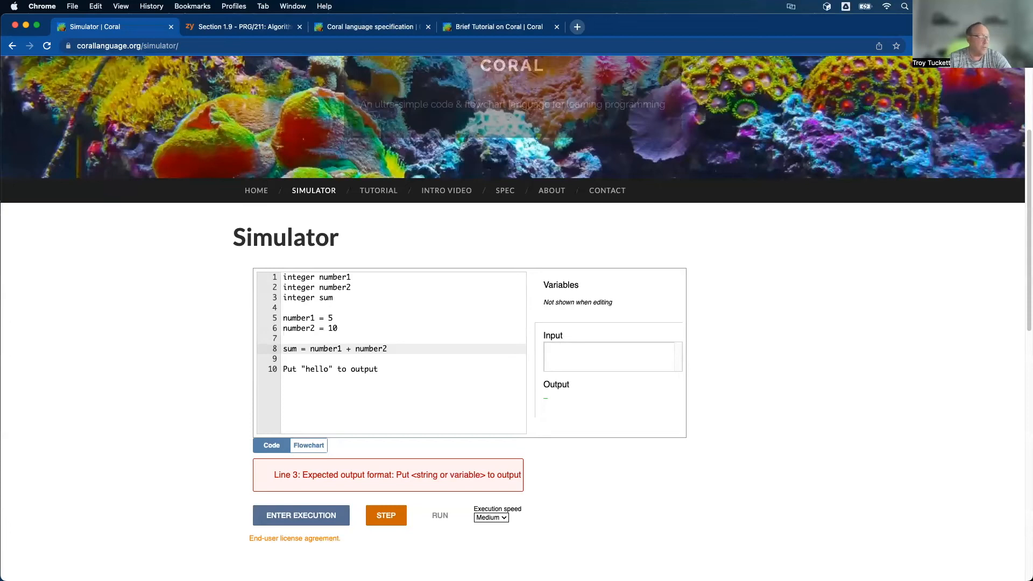
pyautogui.click(307, 348)
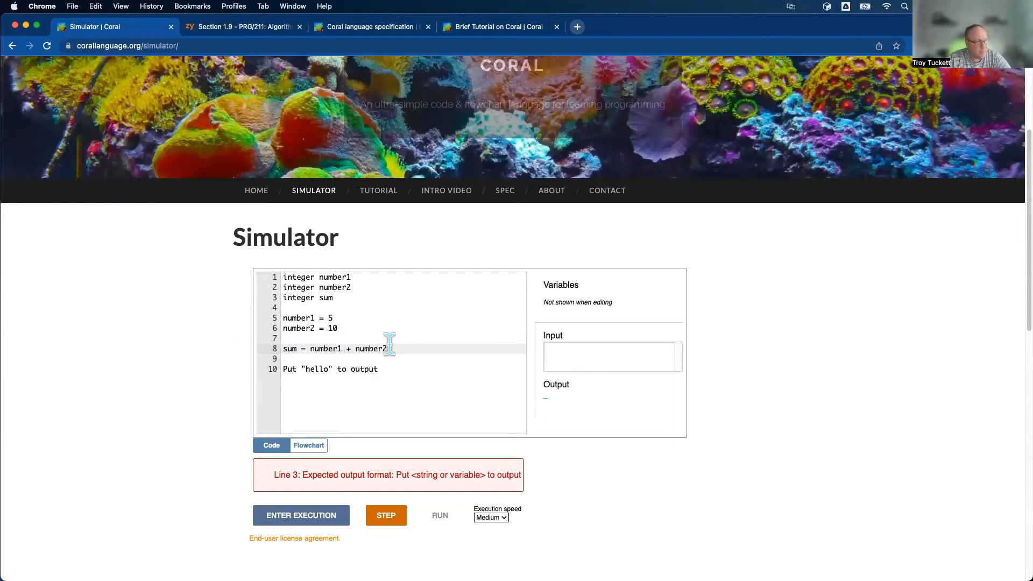
pyautogui.moveTo(289, 349)
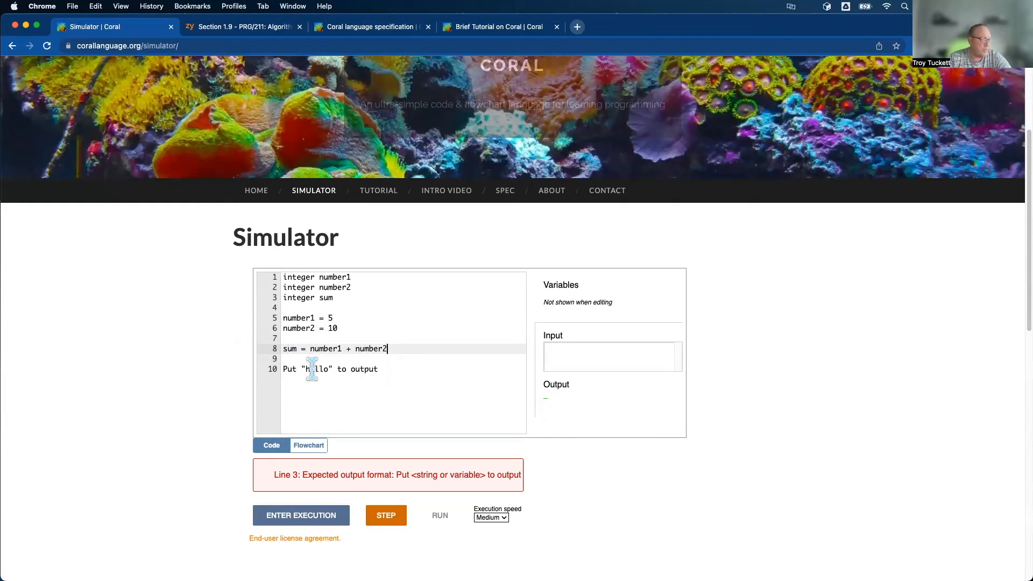
# - Change the last line to Put sum to output and enter execution
pyautogui.doubleClick(317, 369)
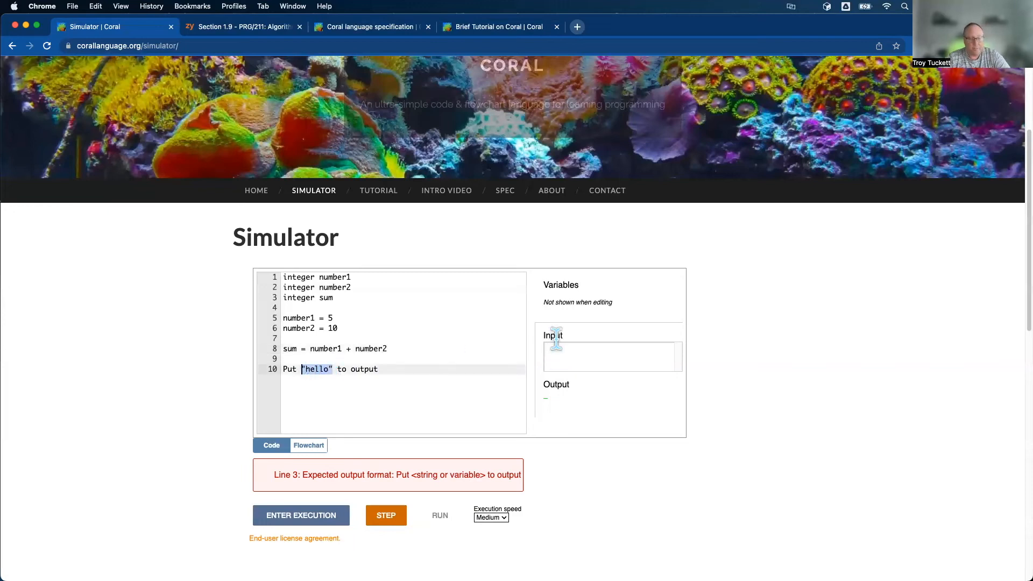
pyautogui.write('sum')
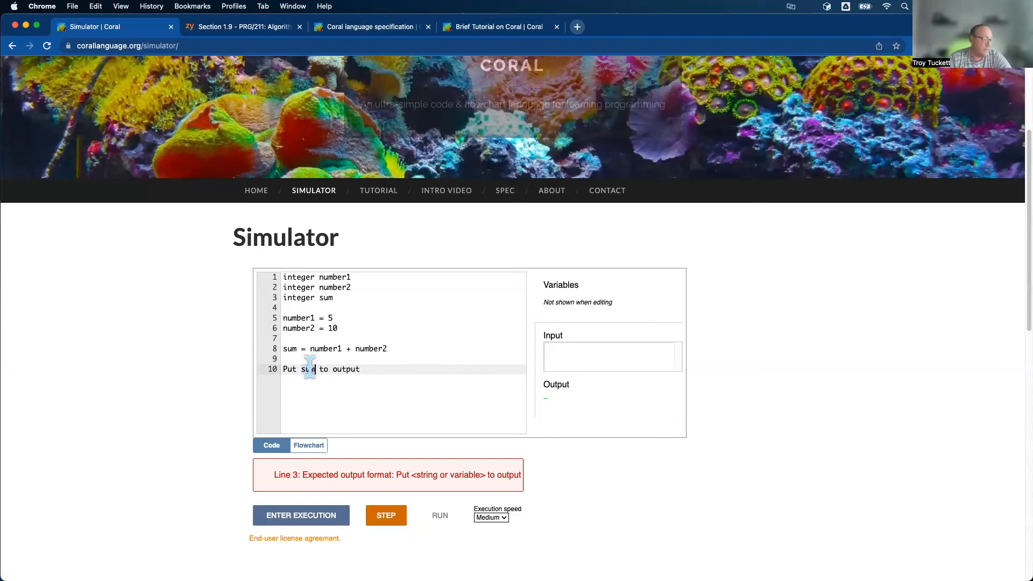
pyautogui.doubleClick(306, 369)
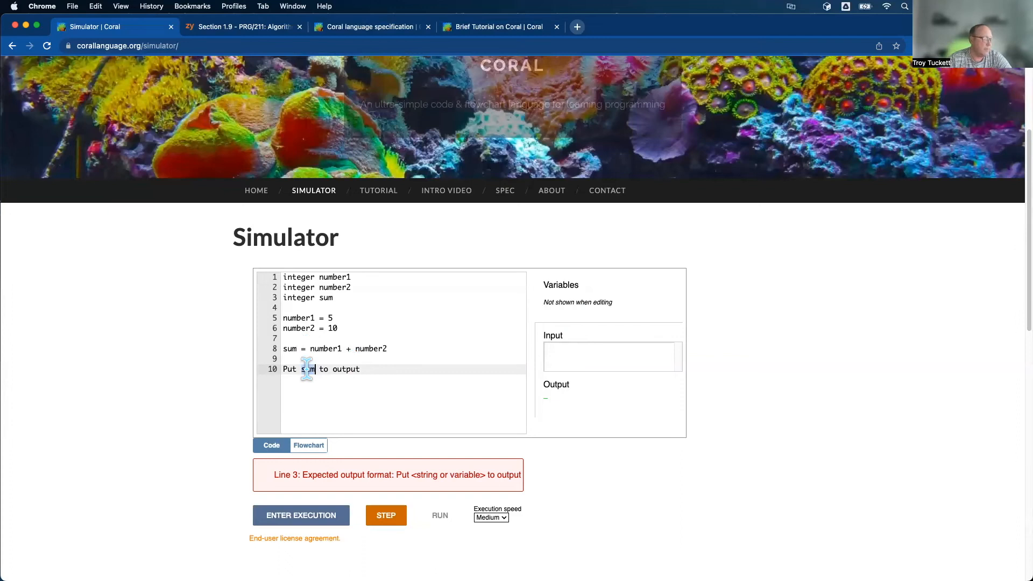
pyautogui.click(300, 516)
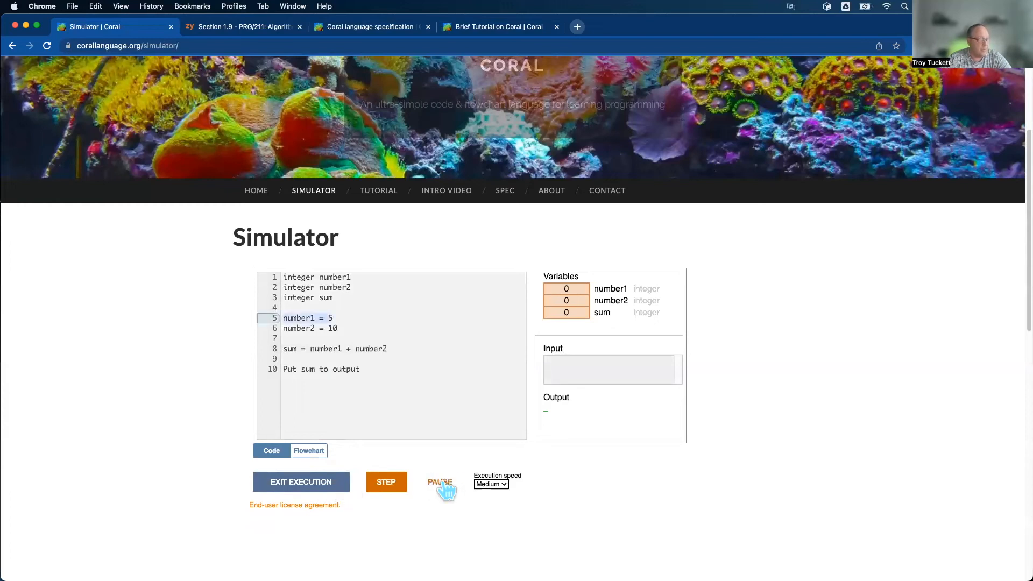
pyautogui.click(385, 482)
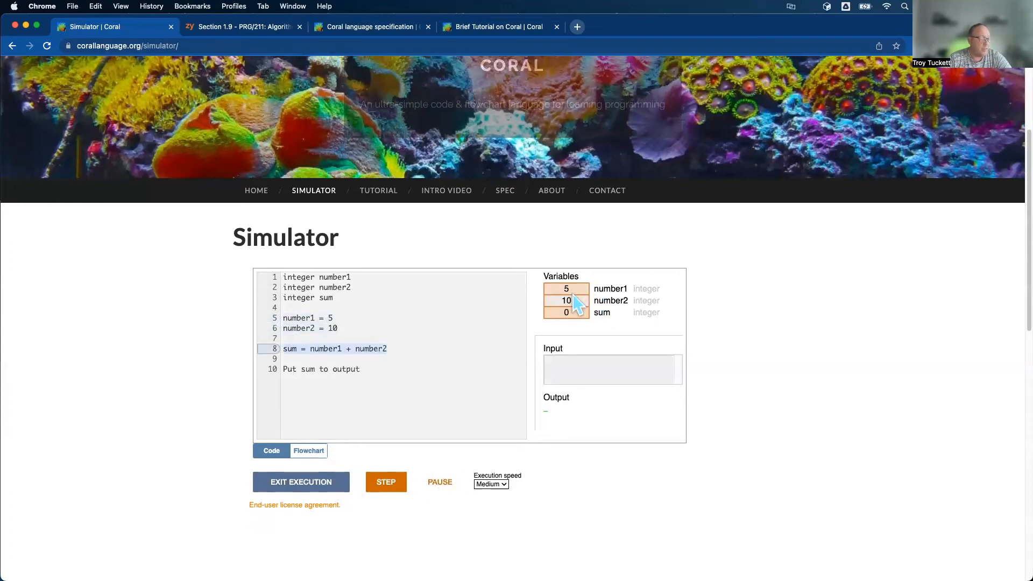
pyautogui.click(385, 482)
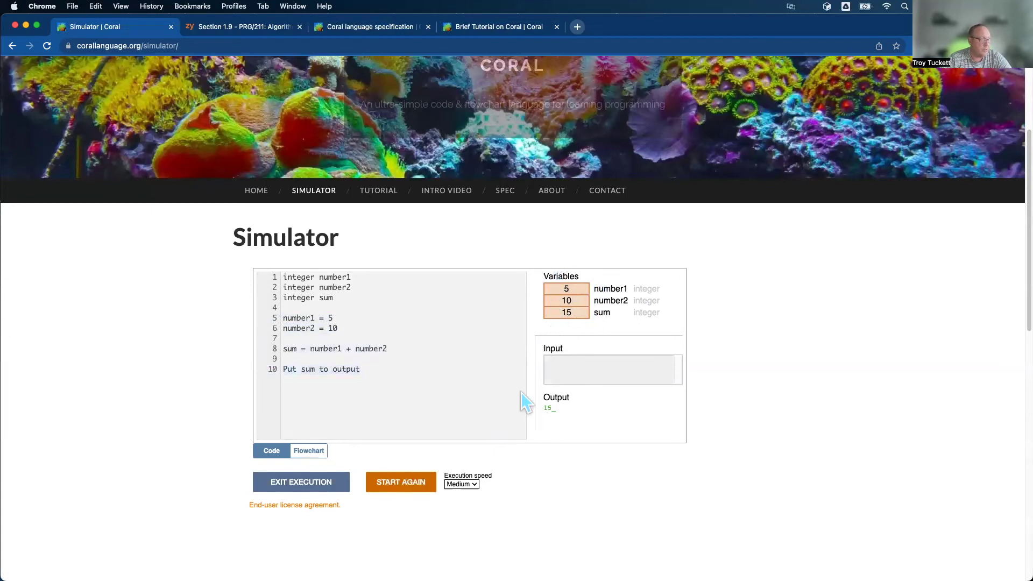
pyautogui.moveTo(567, 425)
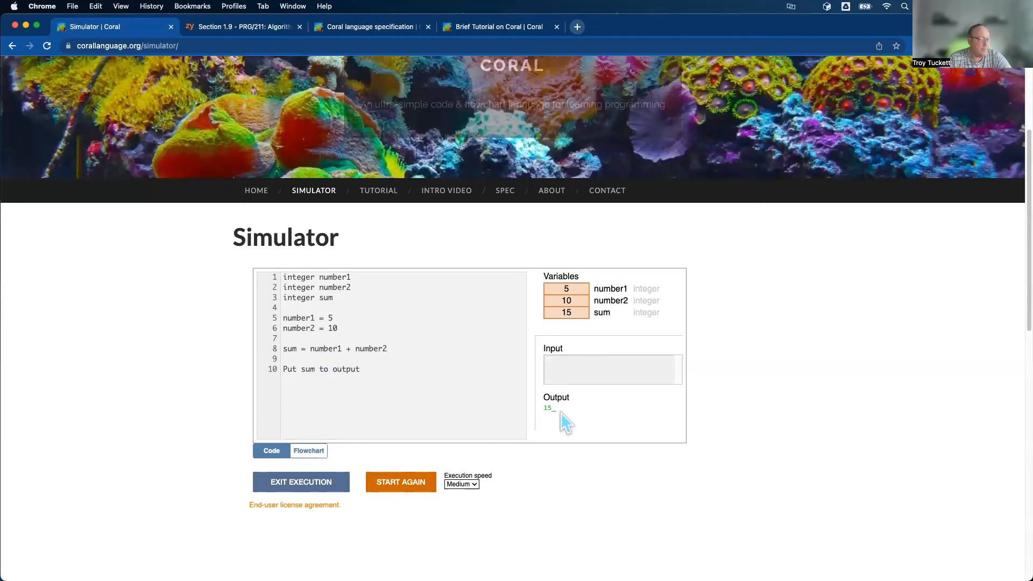
pyautogui.moveTo(596, 415)
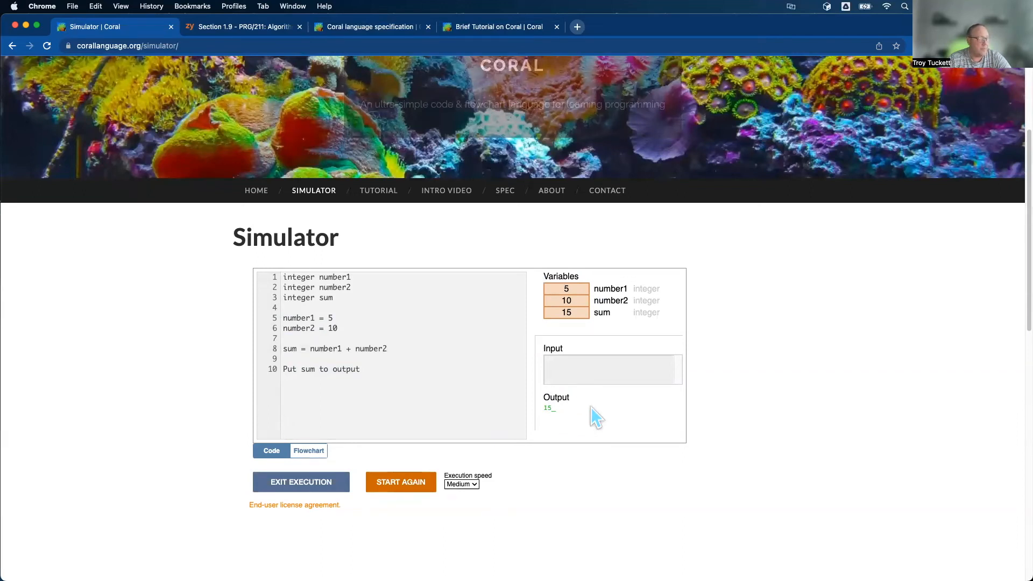
pyautogui.moveTo(272, 286)
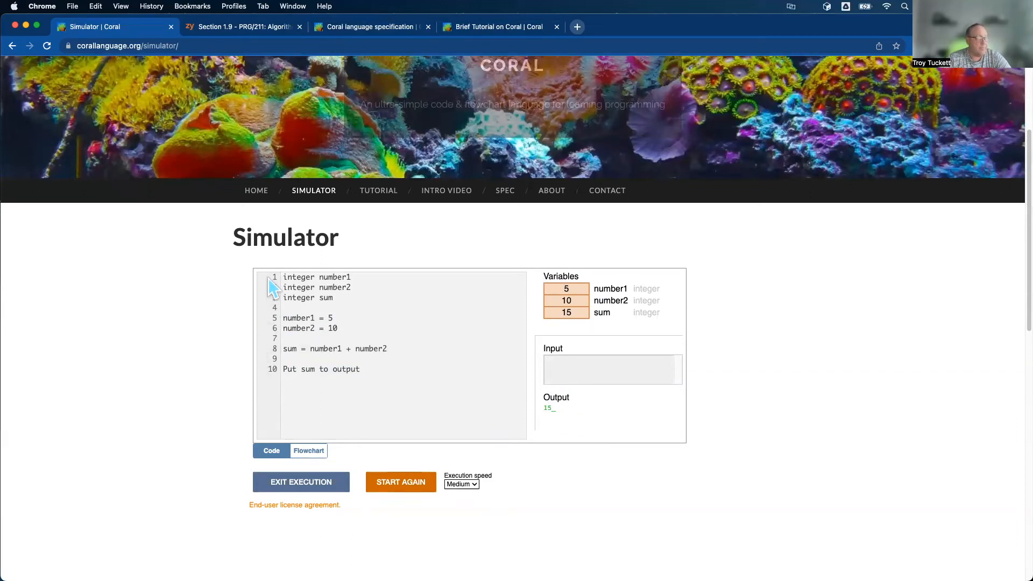
pyautogui.moveTo(414, 345)
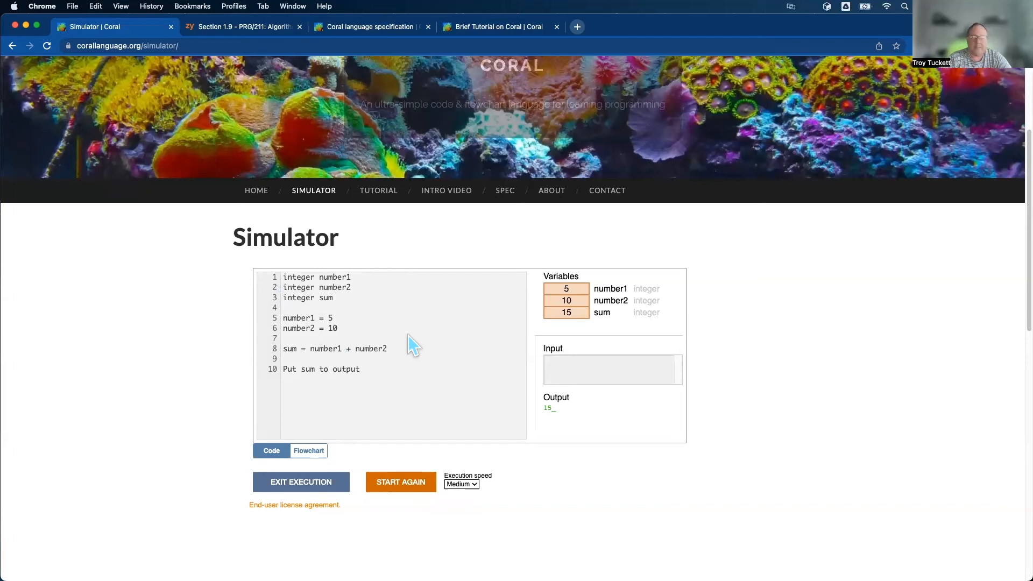
pyautogui.moveTo(711, 429)
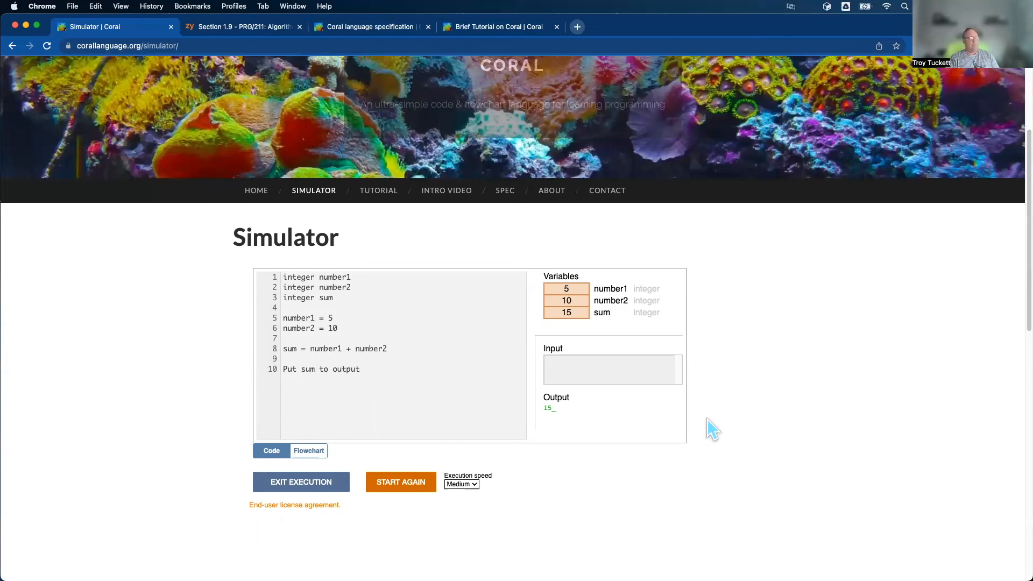
pyautogui.moveTo(574, 369)
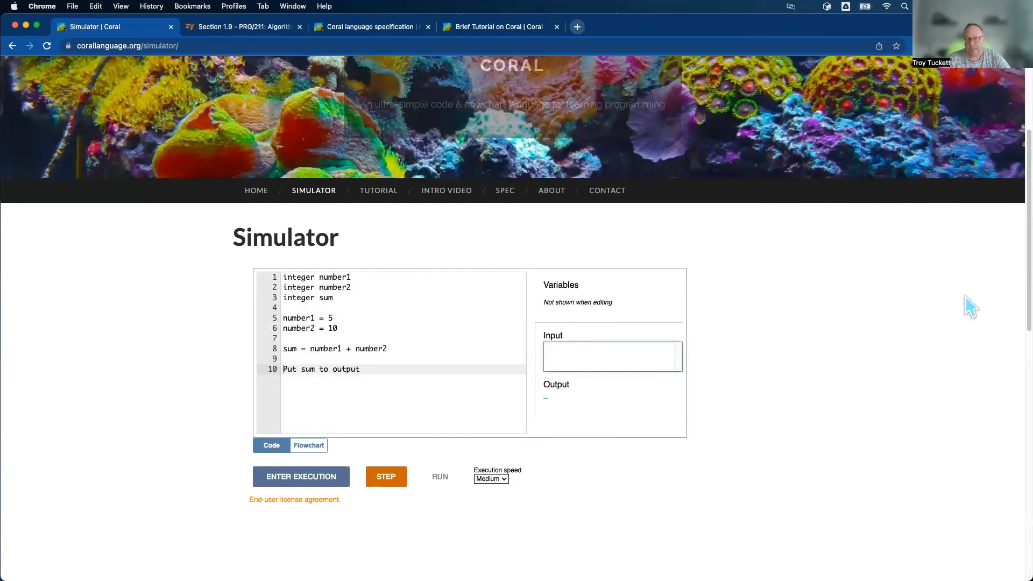
pyautogui.write('5 0')
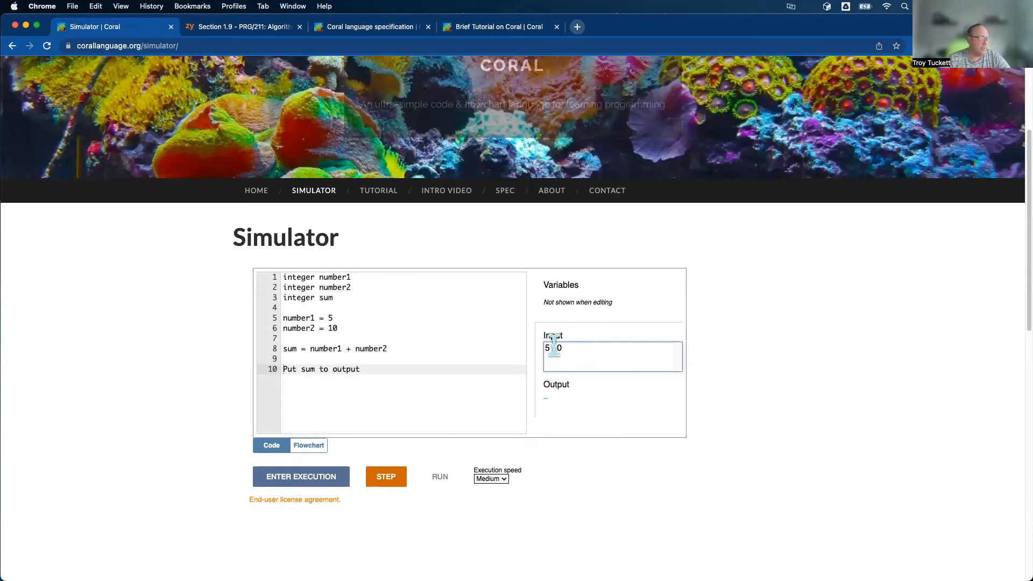
pyautogui.write('10')
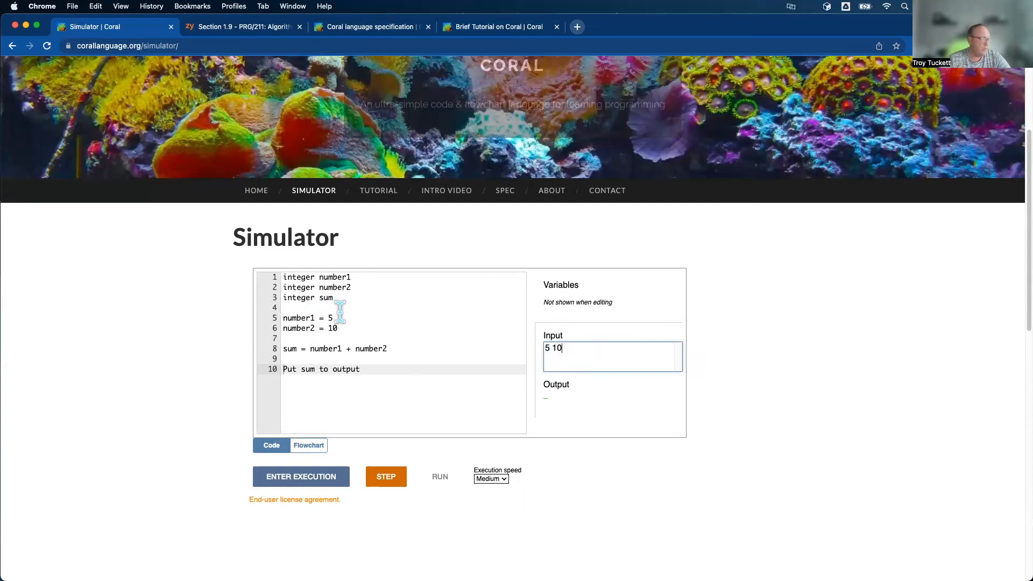
pyautogui.click(336, 318)
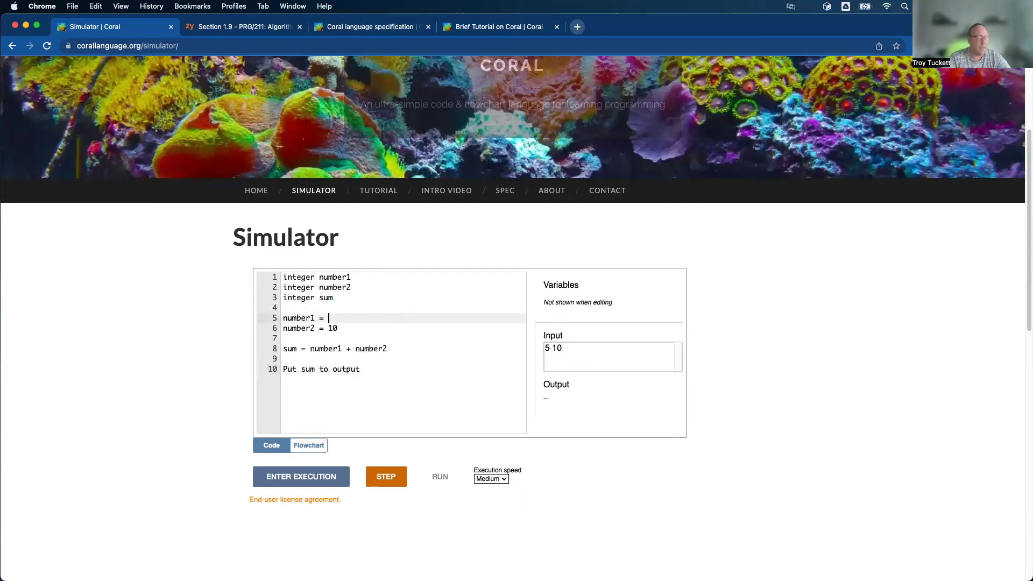
pyautogui.write('Get next')
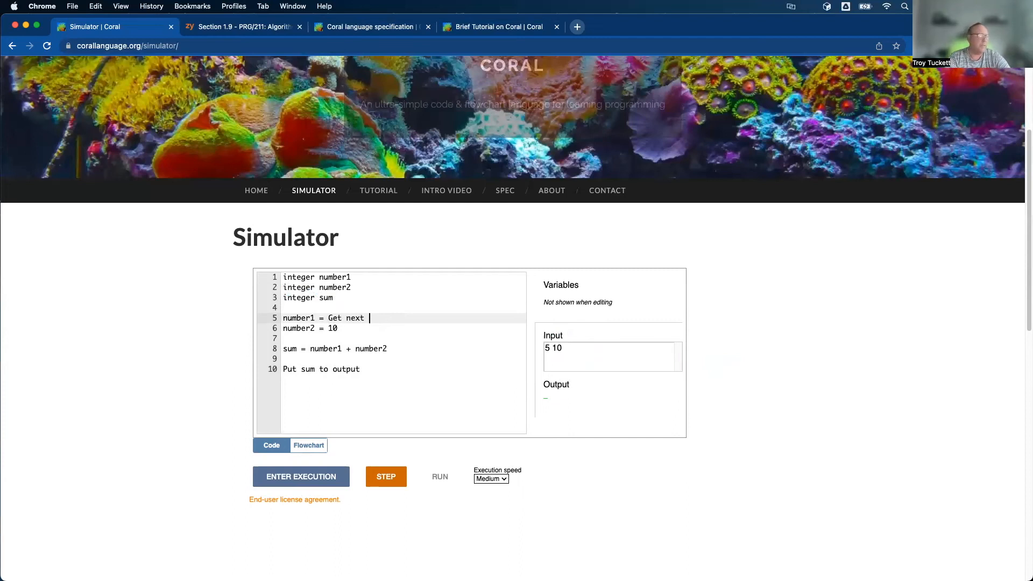
pyautogui.write('input')
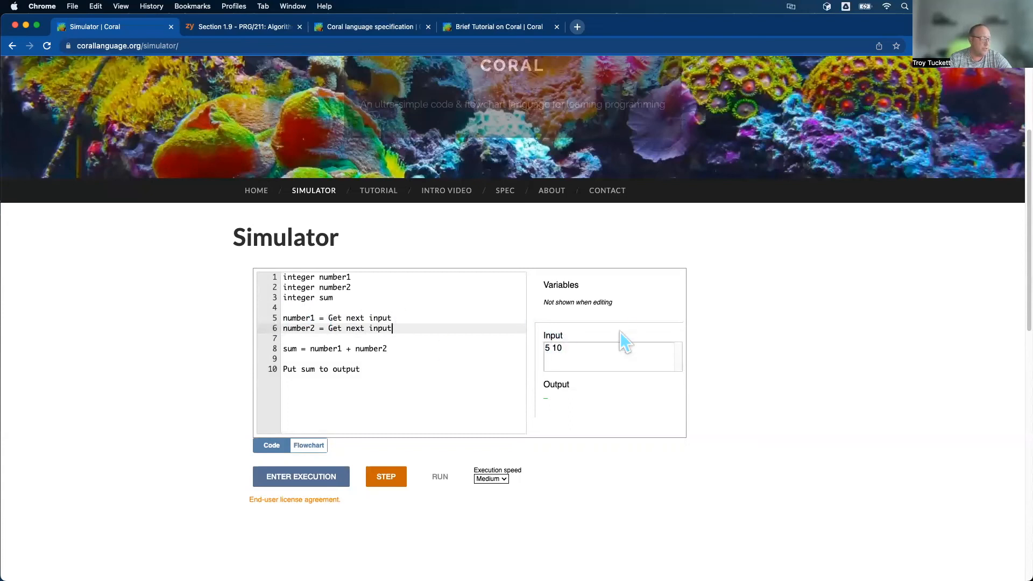
pyautogui.moveTo(590, 329)
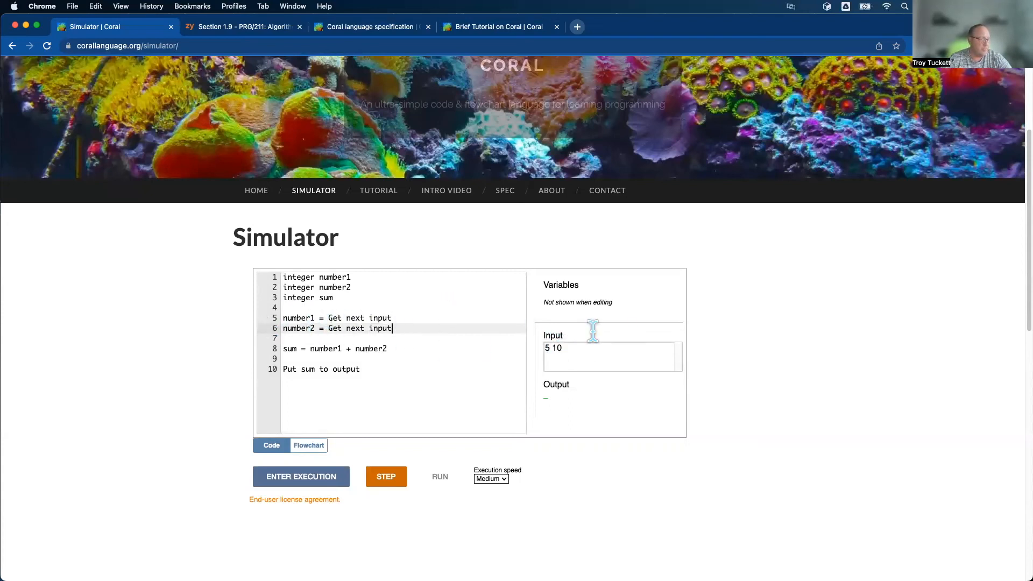
pyautogui.write('20')
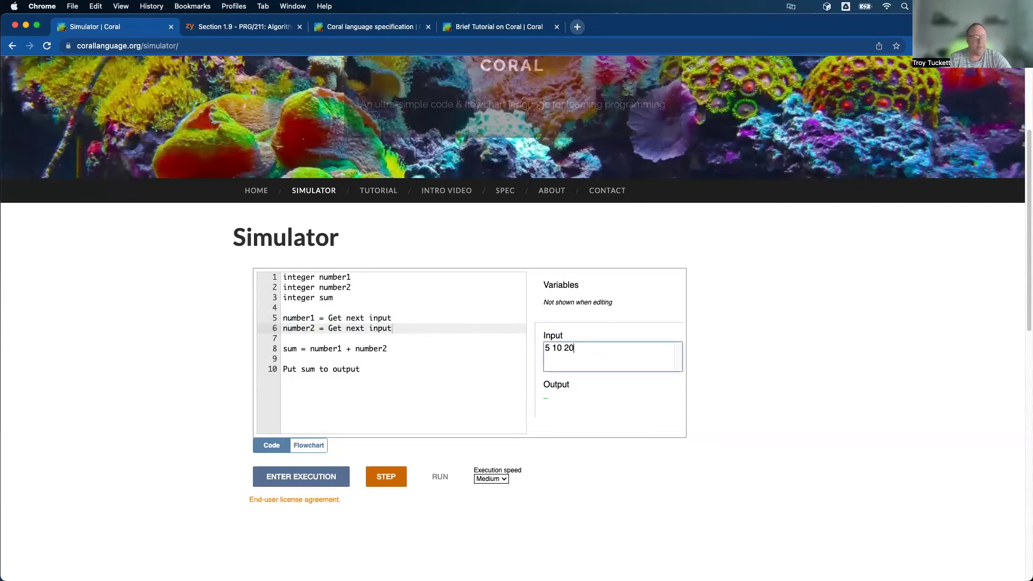
pyautogui.write('50 100')
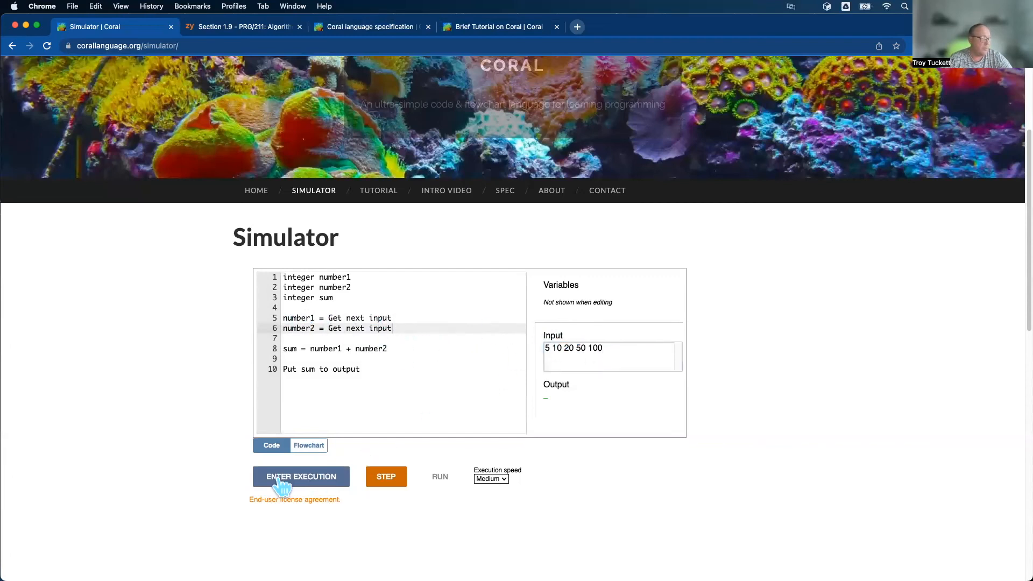
# - Enter execution and run the program so it reads 5 and 10 and outputs 15
pyautogui.click(301, 477)
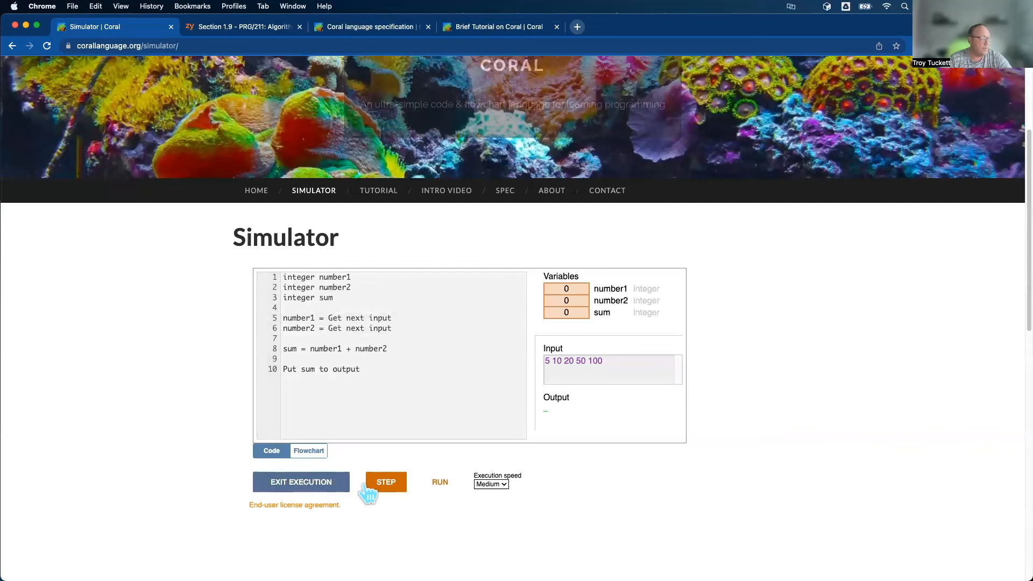
pyautogui.click(439, 482)
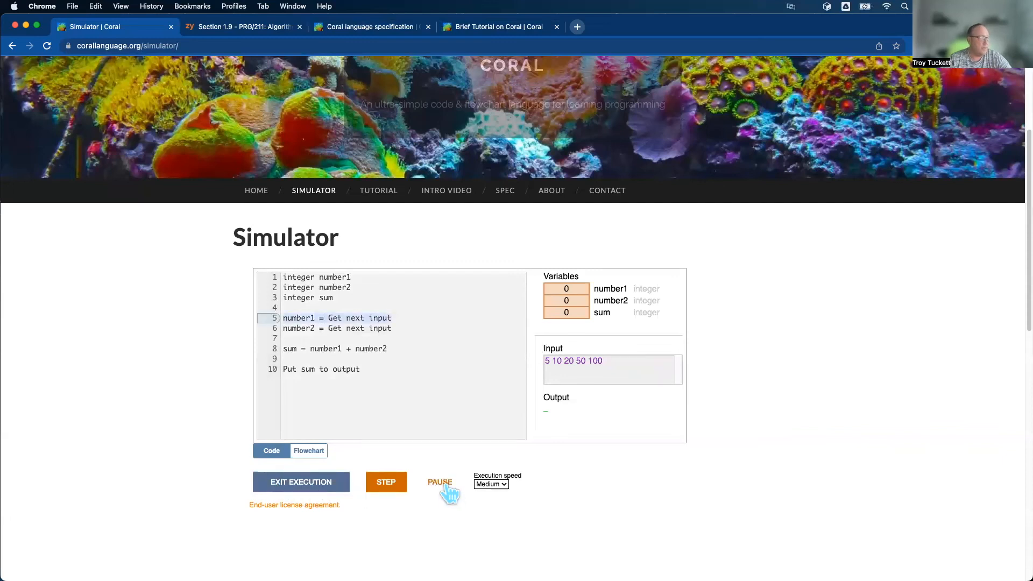
pyautogui.click(385, 482)
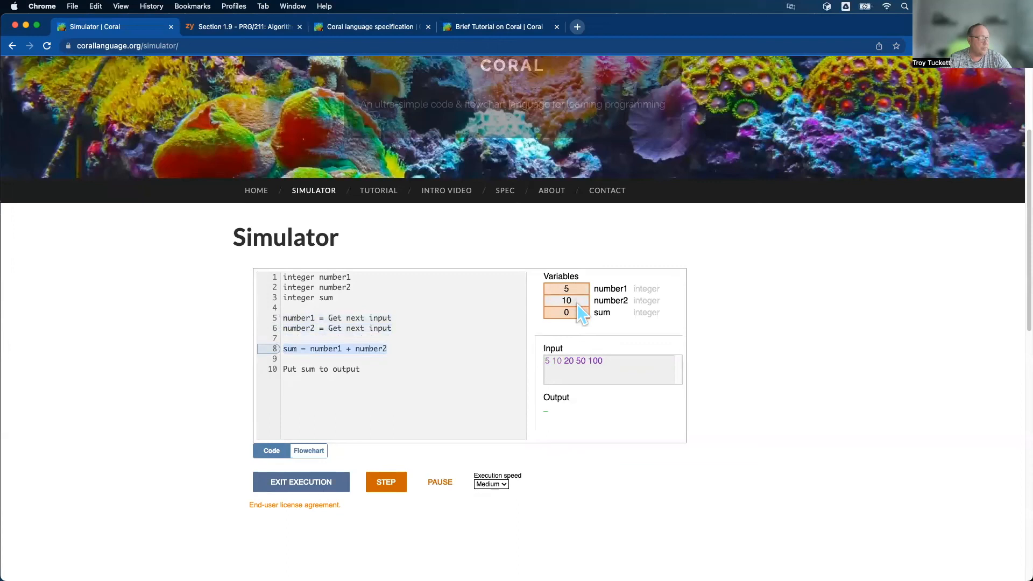
pyautogui.click(385, 482)
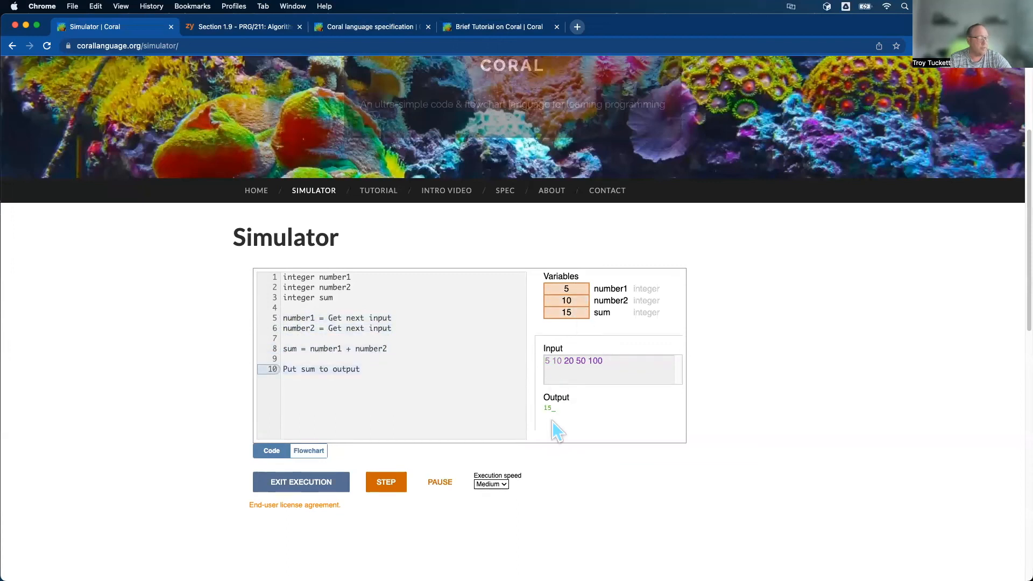
pyautogui.click(386, 482)
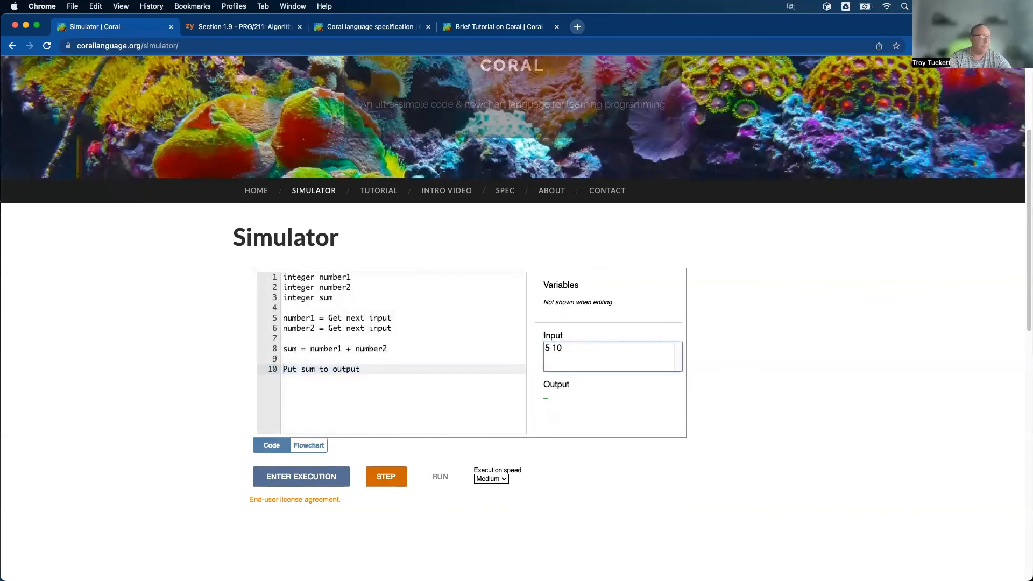
pyautogui.moveTo(387, 378)
pyautogui.write('Put')
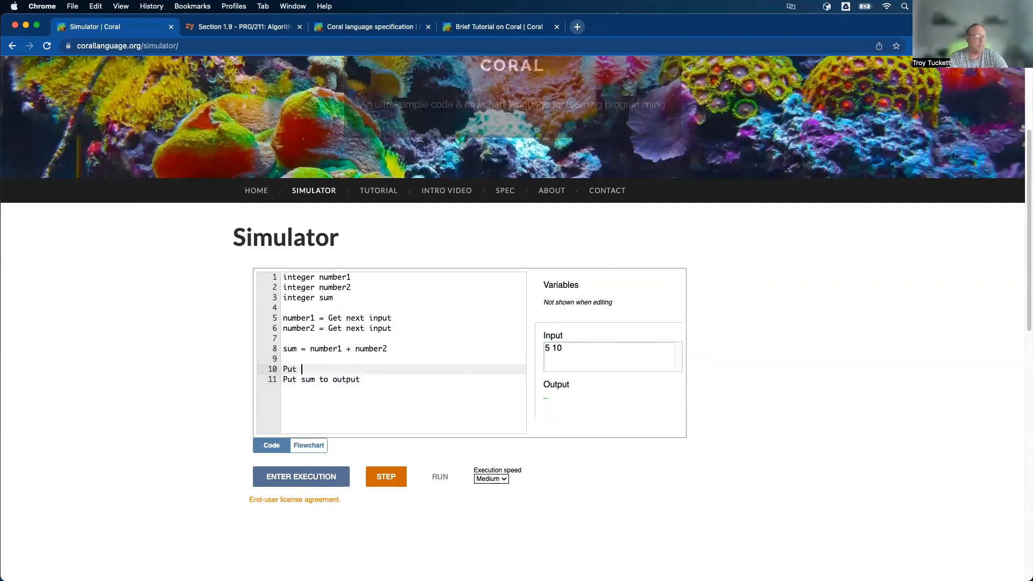
# - Insert line 10: Put "The sum is: " to output, removing a stray extra letter
pyautogui.write('"The su')
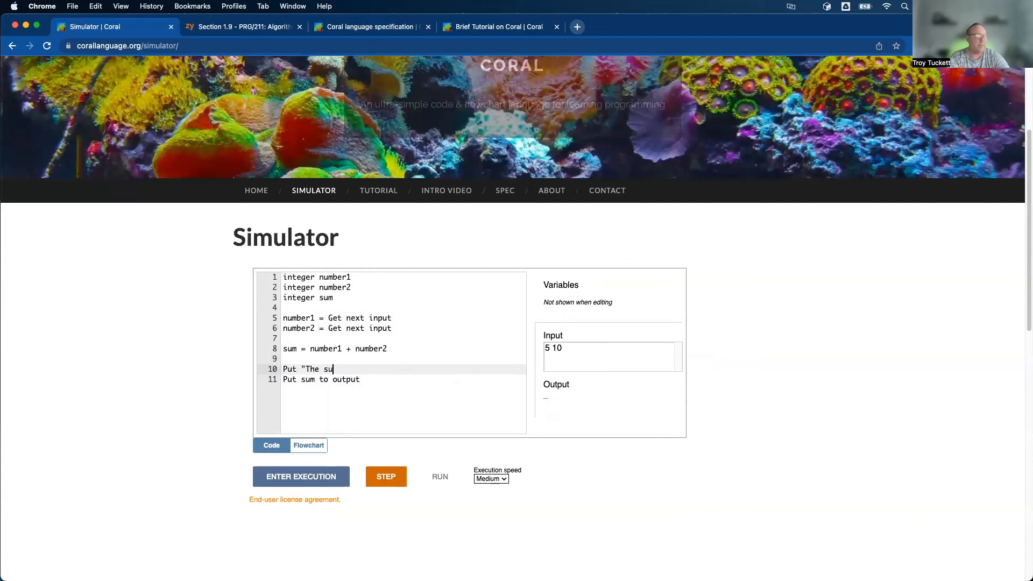
pyautogui.write('m is: " to outputr')
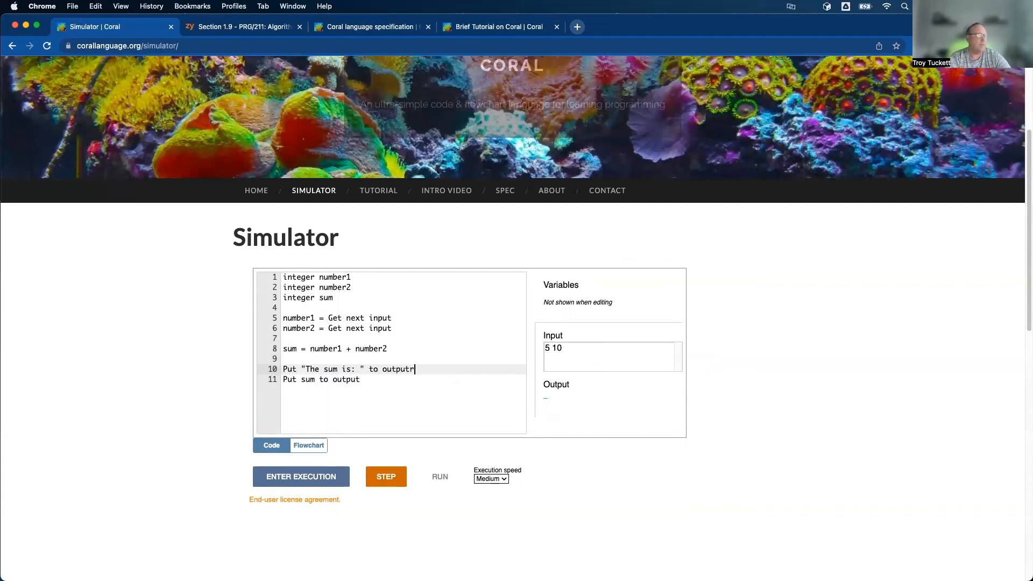
pyautogui.press('Backspace')
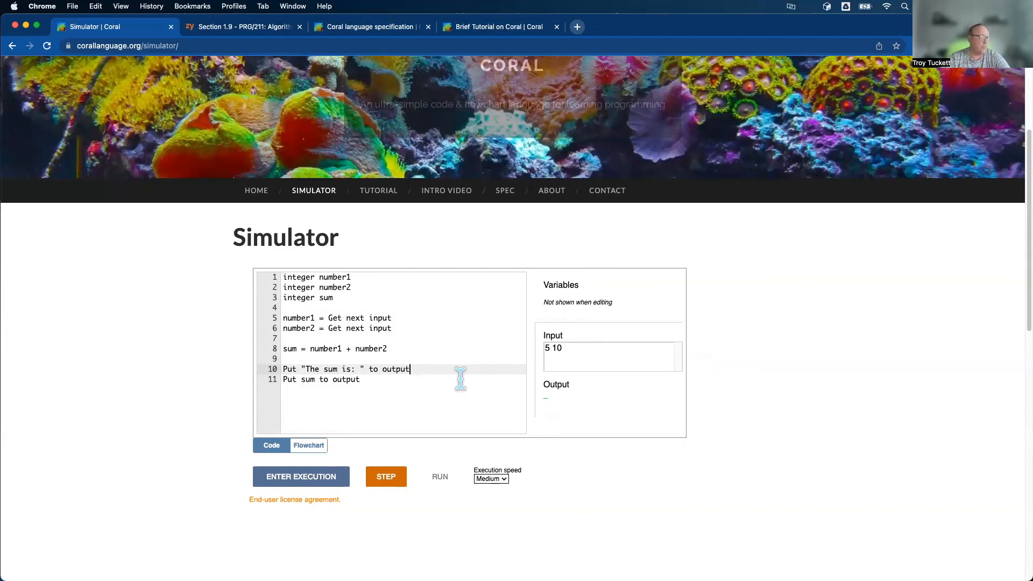
pyautogui.moveTo(318, 452)
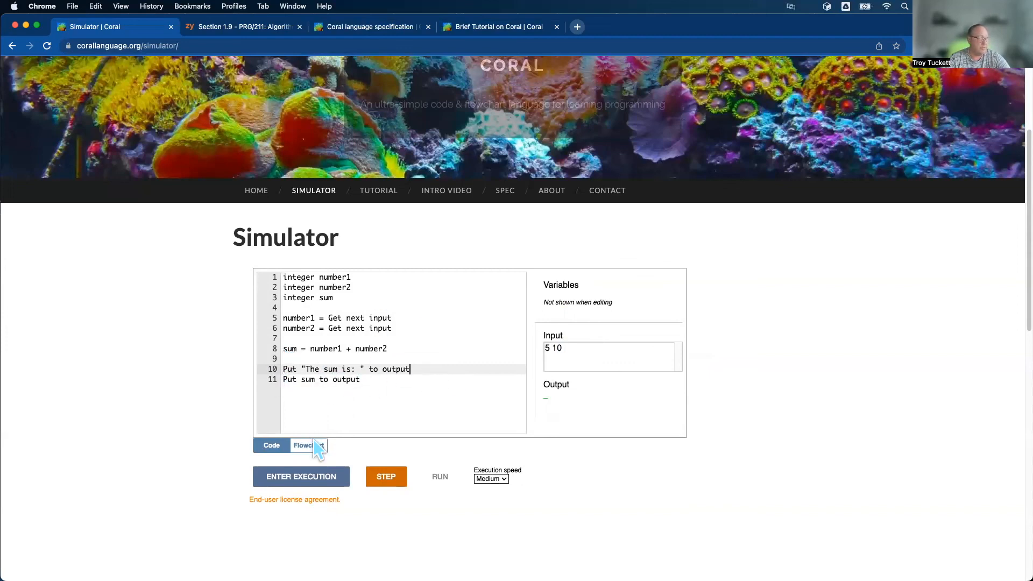
# - Execute the program with inputs 5 and 10 until it prints The sum is: 15
pyautogui.click(302, 477)
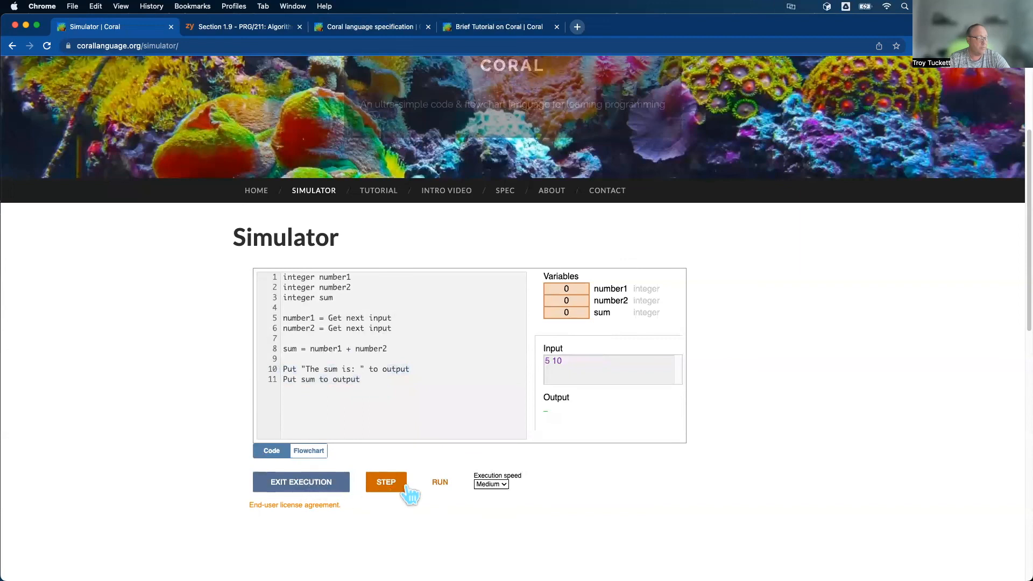
pyautogui.click(439, 482)
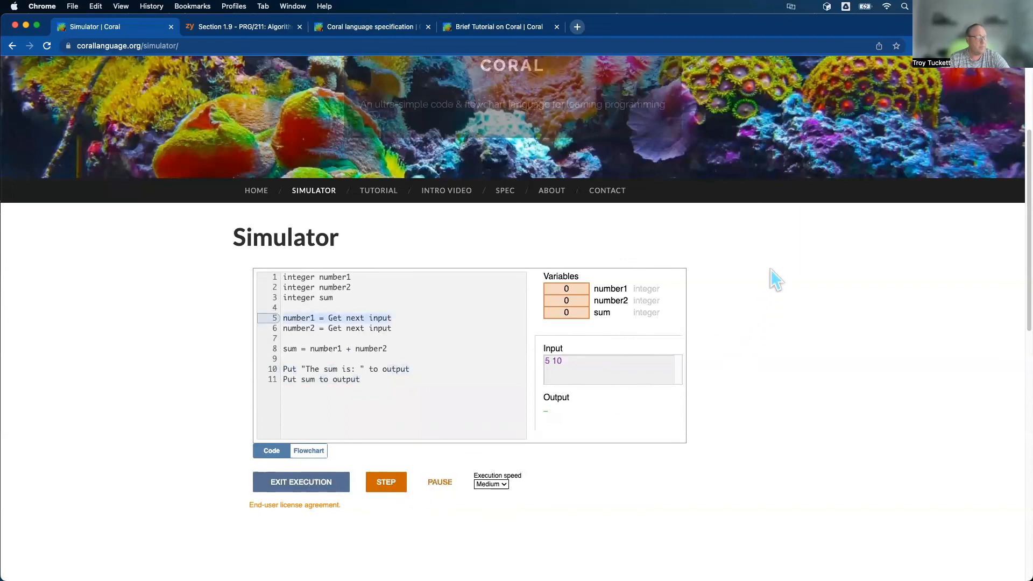
pyautogui.click(387, 482)
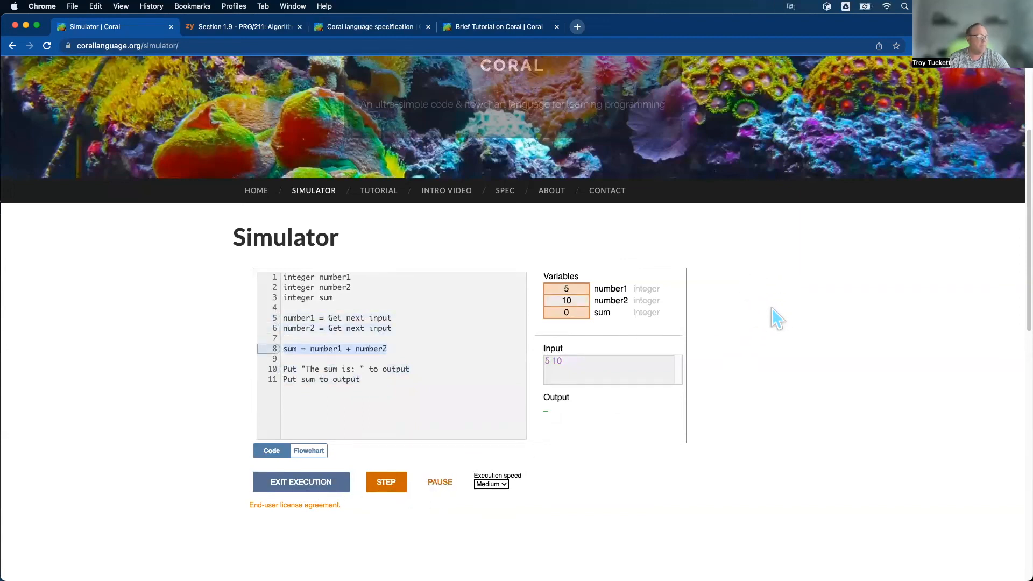
pyautogui.click(386, 482)
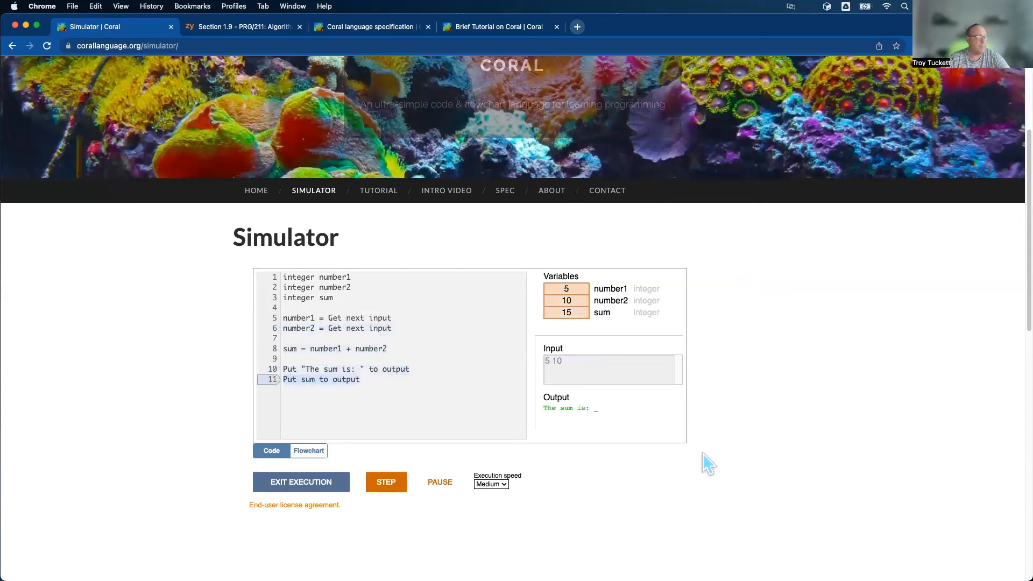
pyautogui.click(386, 481)
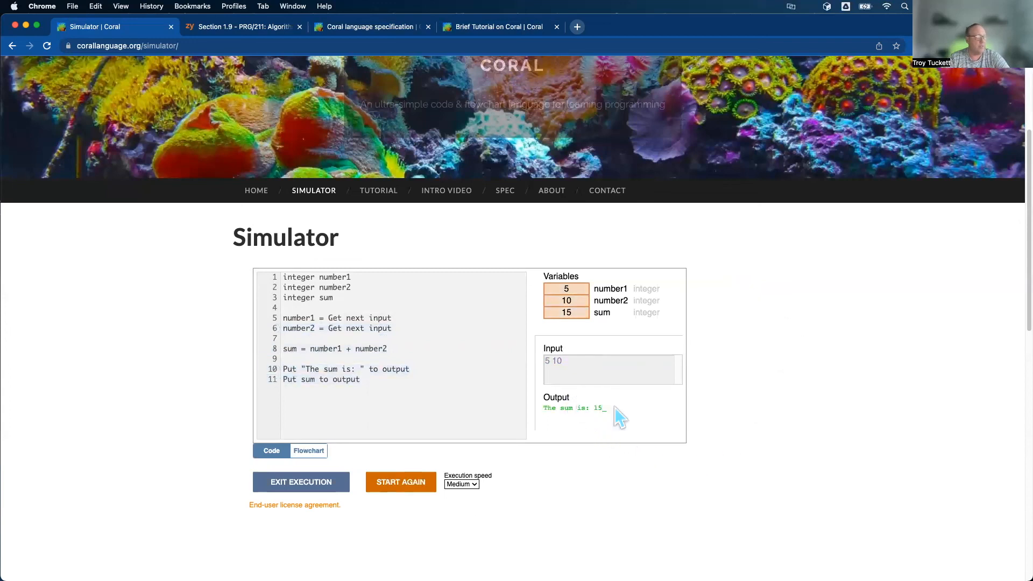
pyautogui.moveTo(282, 372)
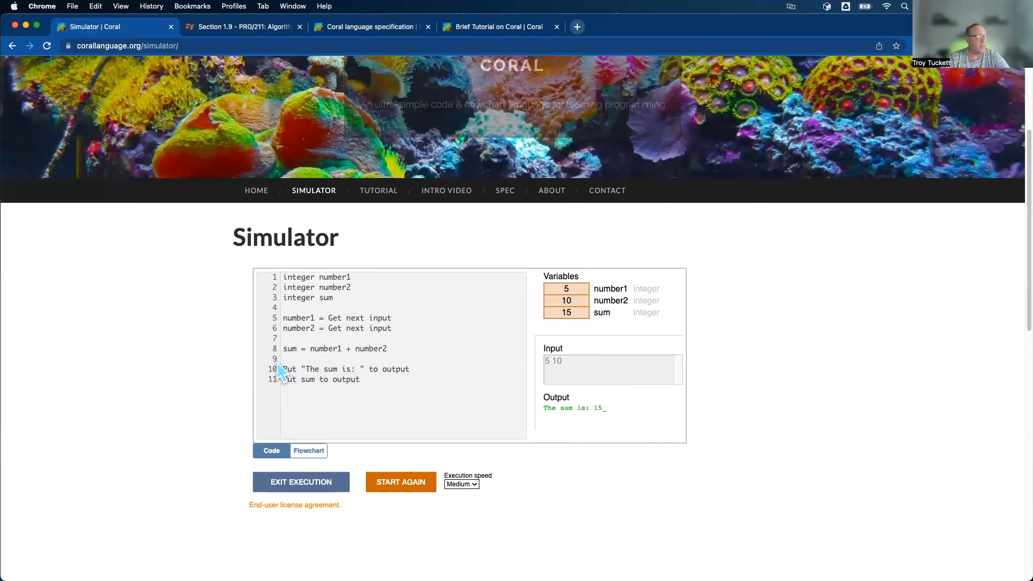
pyautogui.moveTo(627, 422)
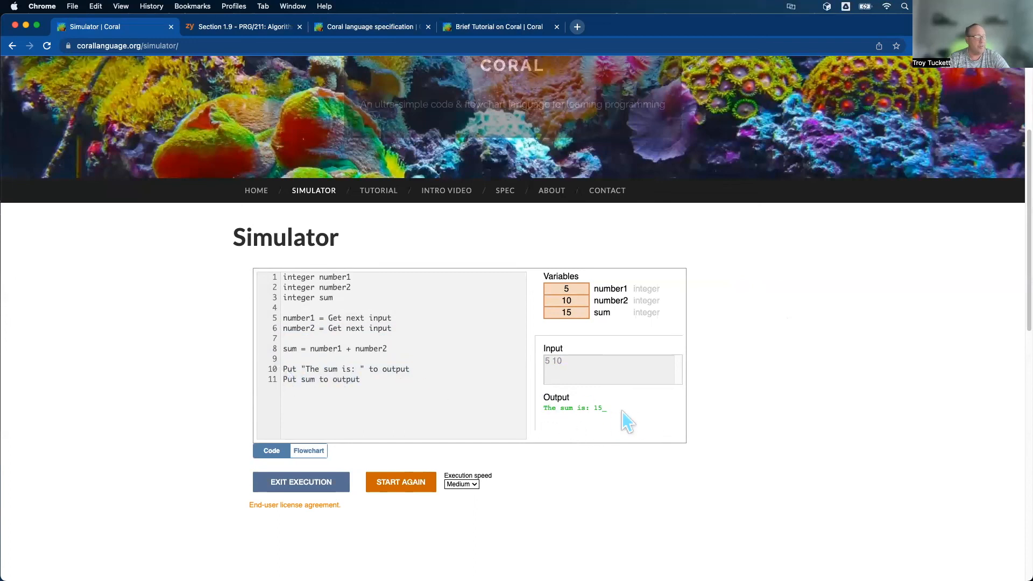
pyautogui.moveTo(370, 385)
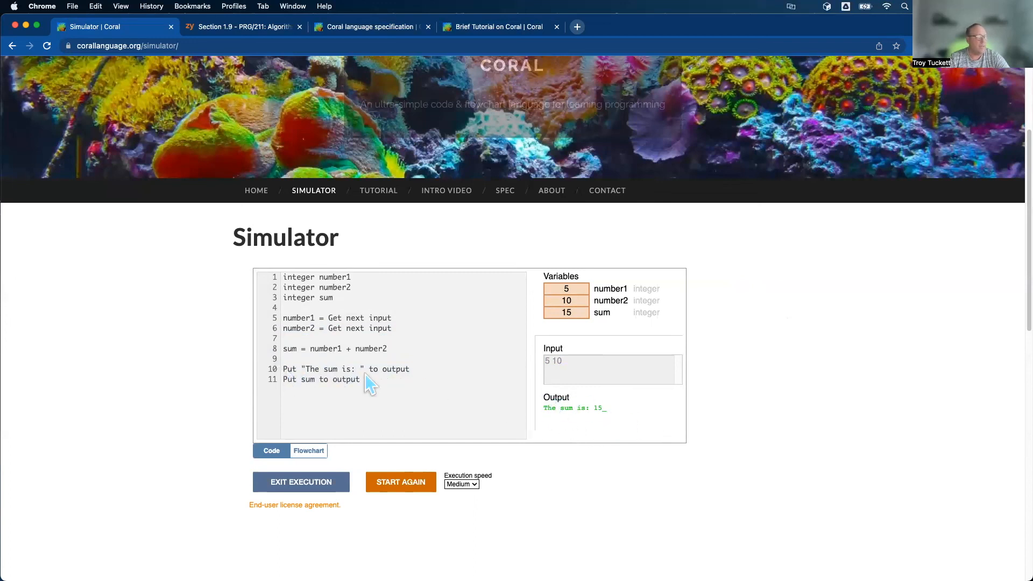
pyautogui.moveTo(658, 417)
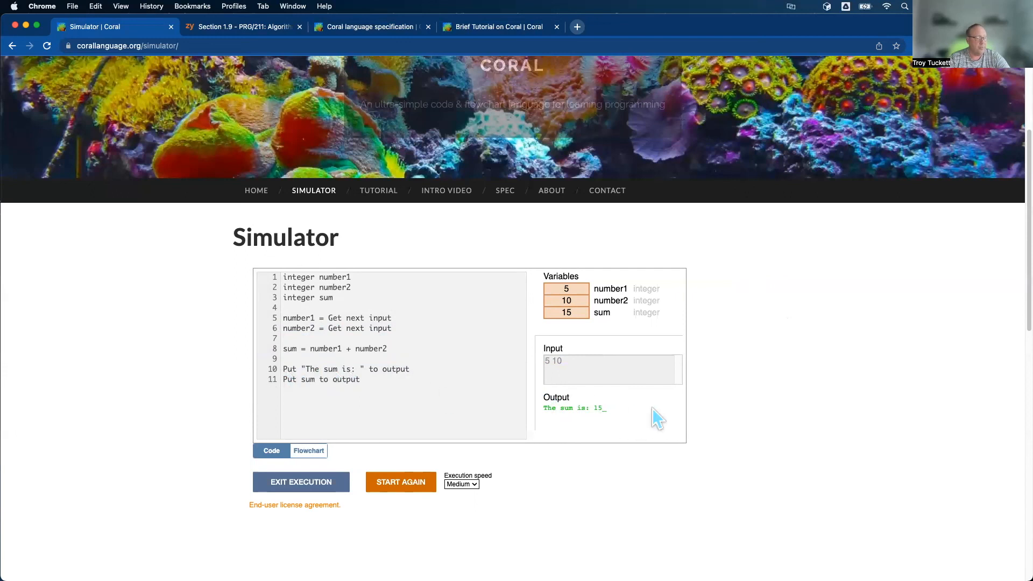
pyautogui.moveTo(242, 369)
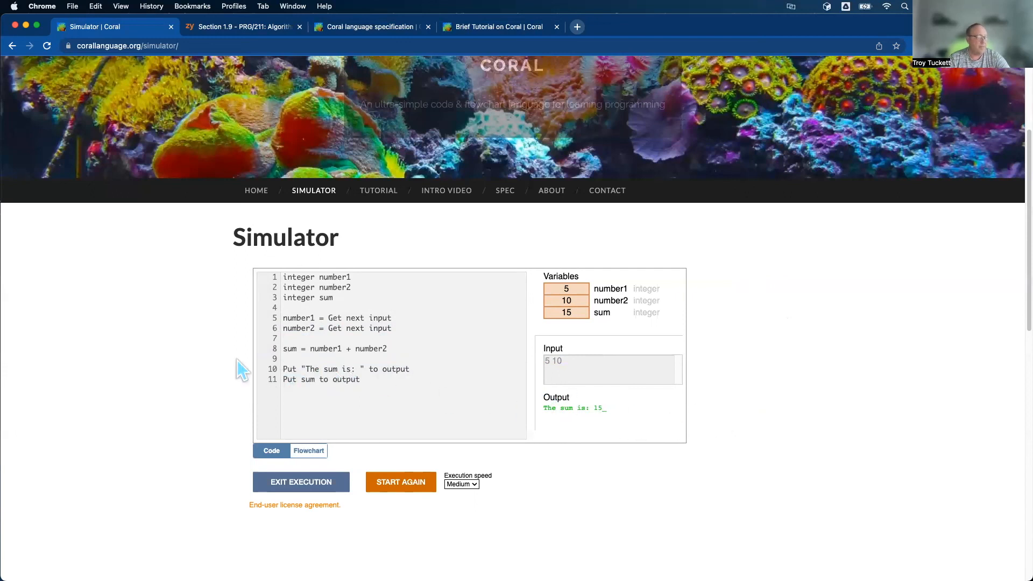
# - Exit execution and append \n so line 10's message reads "The sum is: \n"
pyautogui.click(300, 482)
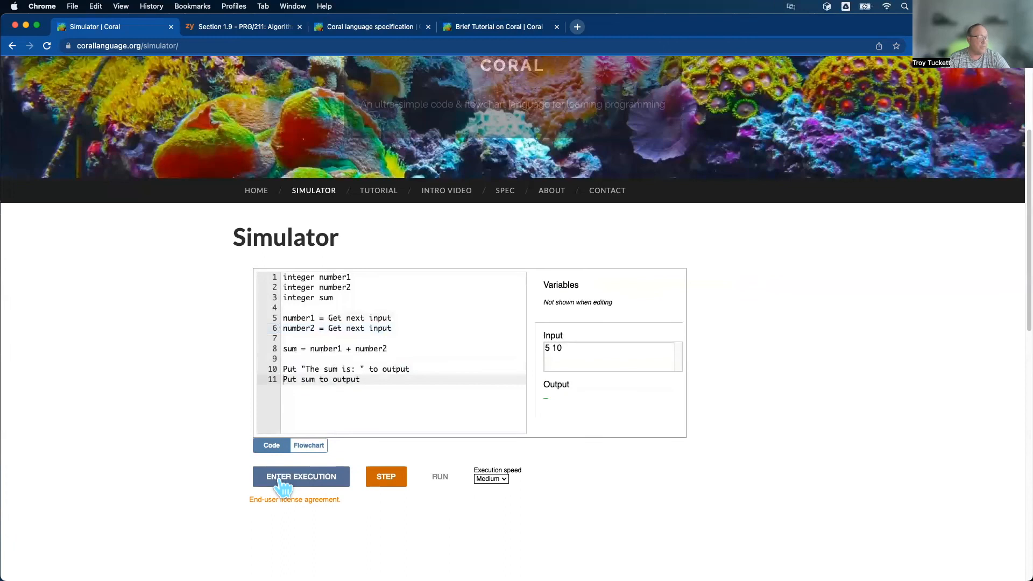
pyautogui.moveTo(467, 353)
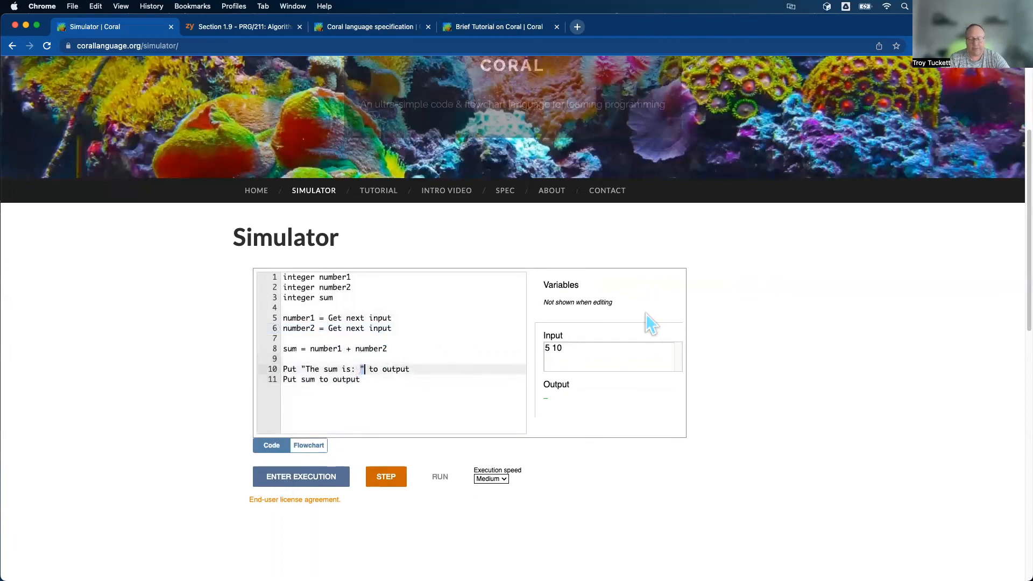
pyautogui.write('\\n')
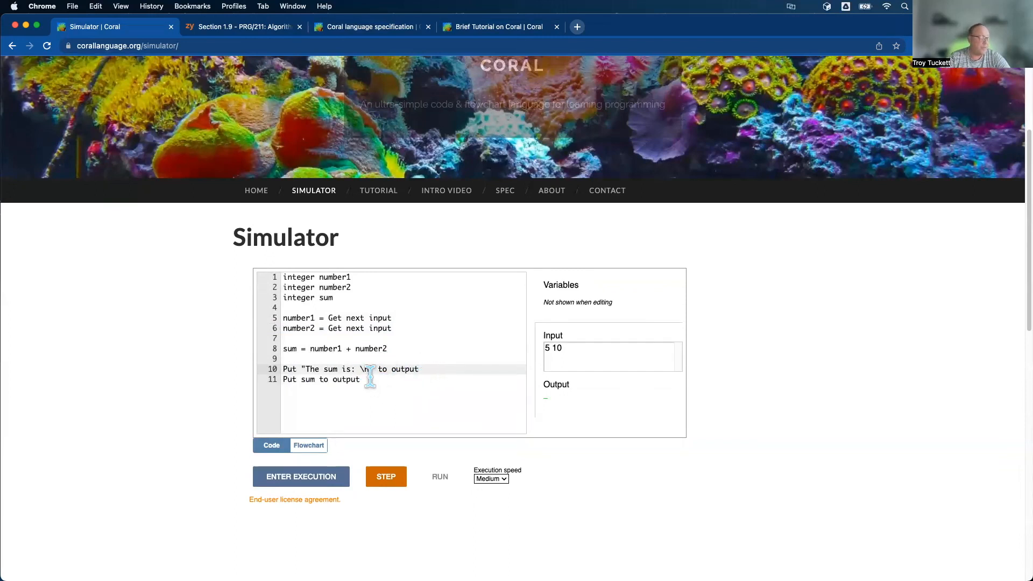
# - Rerun with inputs 5 and 10 so The sum is: and 15 print on separate lines
pyautogui.click(302, 476)
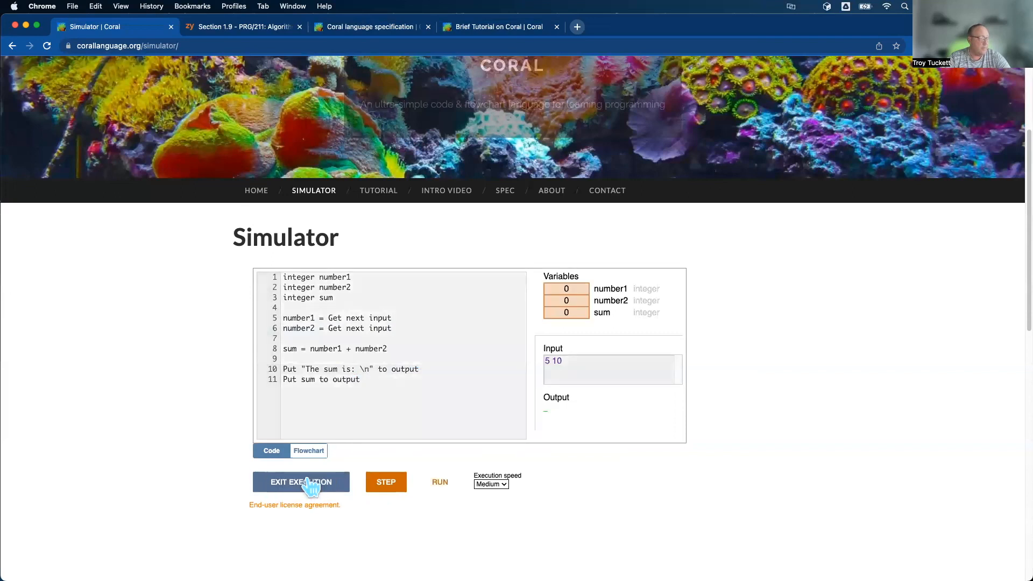
pyautogui.click(439, 482)
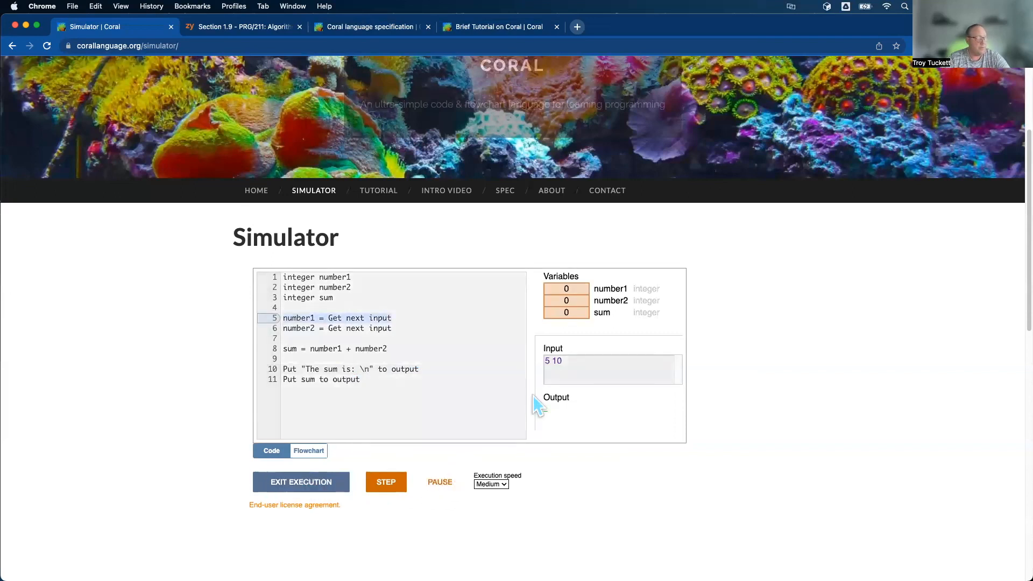
pyautogui.click(386, 482)
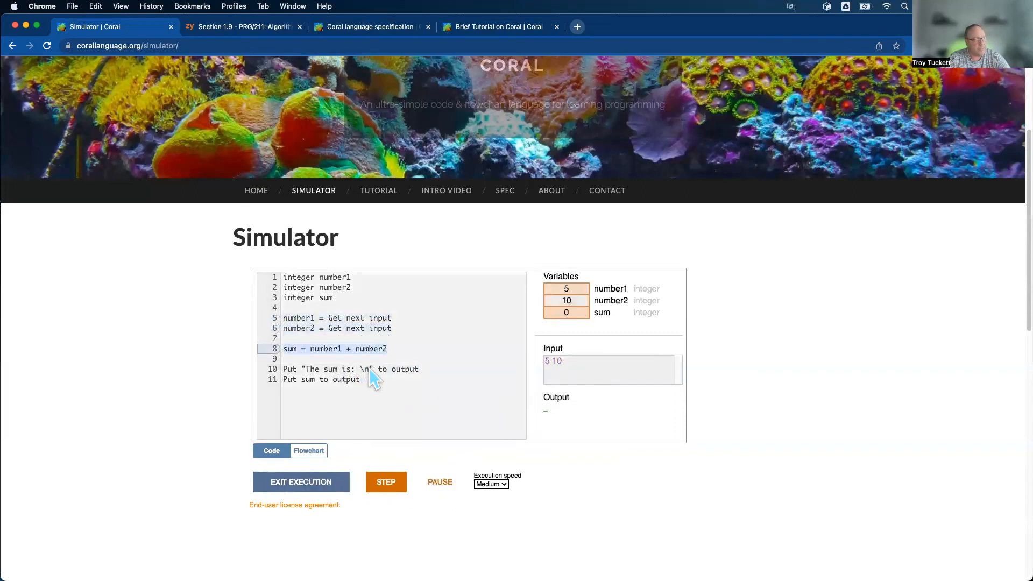
pyautogui.click(385, 481)
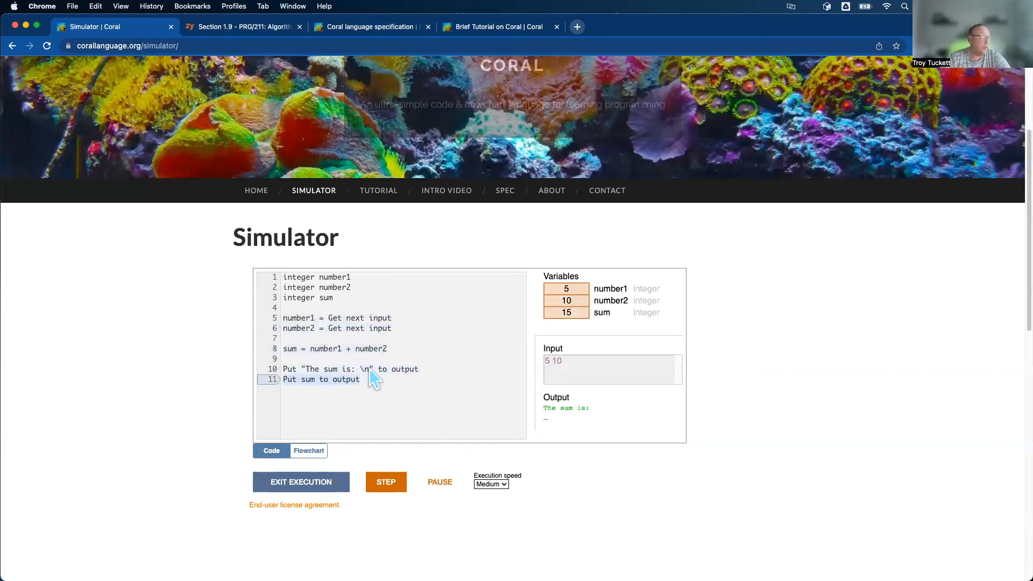
pyautogui.click(385, 481)
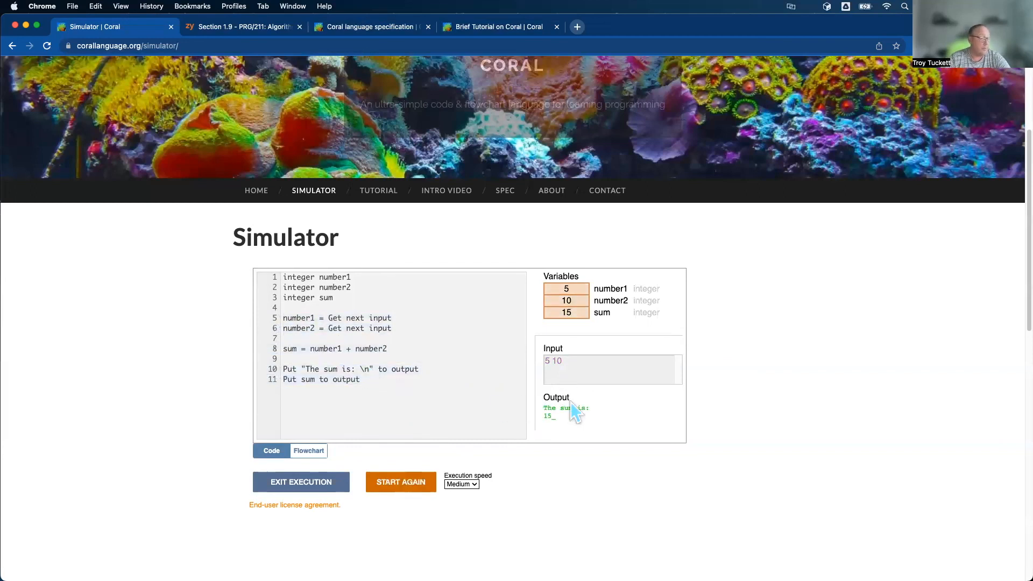
pyautogui.moveTo(393, 406)
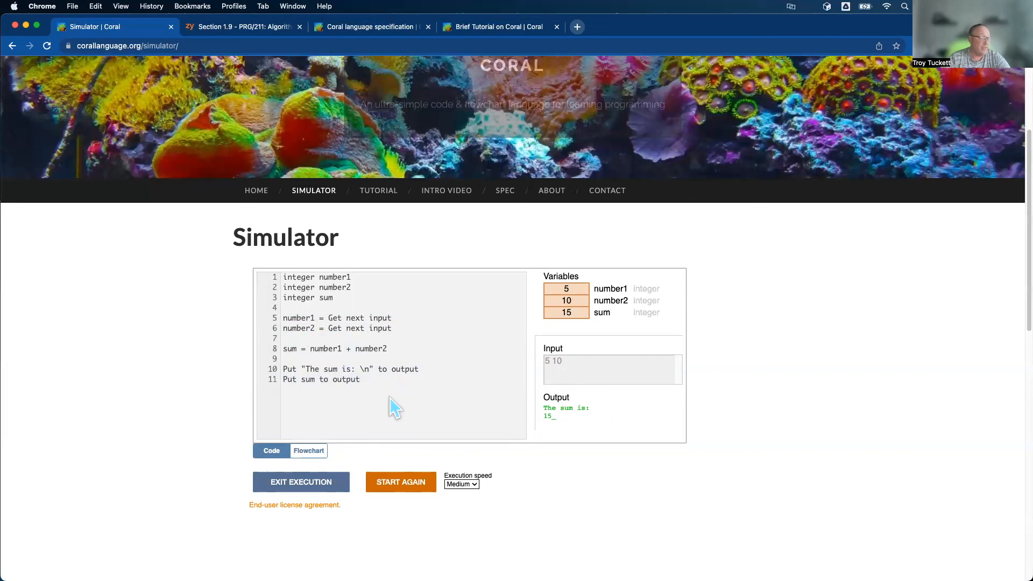
pyautogui.moveTo(303, 389)
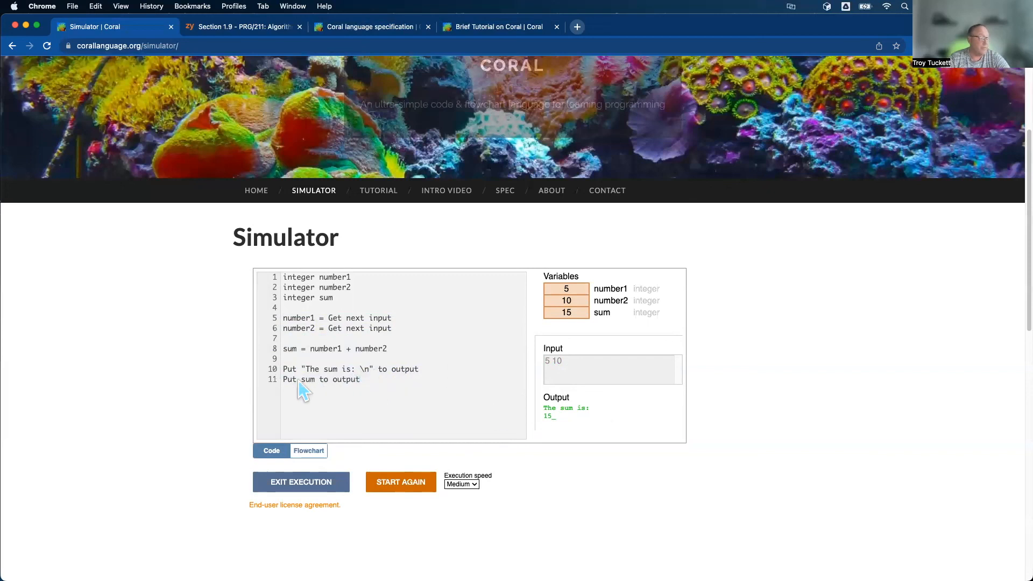
pyautogui.moveTo(378, 387)
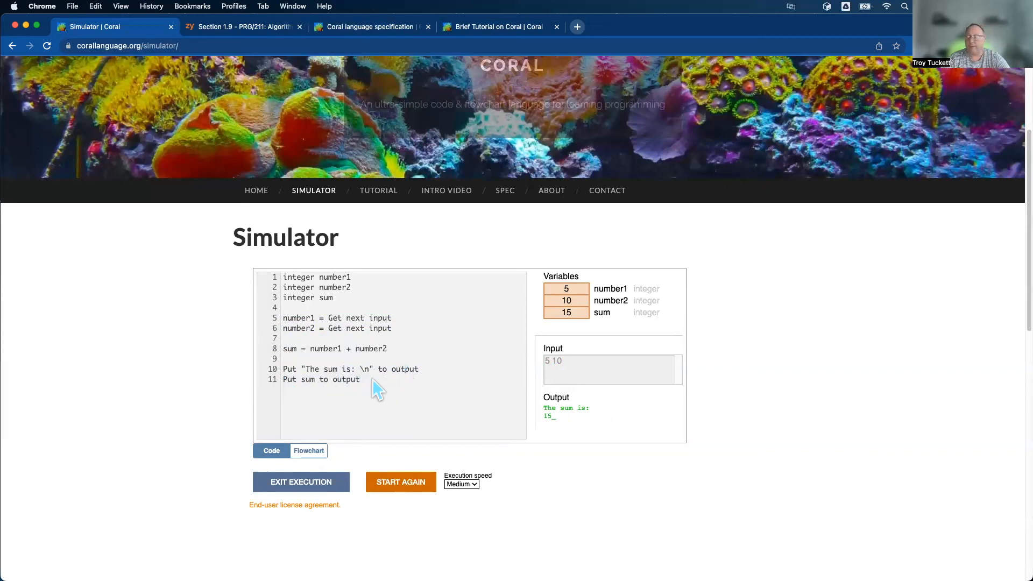
pyautogui.moveTo(400, 384)
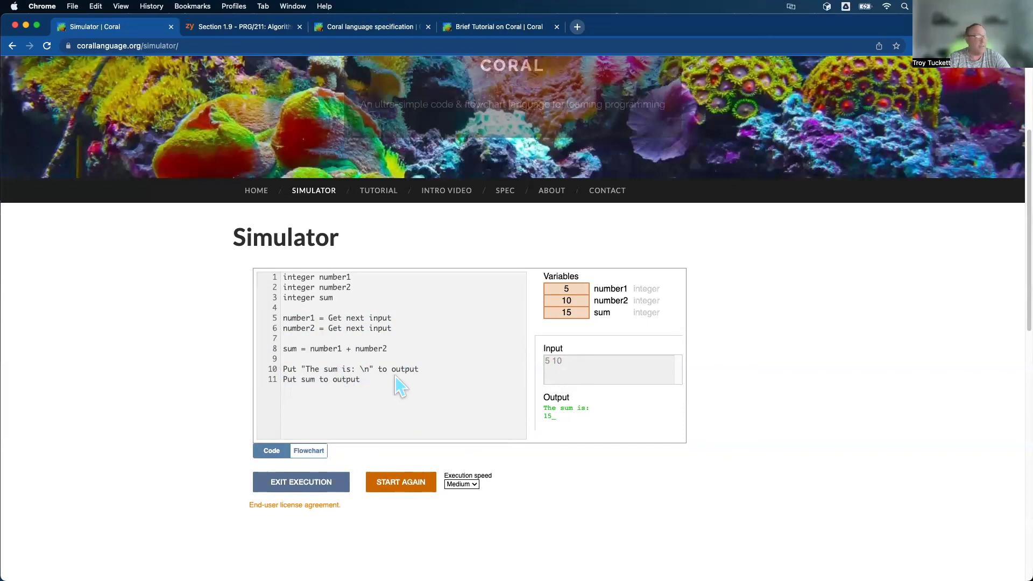
pyautogui.moveTo(177, 268)
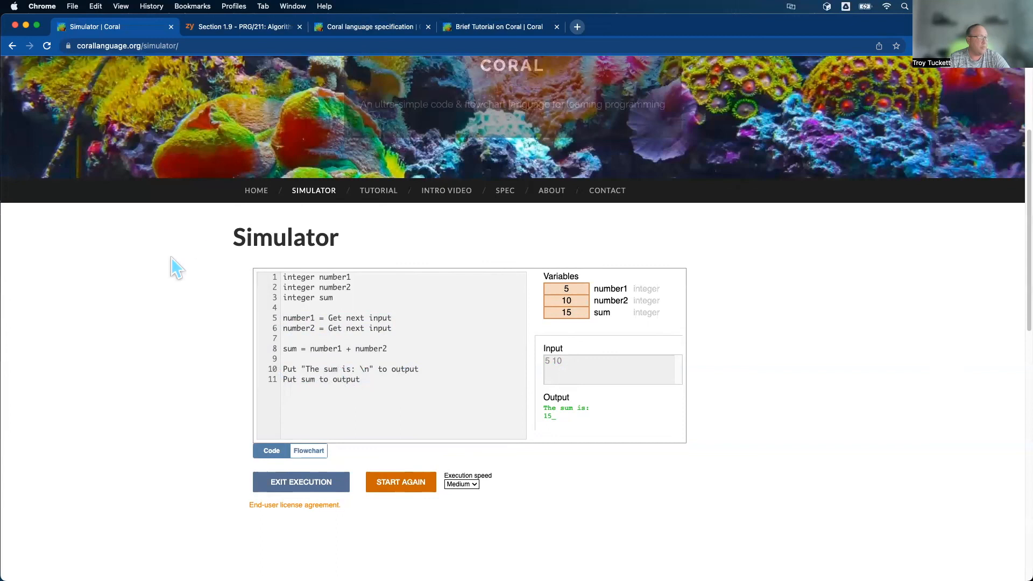
pyautogui.moveTo(232, 348)
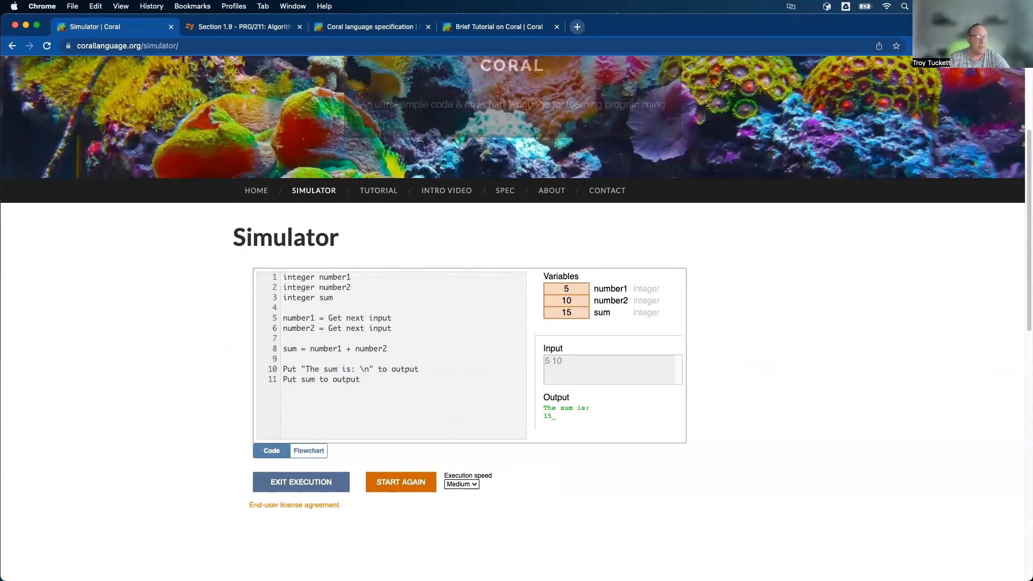
pyautogui.moveTo(928, 304)
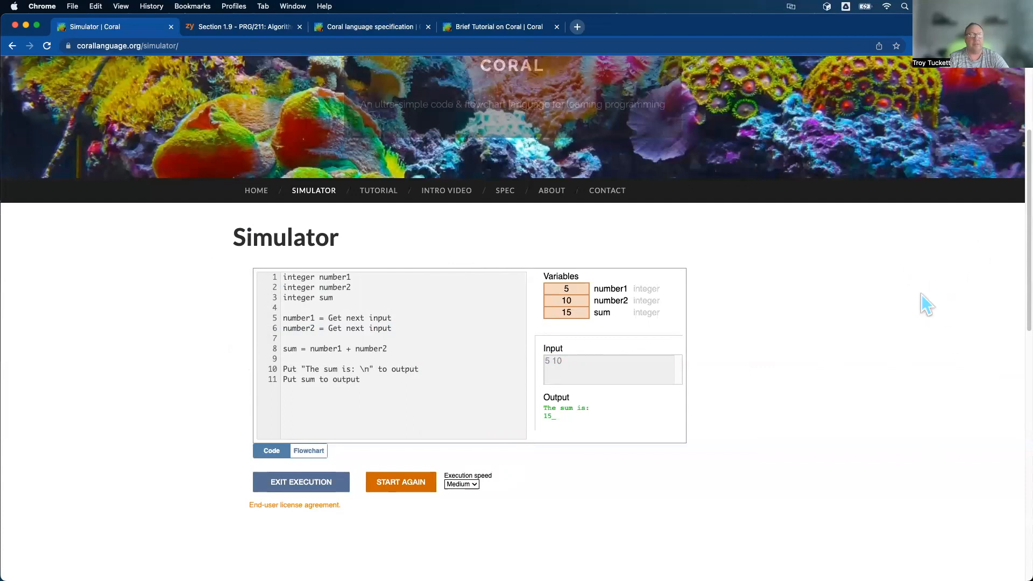